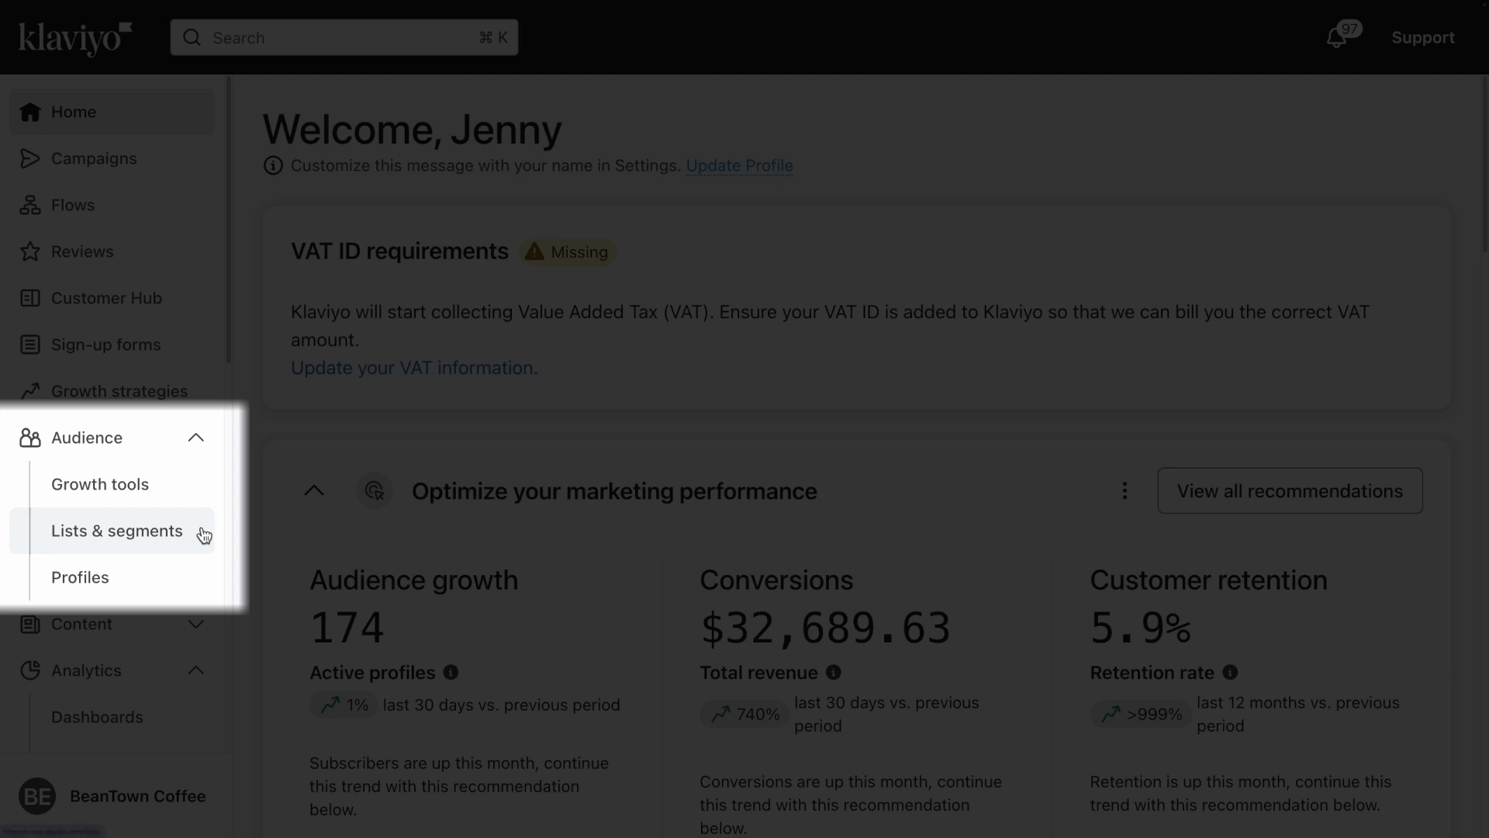
From Audience > Lists & segments, choose Create New > Create segment to reach an empty segment builder.
{"action": "left_click", "coordinate": [116, 530]}
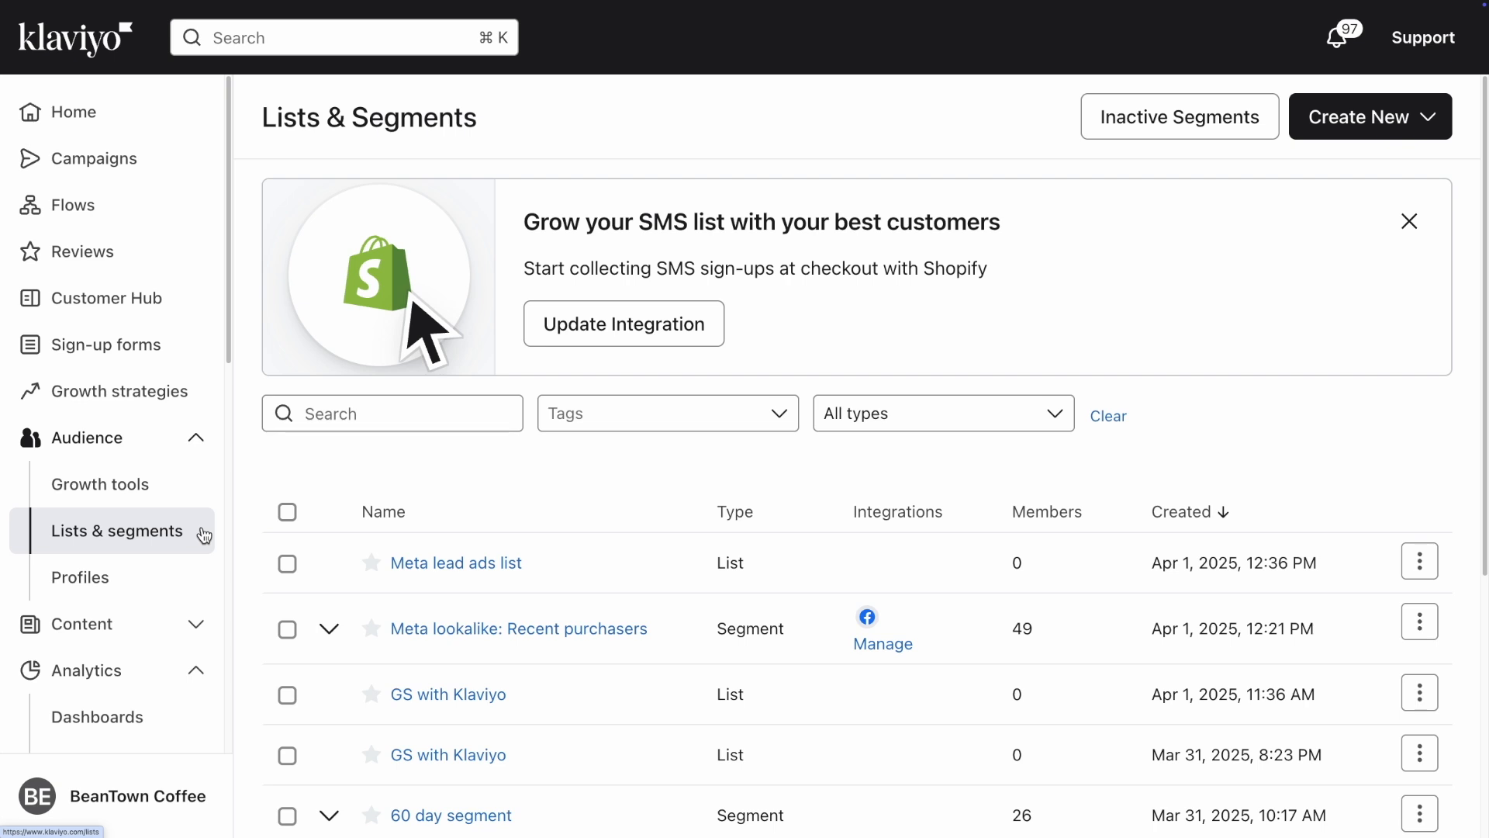
{"action": "mouse_move", "coordinate": [945, 449]}
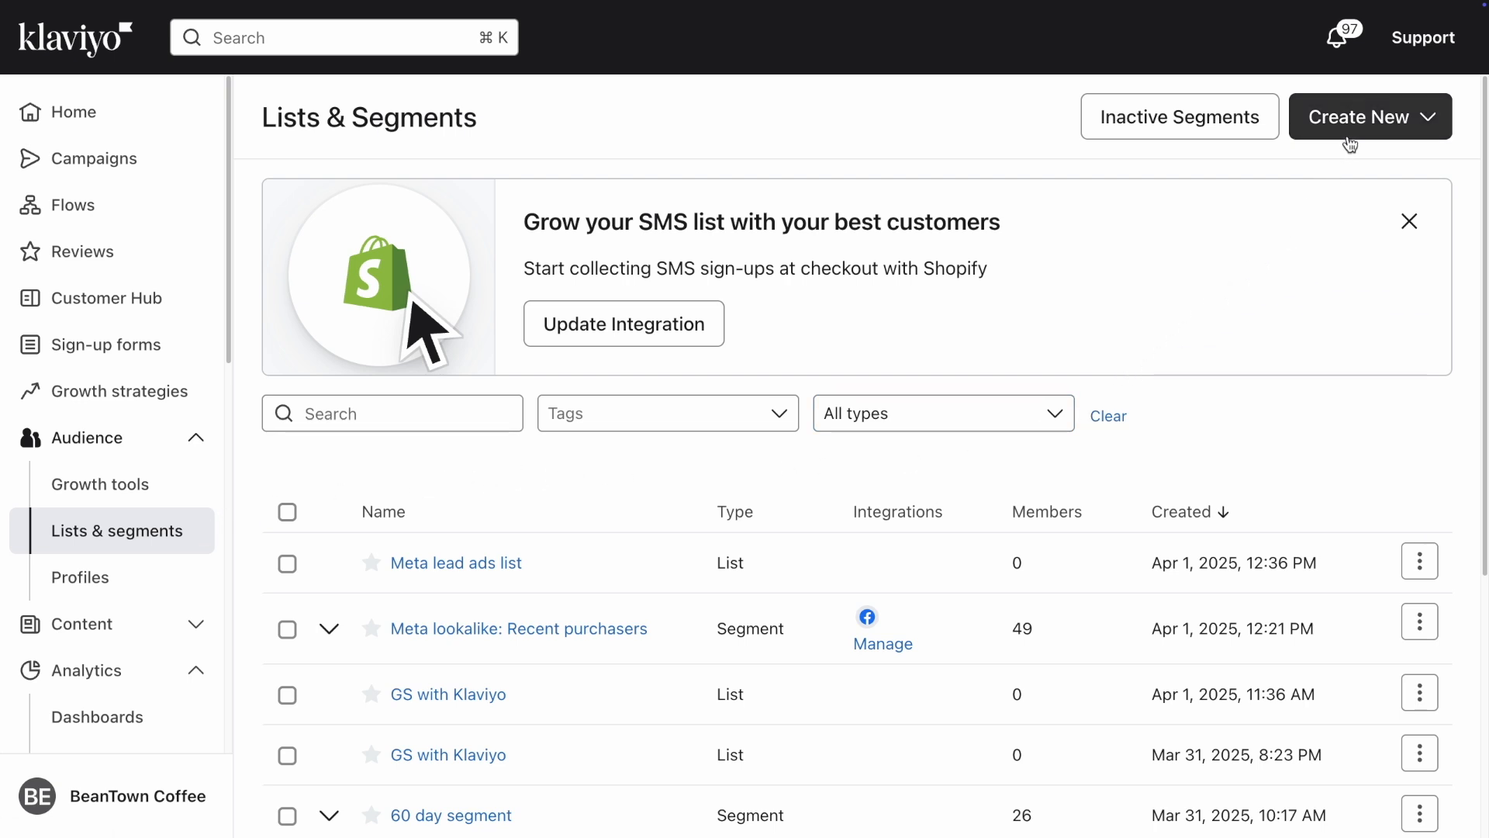
{"action": "left_click", "coordinate": [1361, 117]}
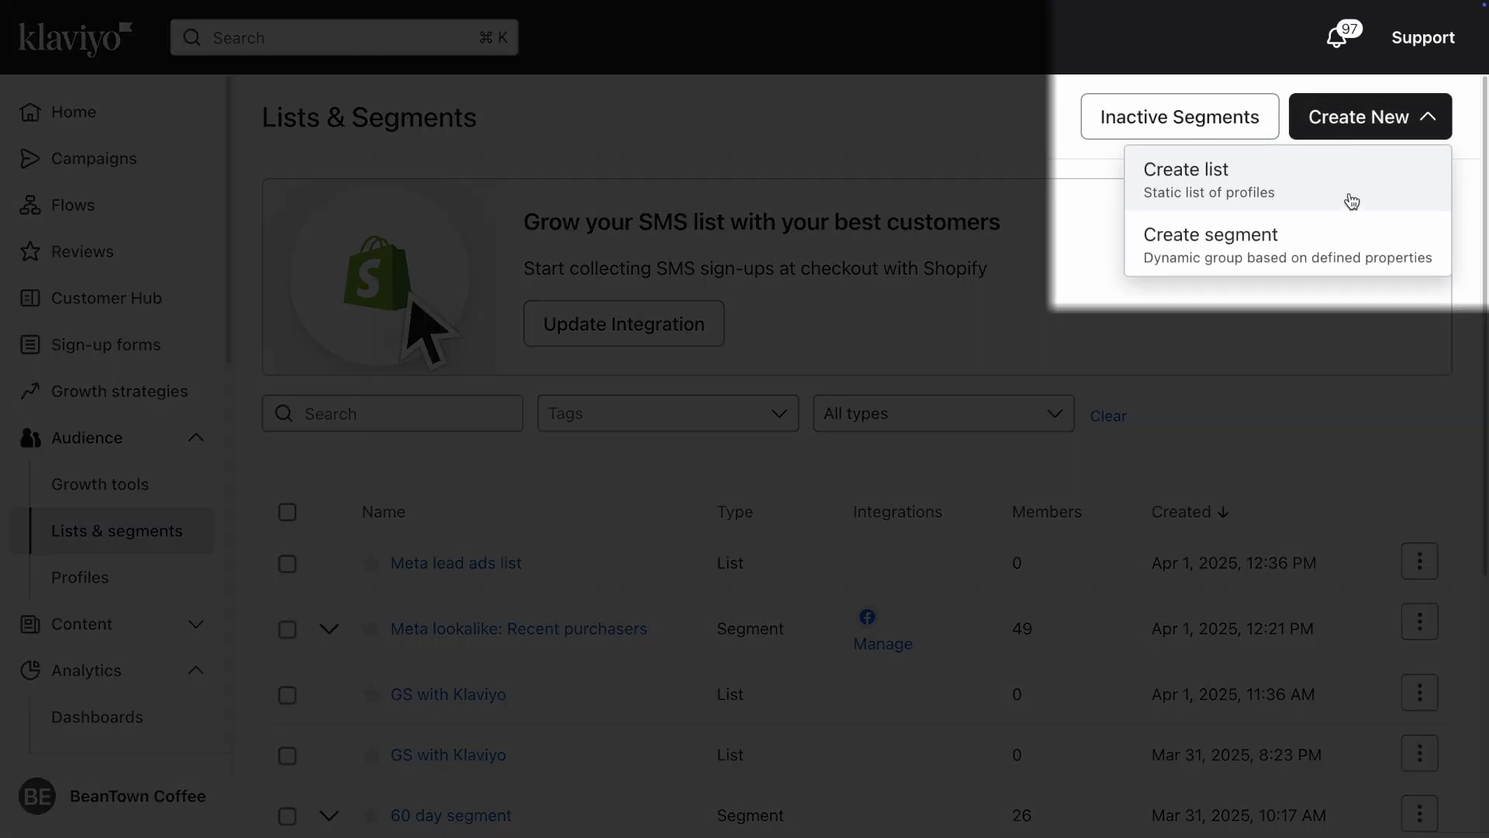
{"action": "mouse_move", "coordinate": [1355, 251]}
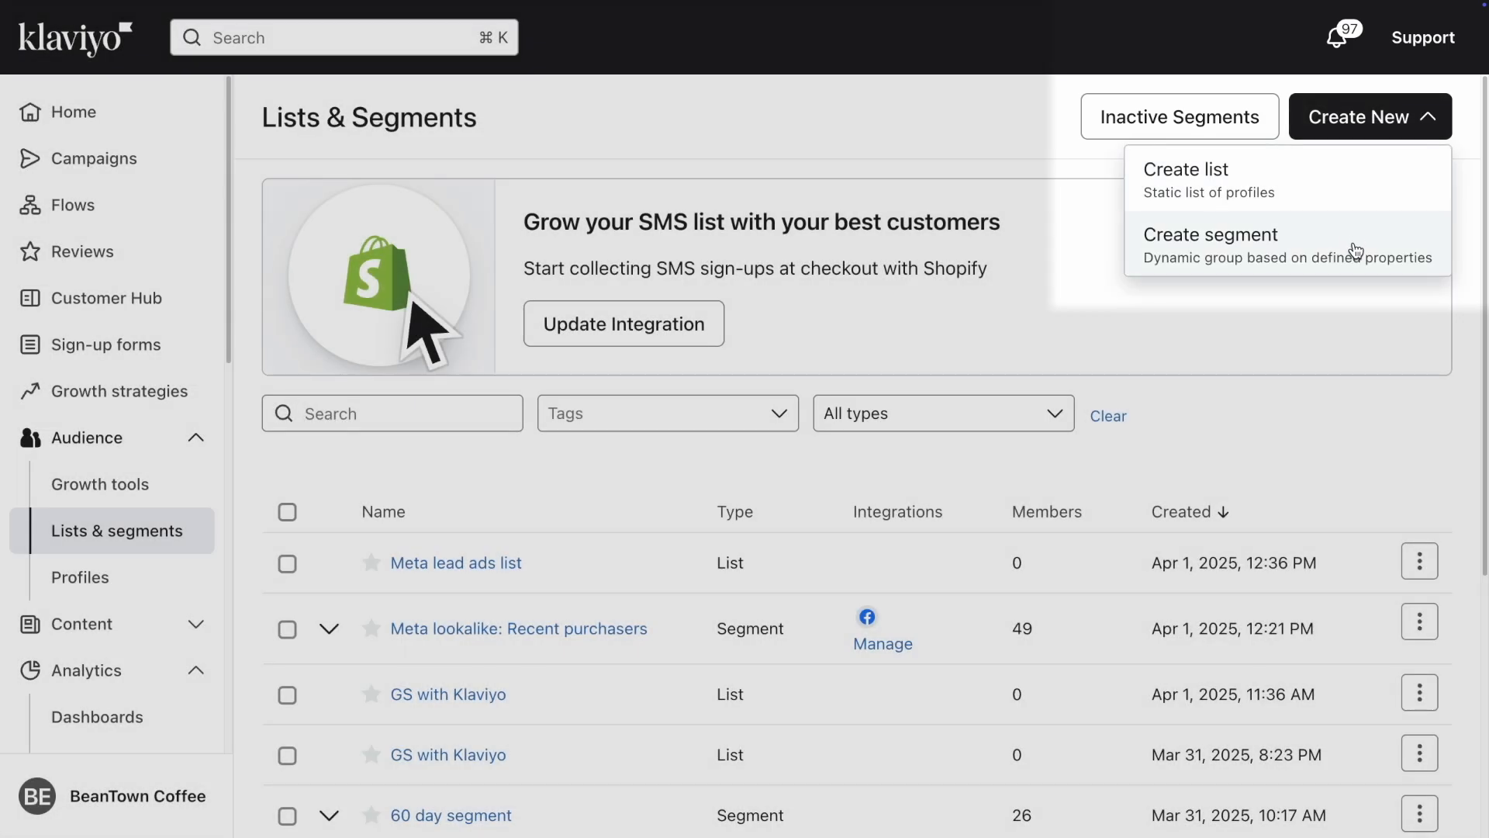
{"action": "left_click", "coordinate": [1209, 234]}
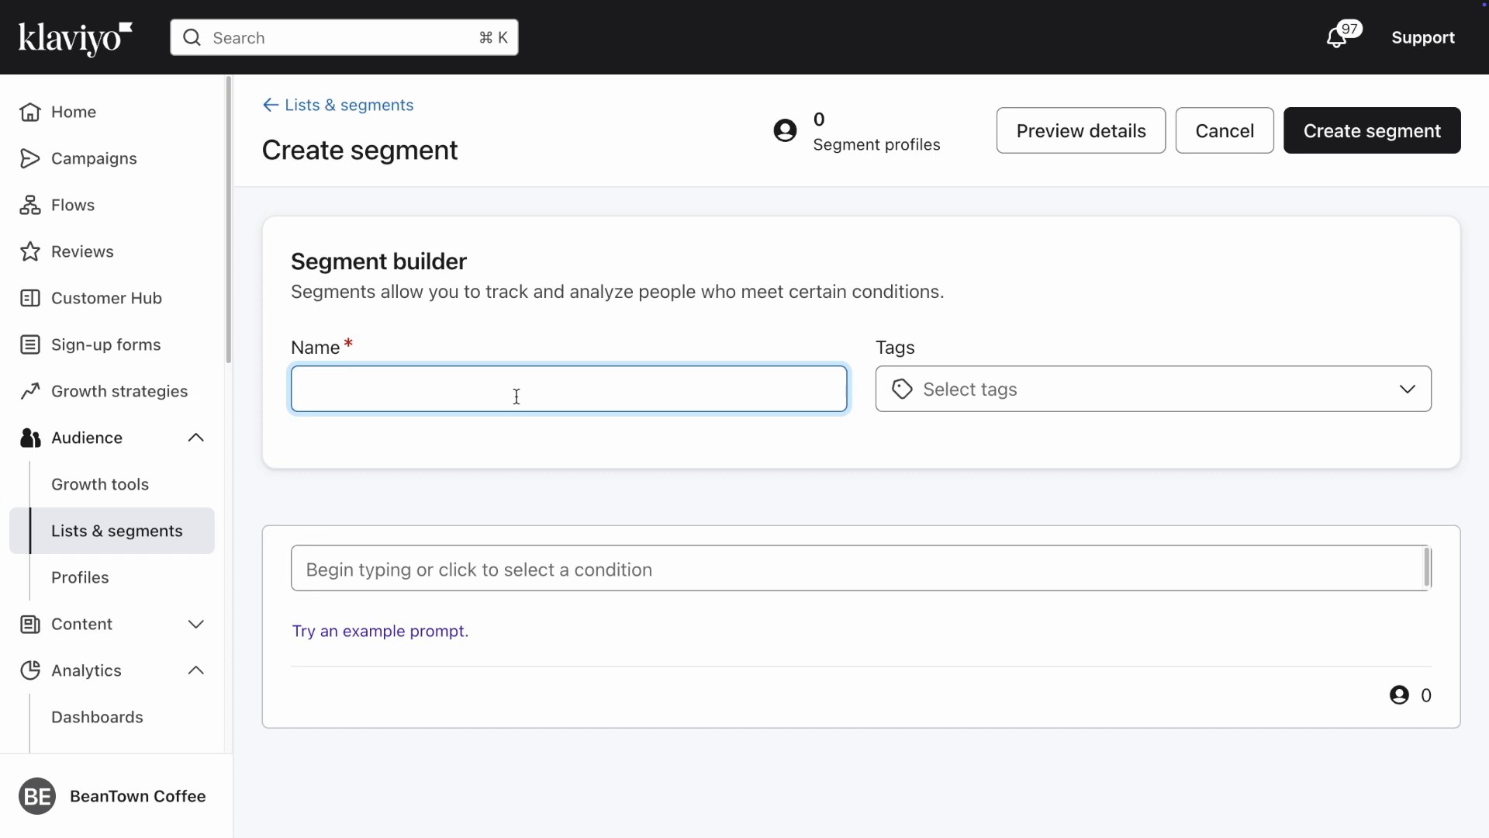
Enter '30-day engaged segment' in the segment's Name field.
{"action": "type", "text": "30-day engaged"}
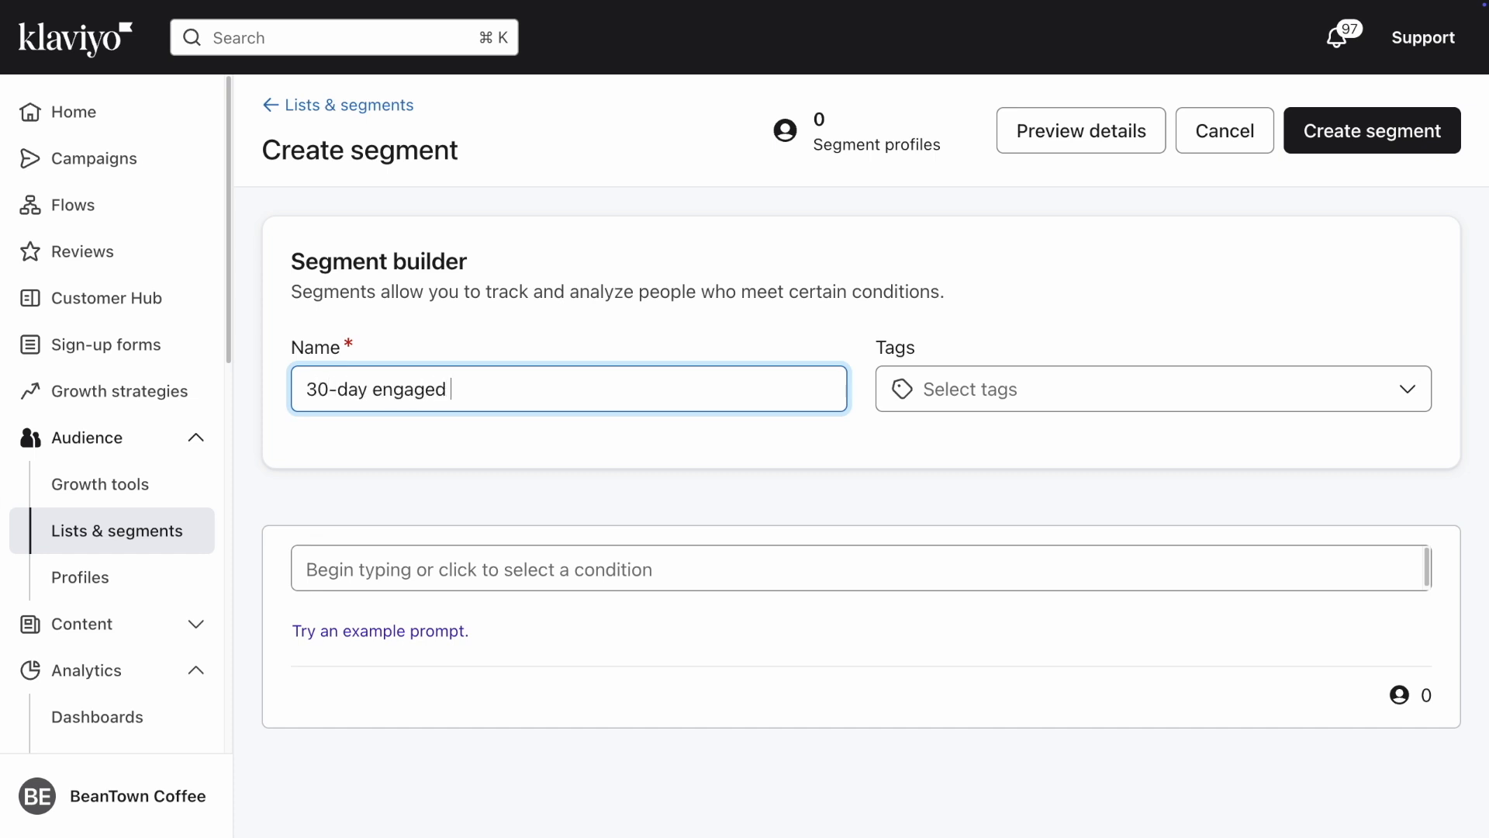
{"action": "type", "text": "segment"}
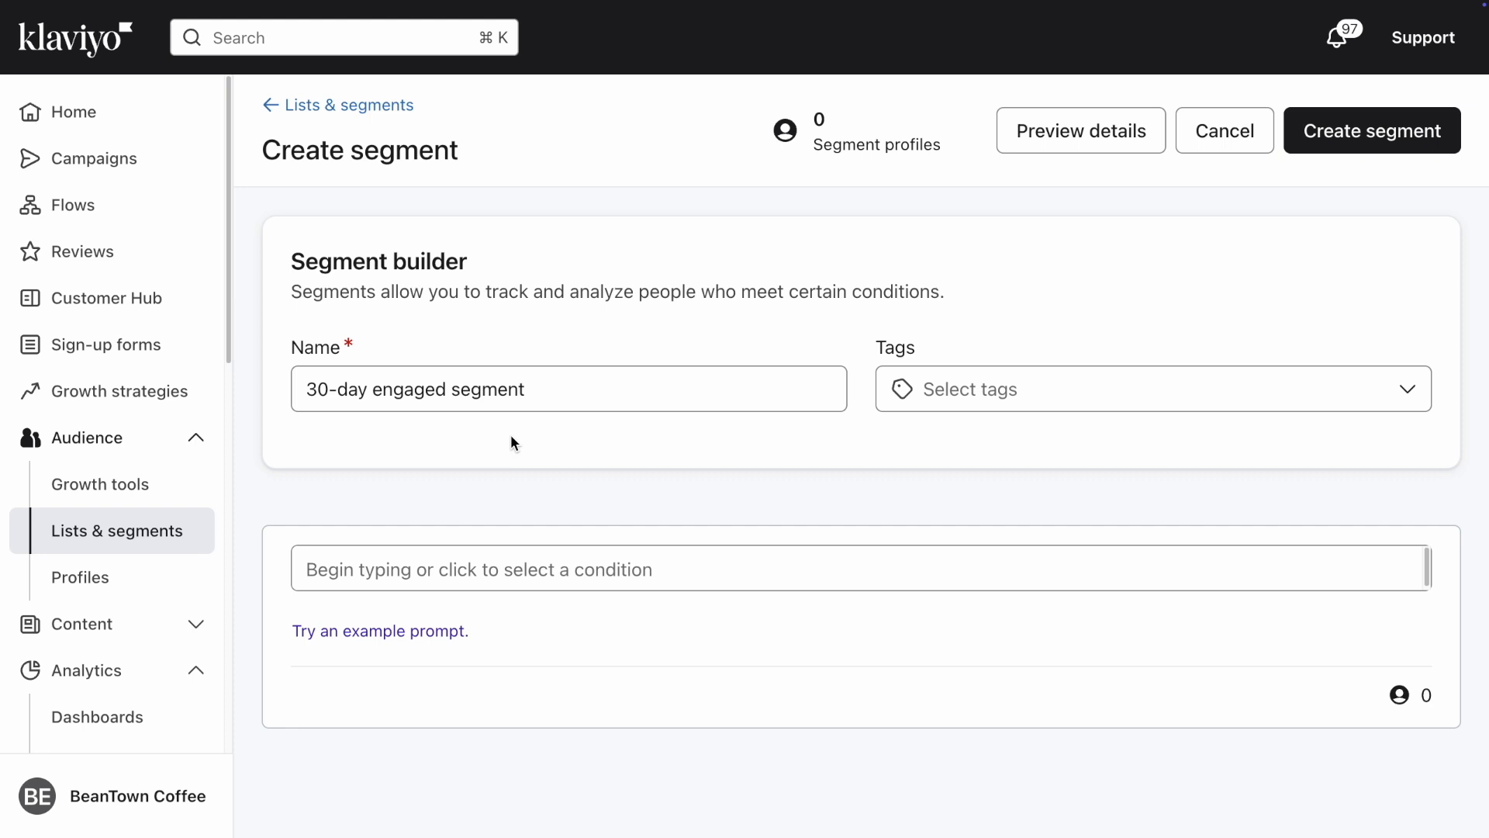
{"action": "mouse_move", "coordinate": [905, 410]}
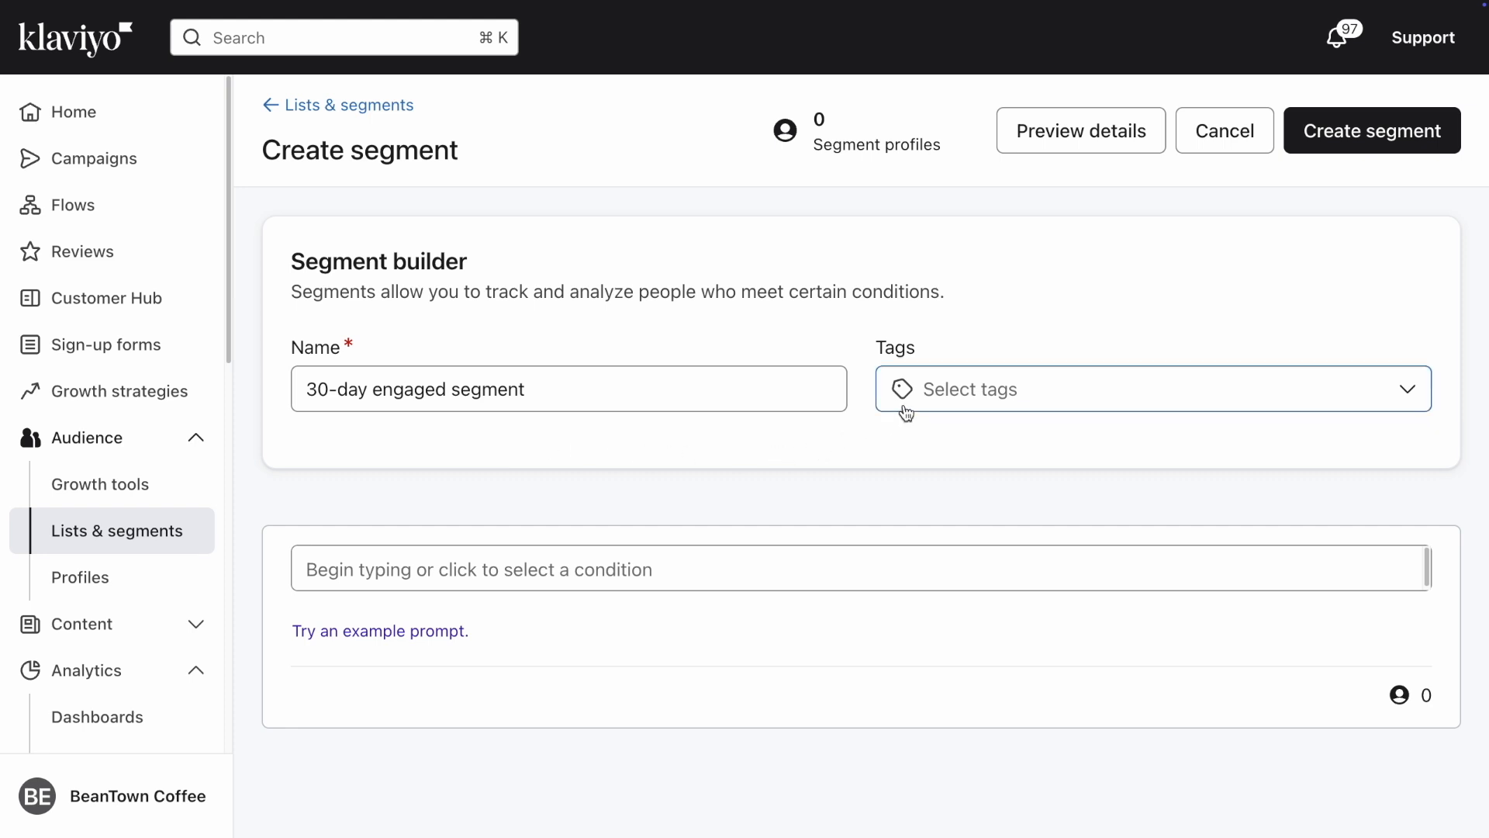
{"action": "mouse_move", "coordinate": [558, 518]}
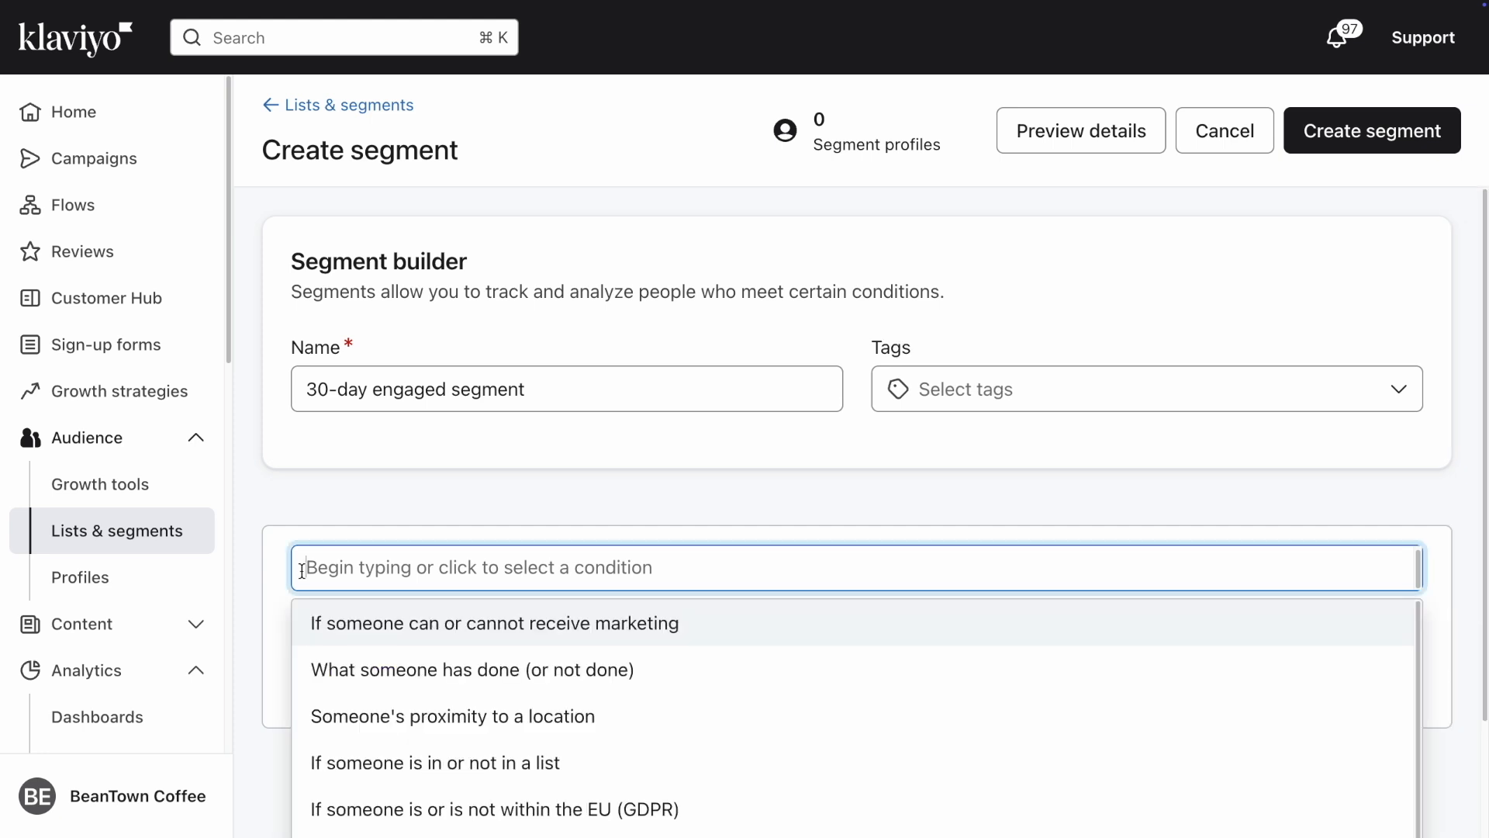
{"action": "scroll", "scroll_direction": "down", "scroll_amount": 3}
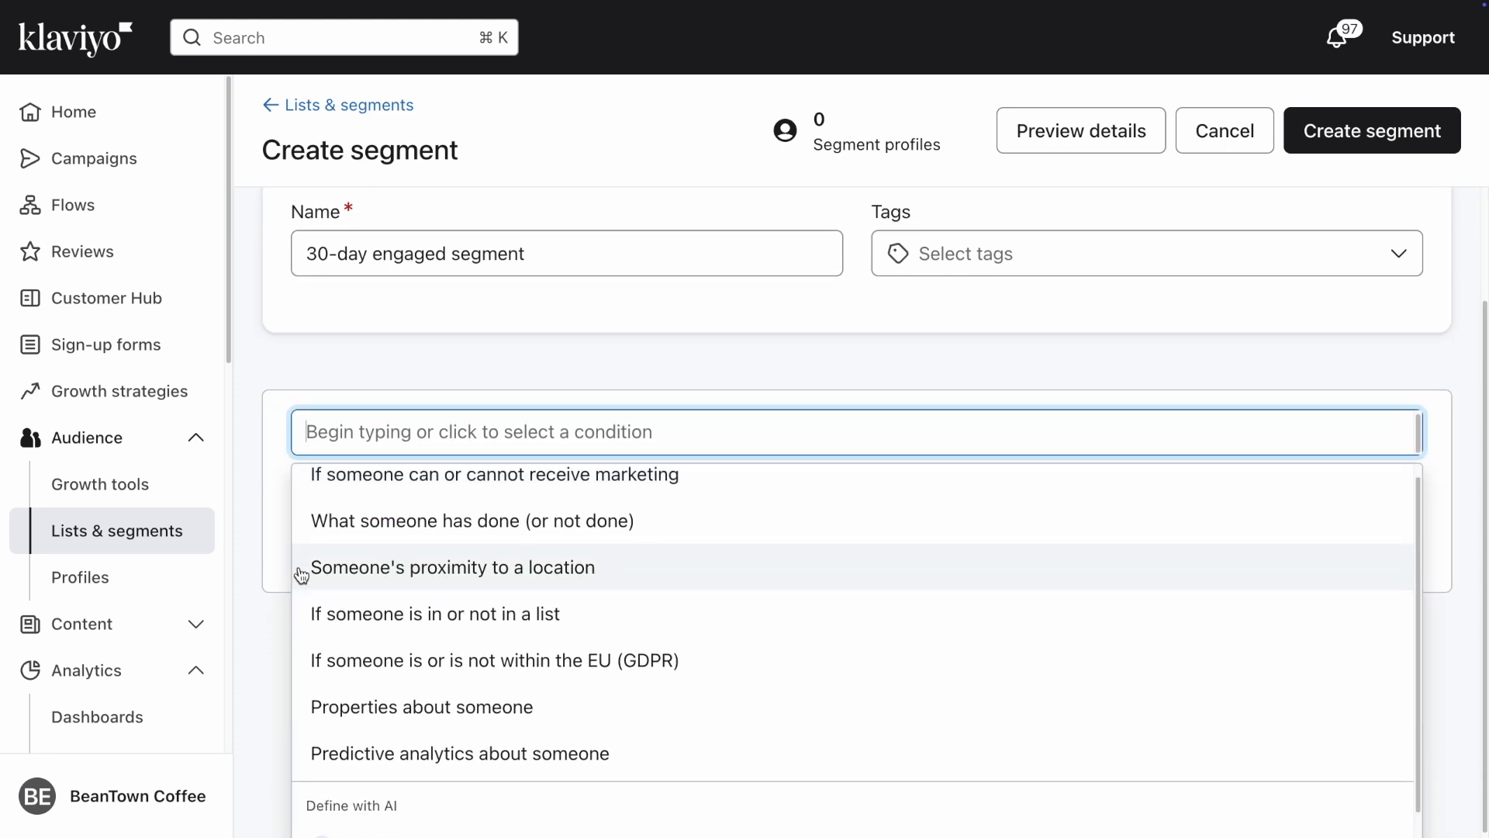
{"action": "scroll", "scroll_direction": "down", "scroll_amount": 3}
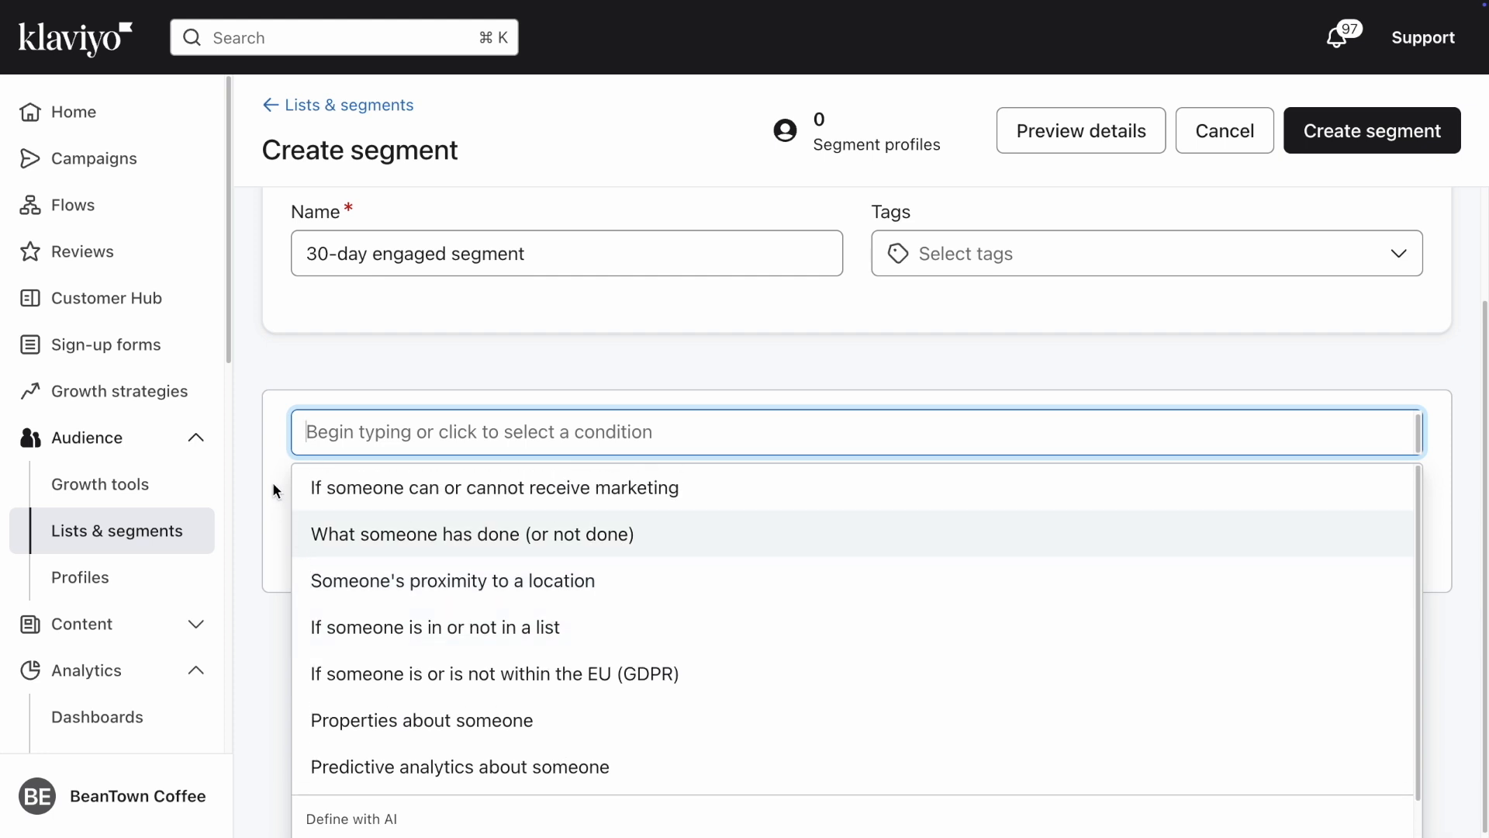
{"action": "mouse_move", "coordinate": [286, 460]}
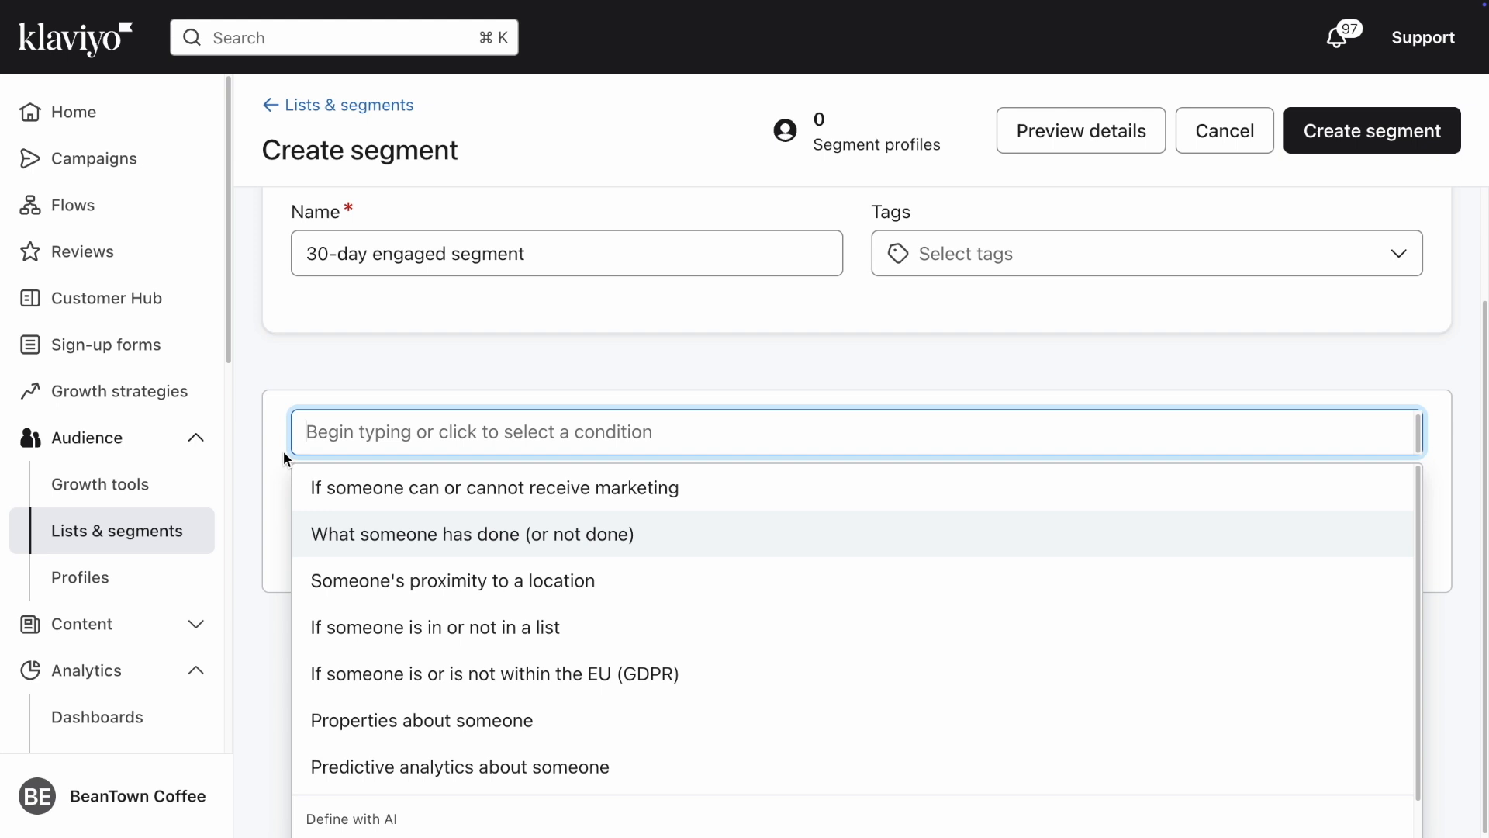
{"action": "type", "text": "People who have engaged"}
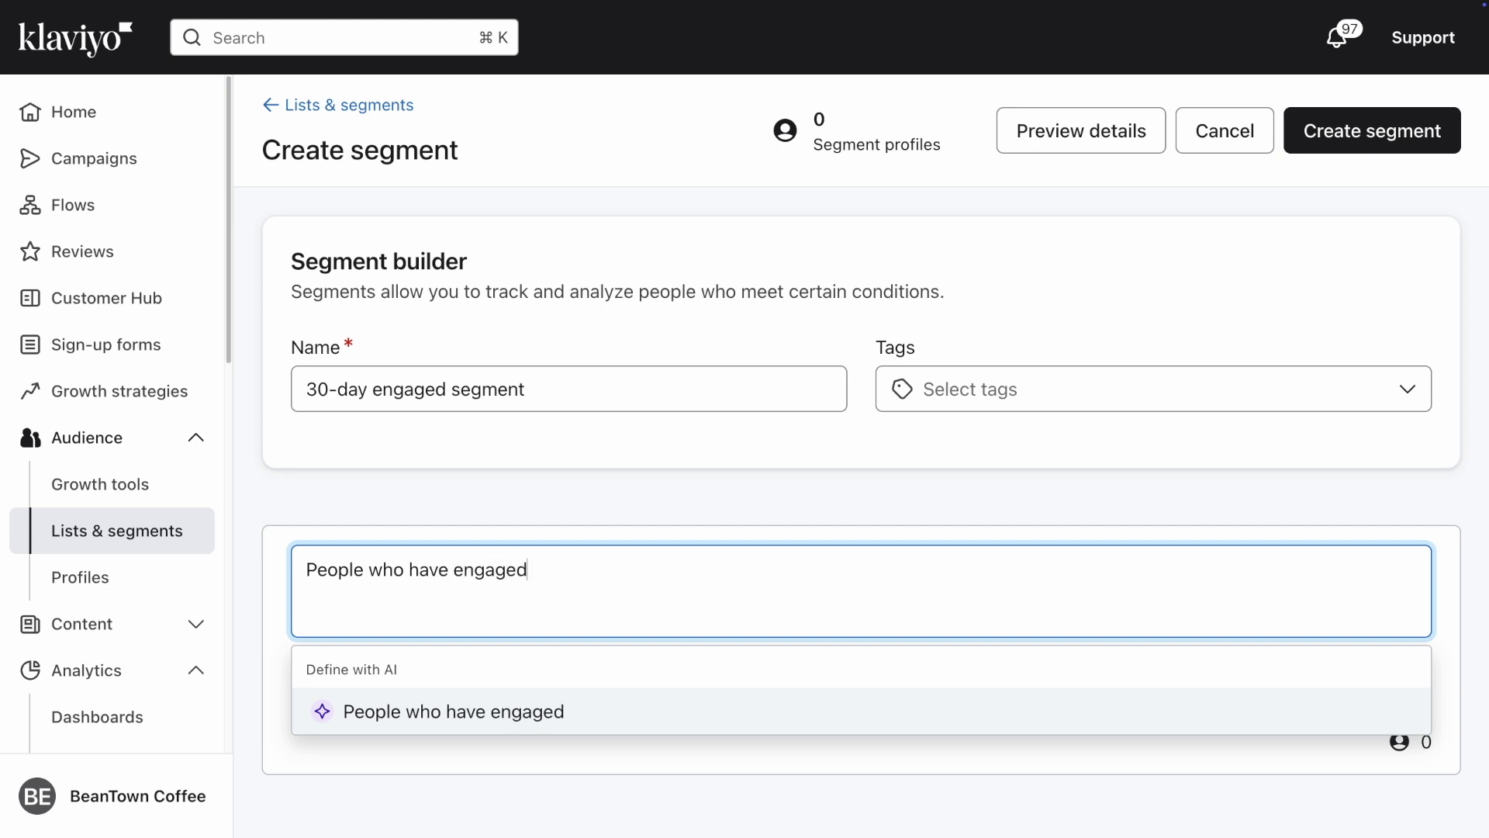
{"action": "type", "text": "with emails in the last"}
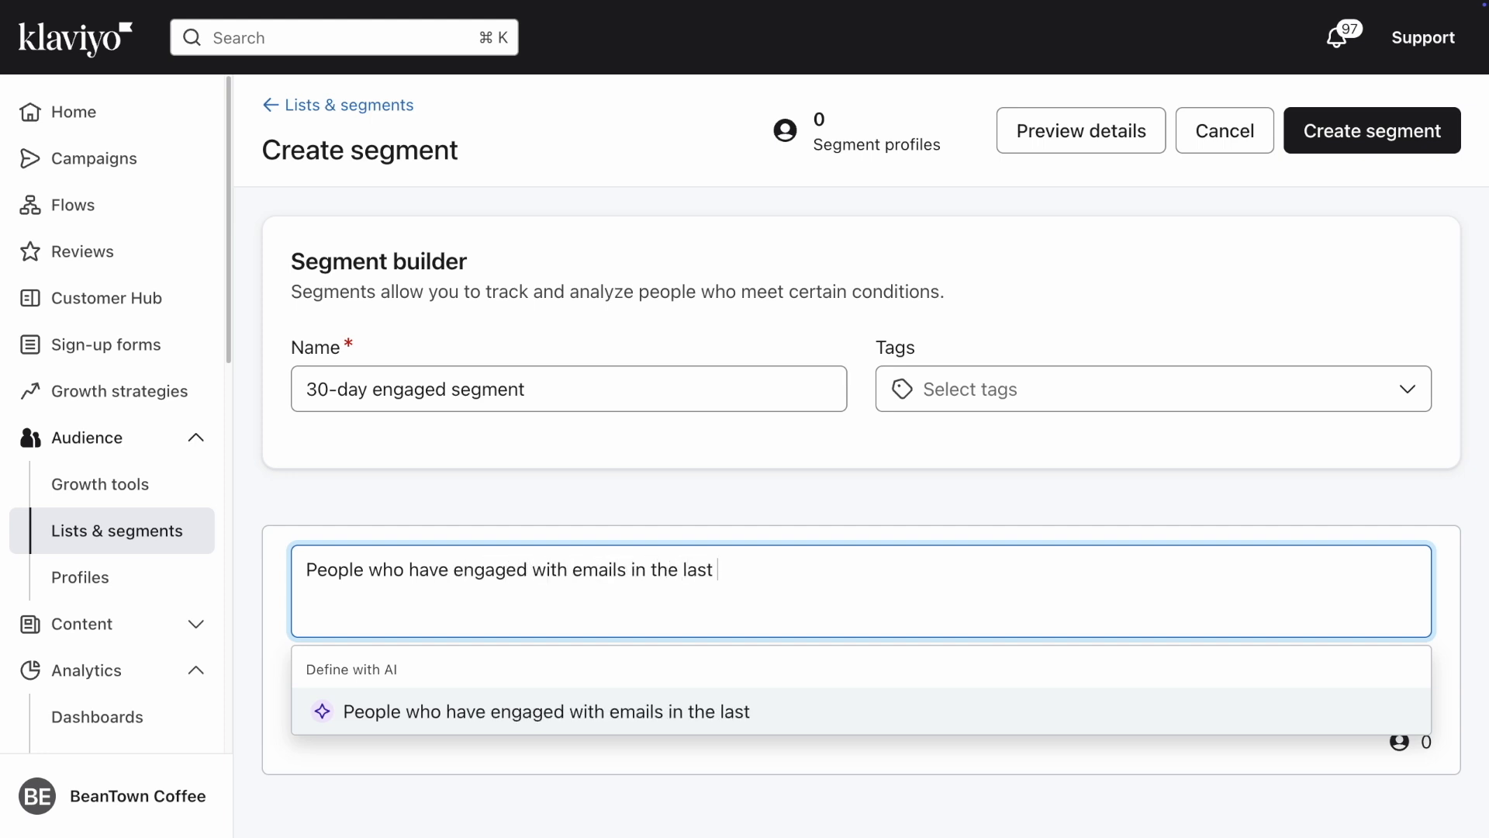
{"action": "type", "text": "30 days"}
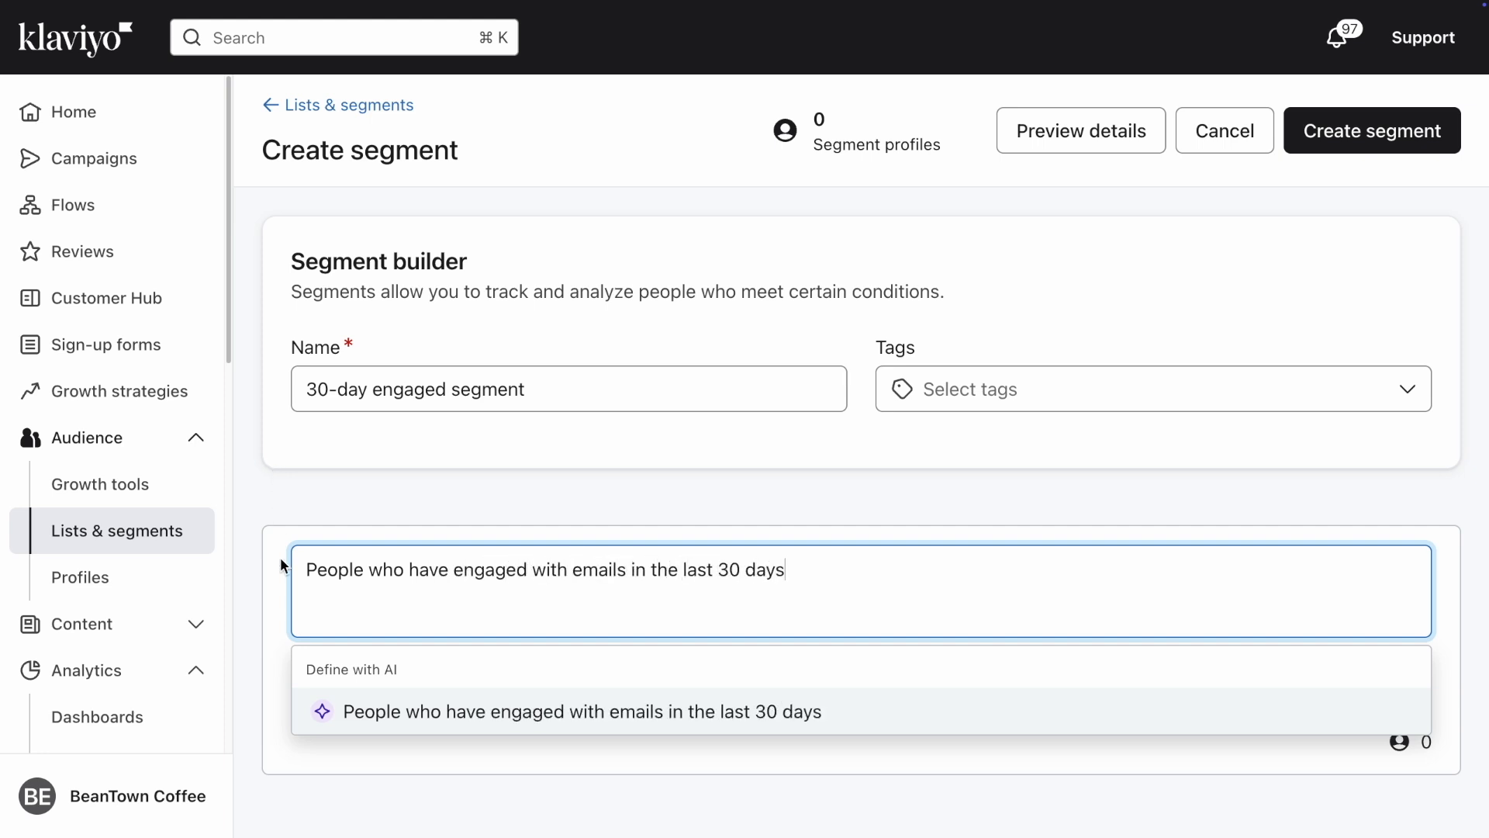
{"action": "mouse_move", "coordinate": [414, 734]}
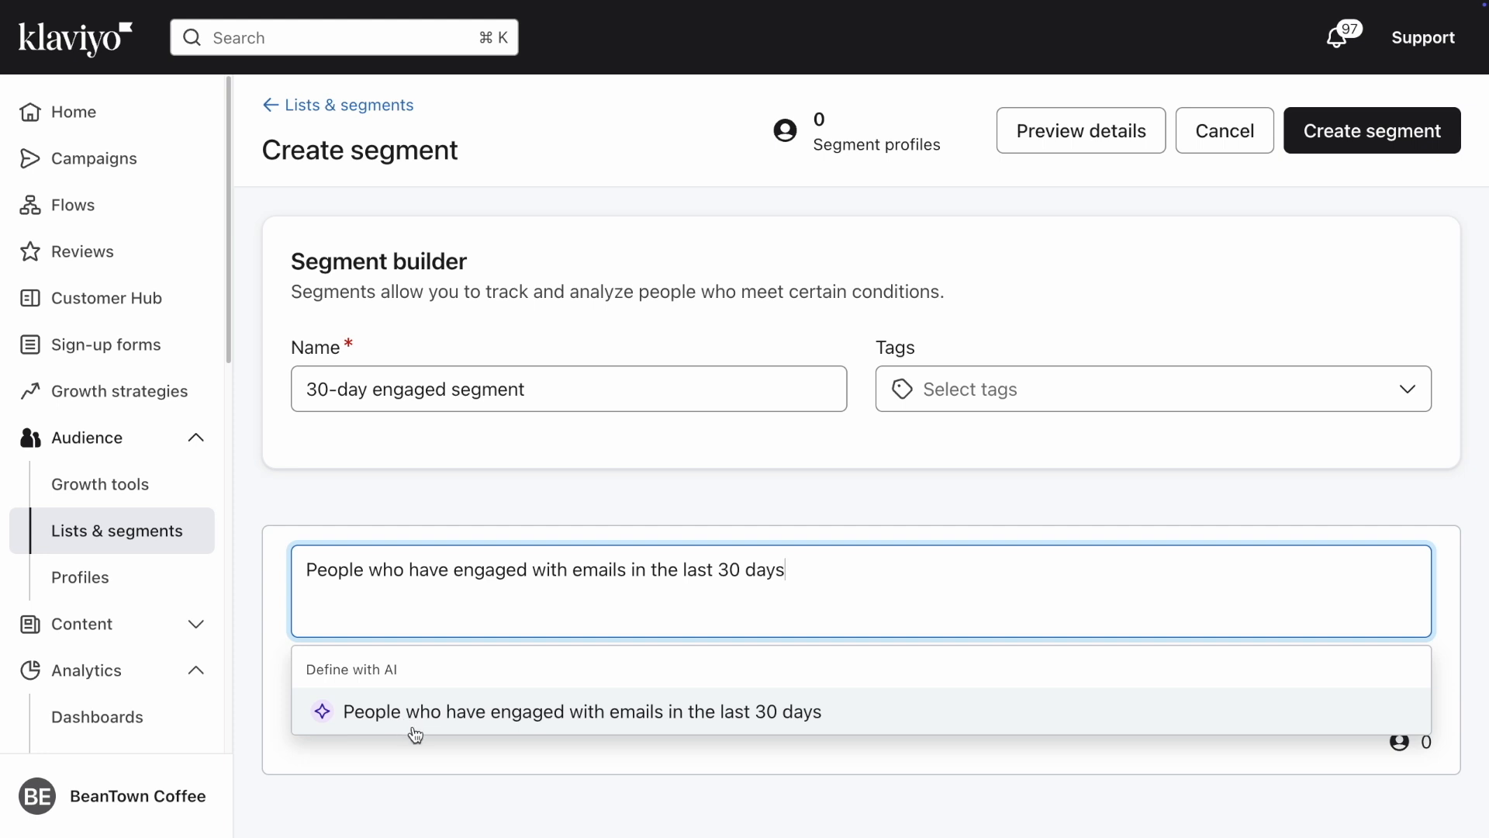
{"action": "mouse_move", "coordinate": [405, 594]}
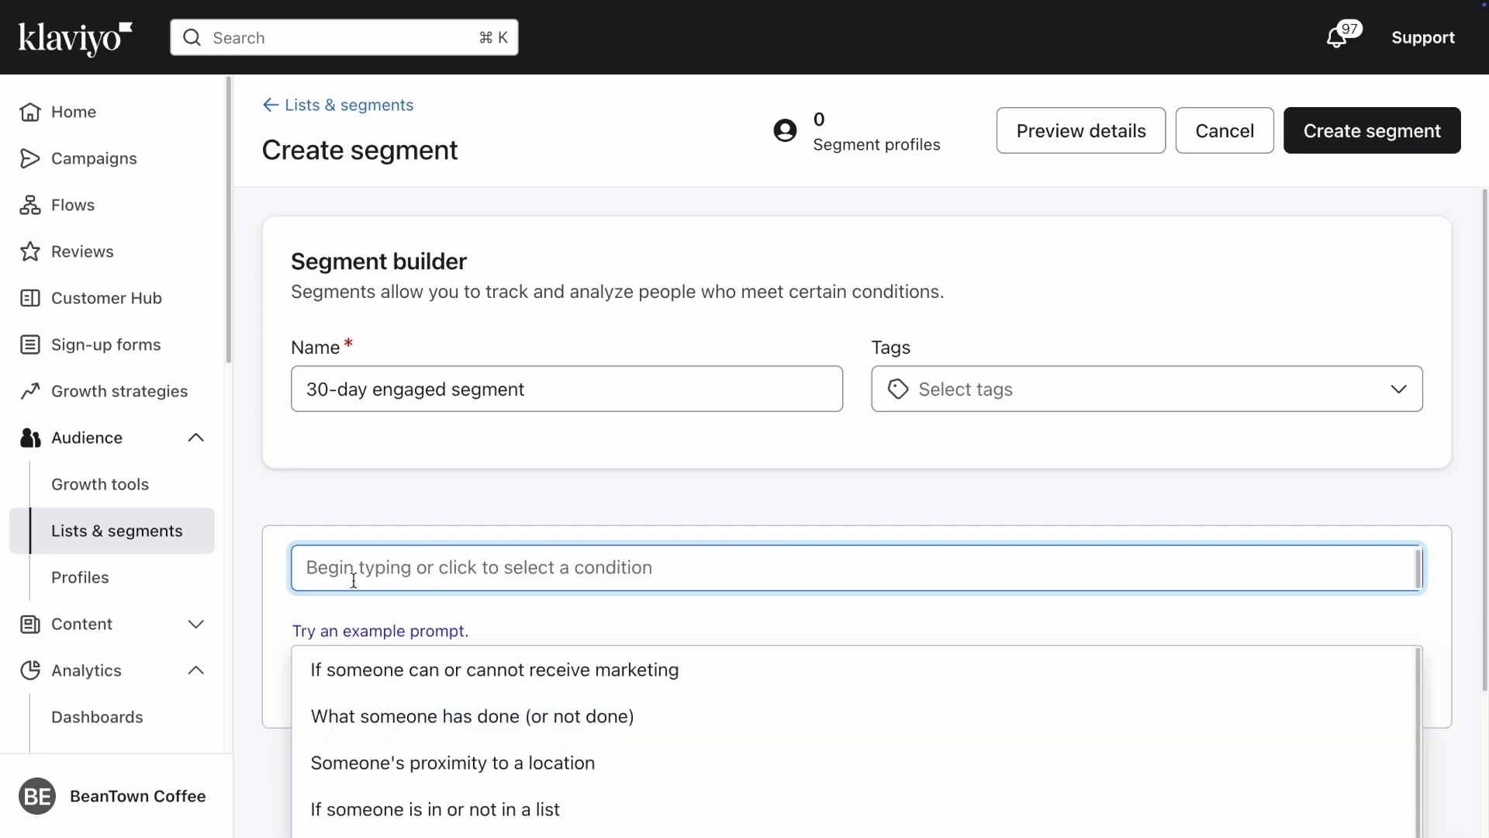
Add a first condition: someone can receive email marketing (about 6,781 profiles).
{"action": "scroll", "scroll_direction": "down", "scroll_amount": 3}
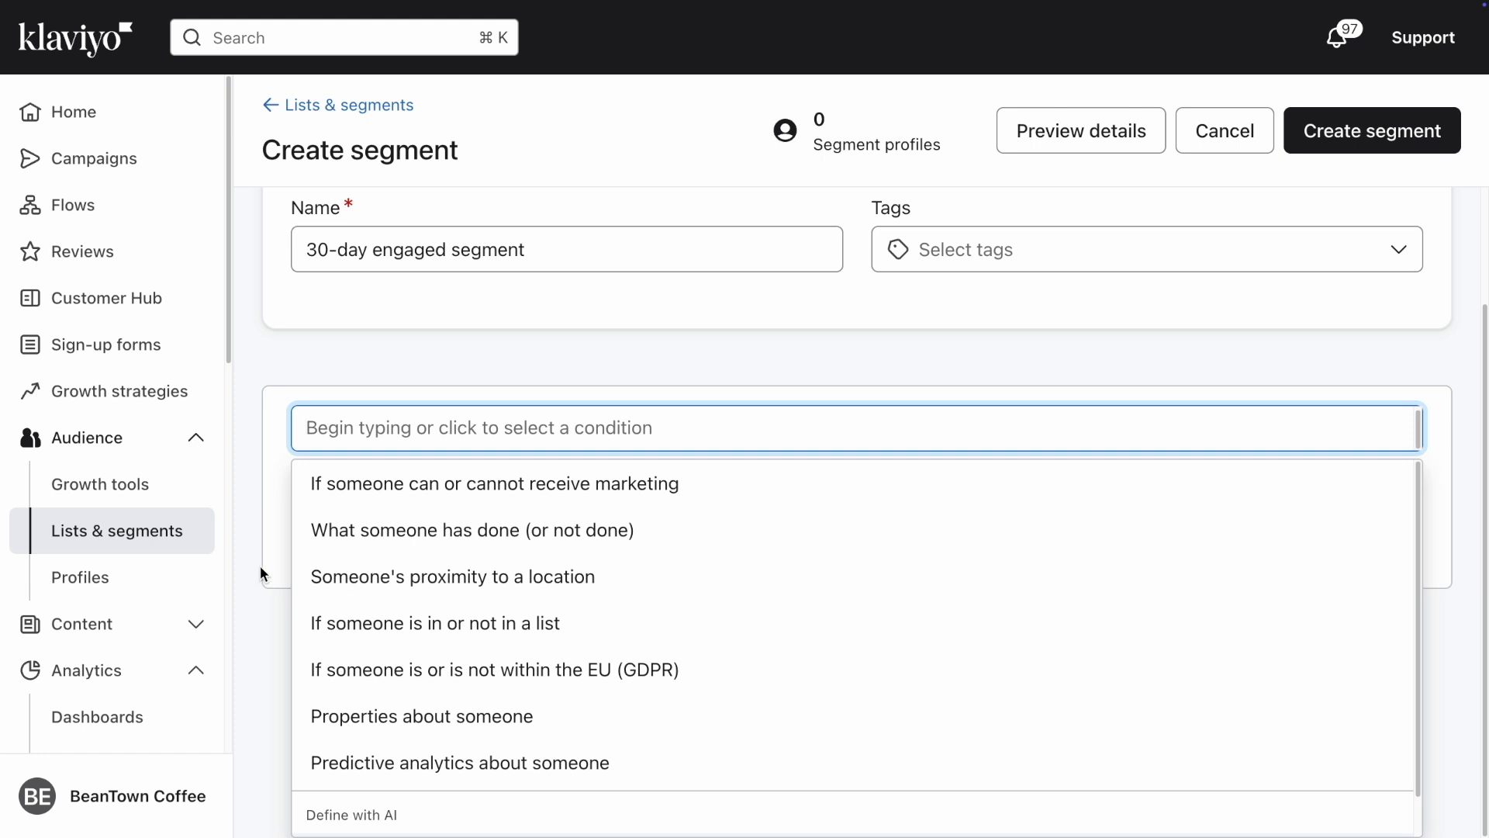
{"action": "mouse_move", "coordinate": [339, 508]}
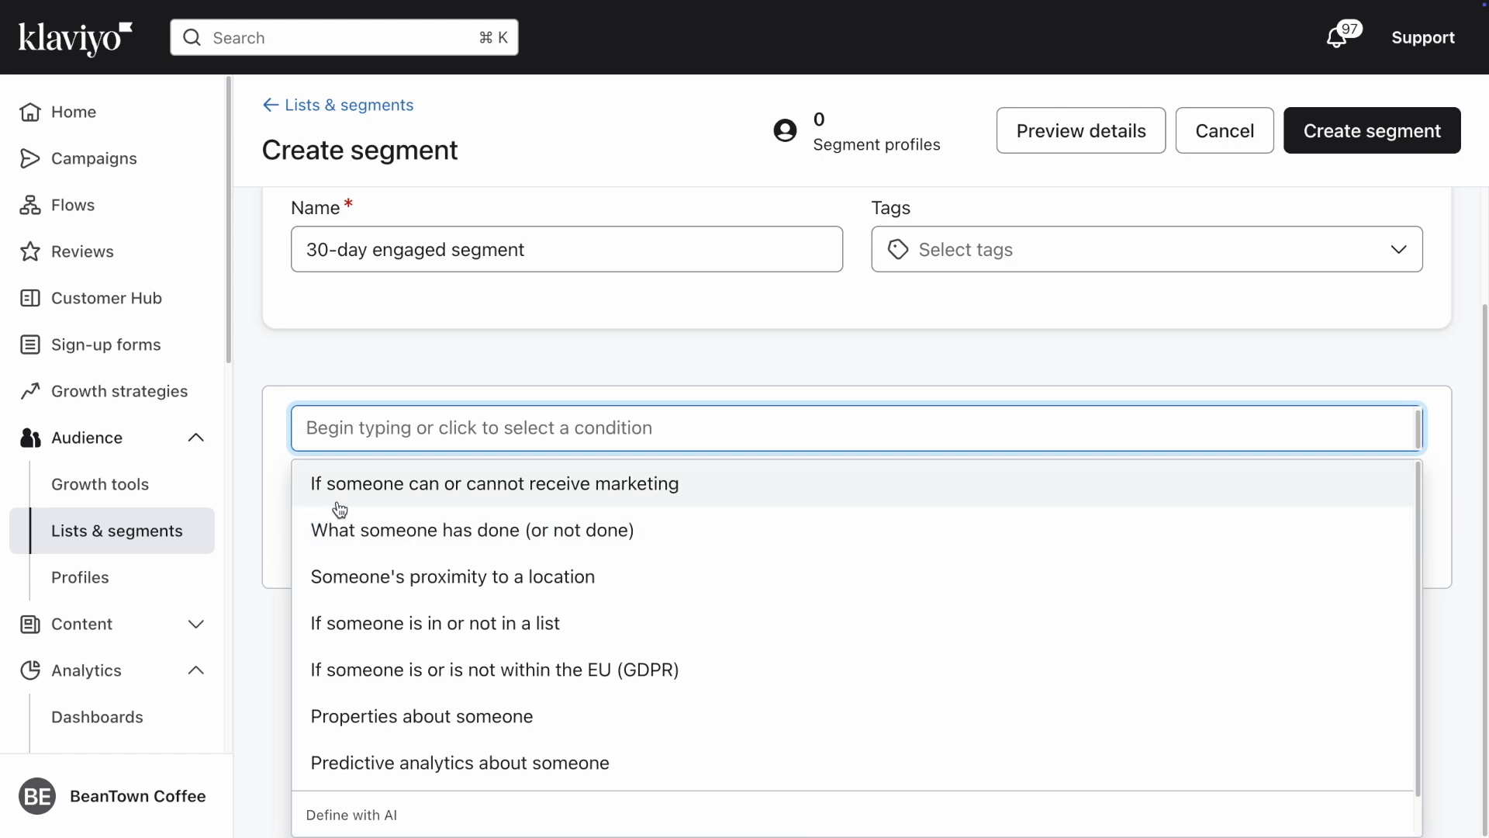
{"action": "left_click", "coordinate": [494, 484]}
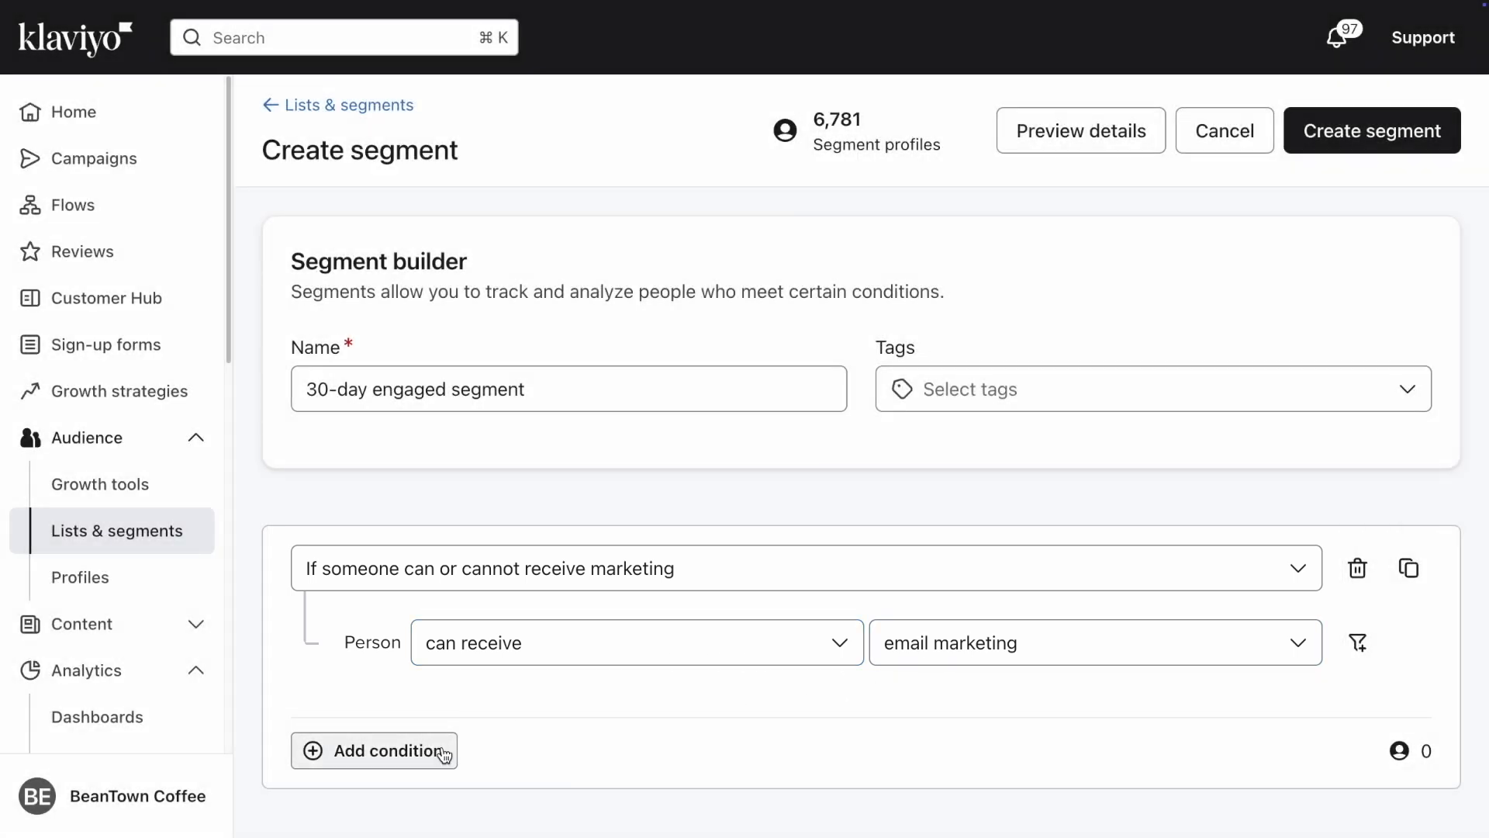
Add a second, empty condition row joined by AND after the email-marketing condition.
{"action": "left_click", "coordinate": [374, 750]}
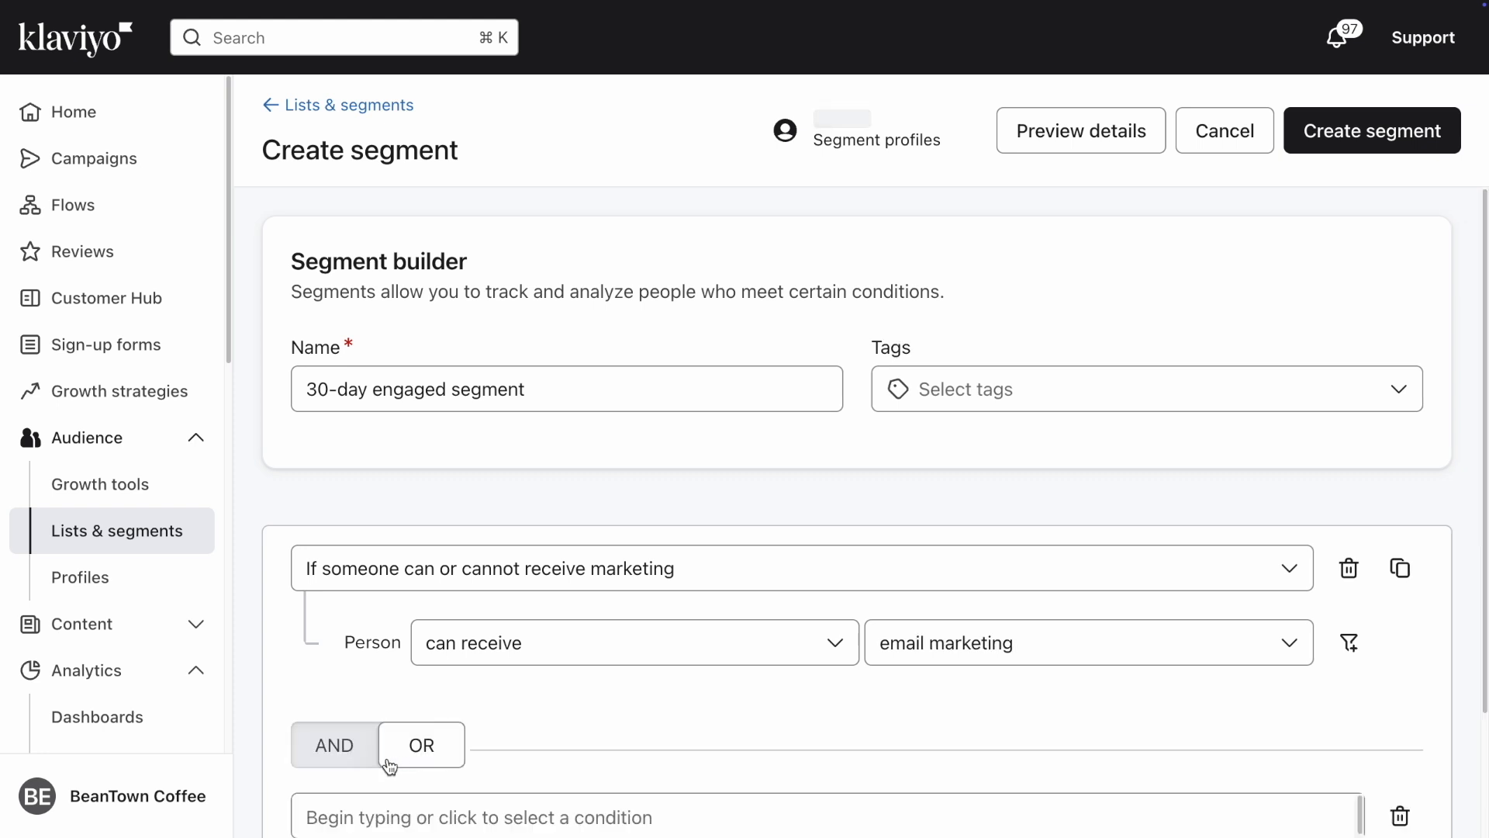
{"action": "scroll", "scroll_direction": "down", "scroll_amount": 3}
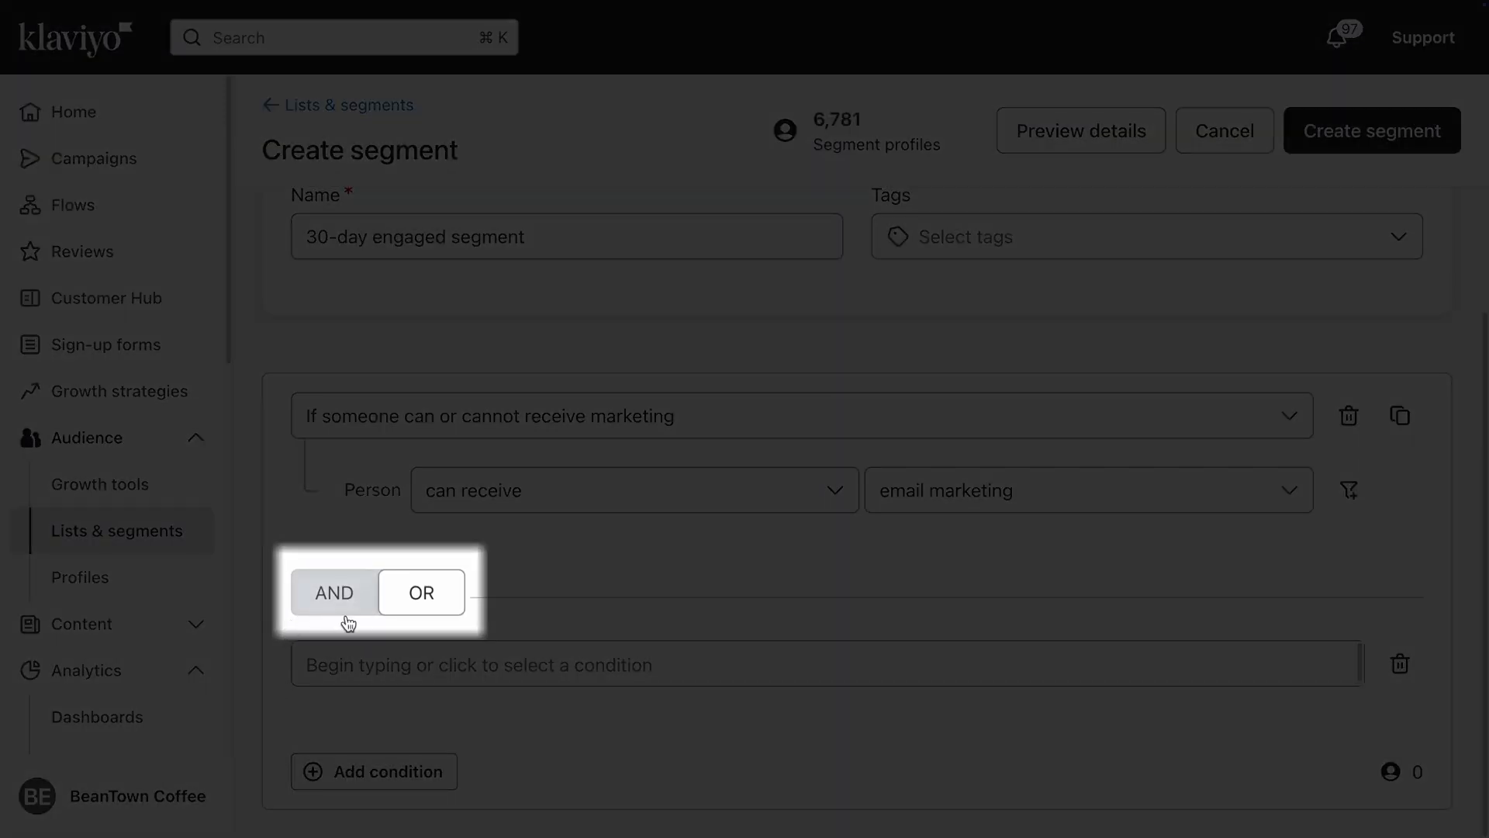
{"action": "mouse_move", "coordinate": [415, 619]}
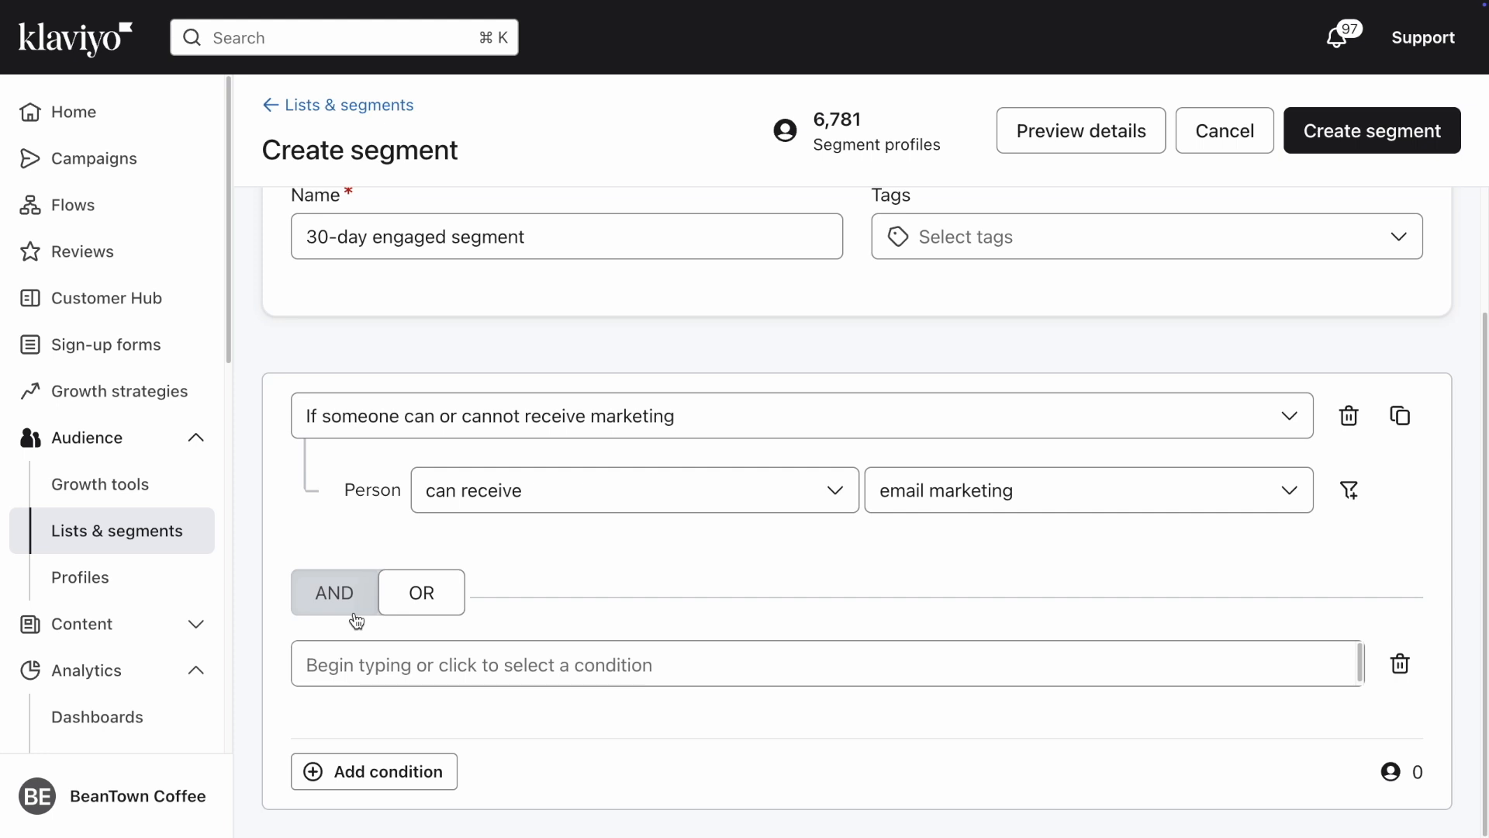
{"action": "mouse_move", "coordinate": [369, 621]}
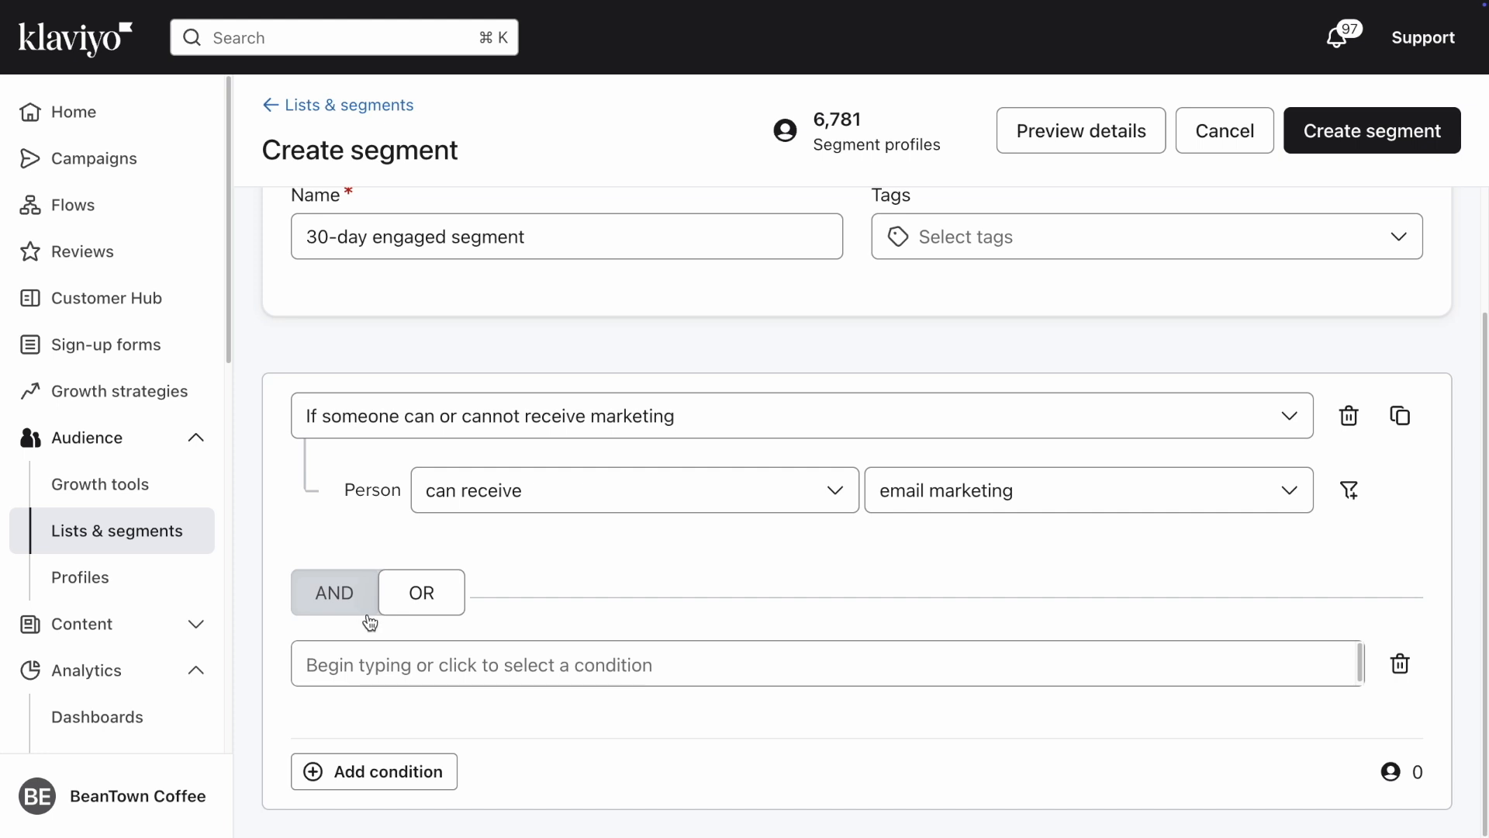
{"action": "mouse_move", "coordinate": [404, 619]}
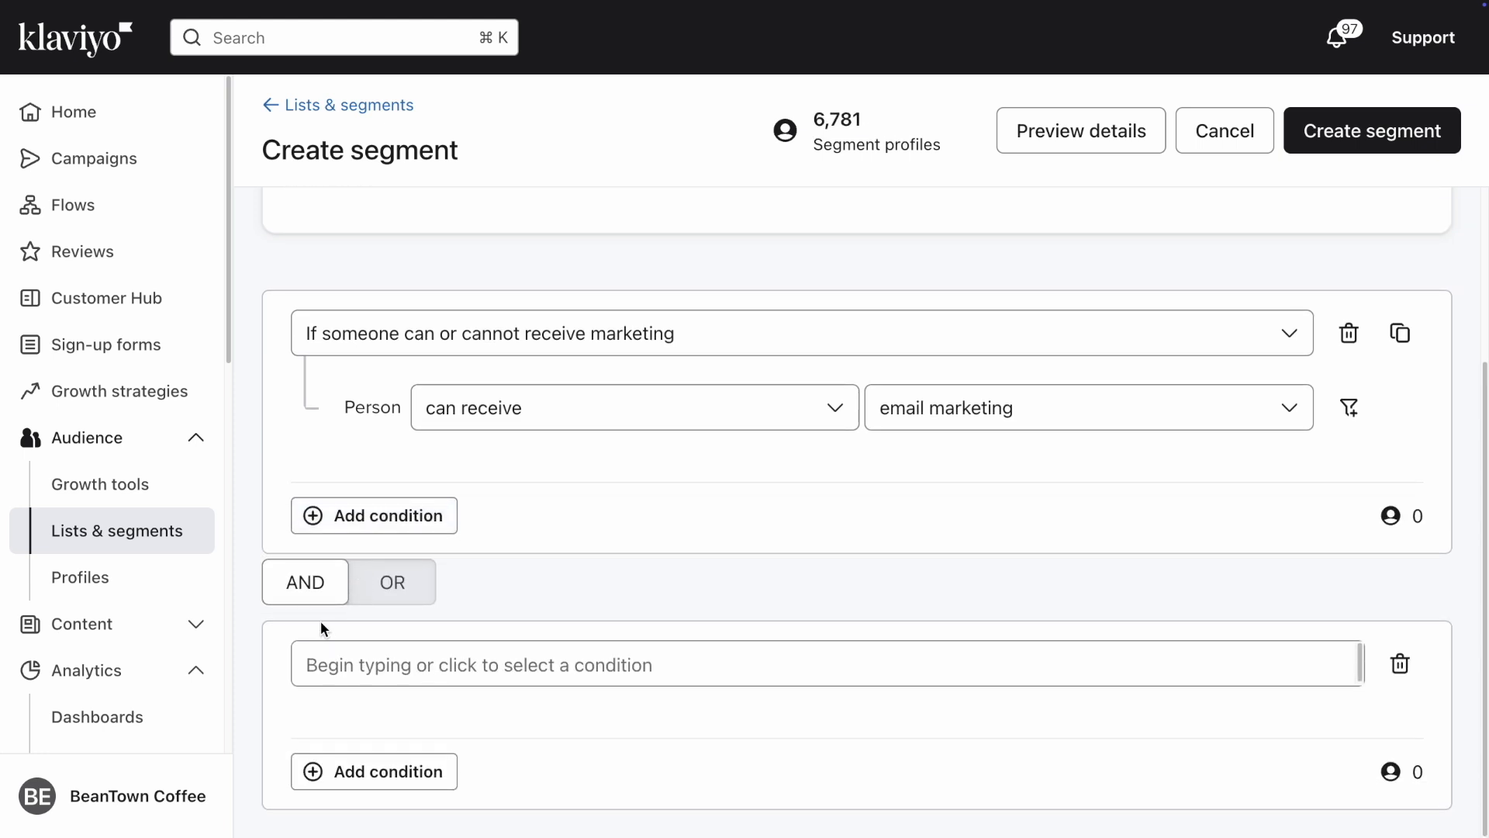
{"action": "mouse_move", "coordinate": [278, 672]}
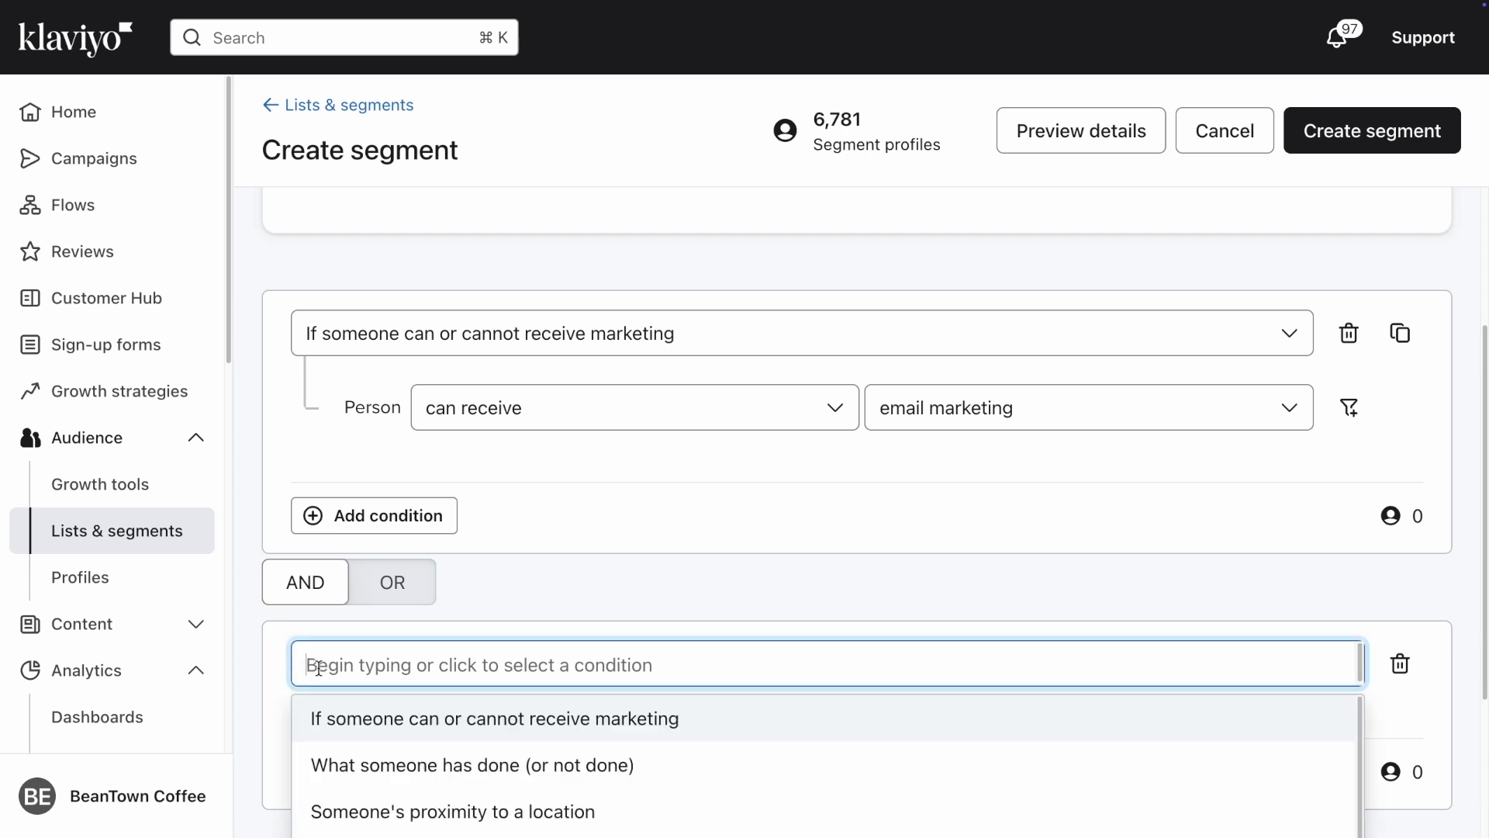
{"action": "mouse_move", "coordinate": [279, 689]}
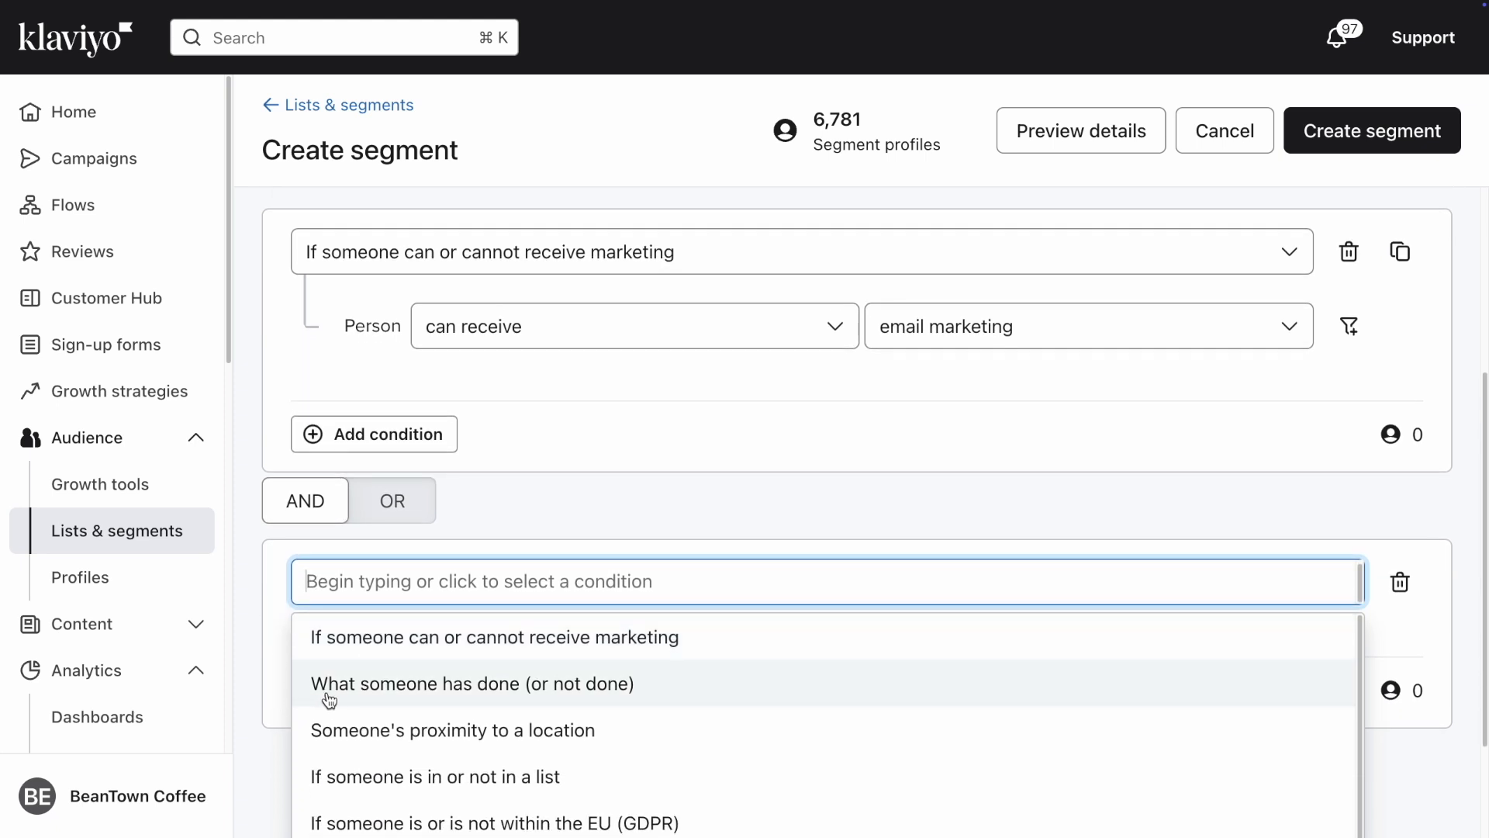
Set the condition to 'What someone has done': Opened Email at least once in the last 30 days.
{"action": "left_click", "coordinate": [471, 683]}
{"action": "type", "text": "O"}
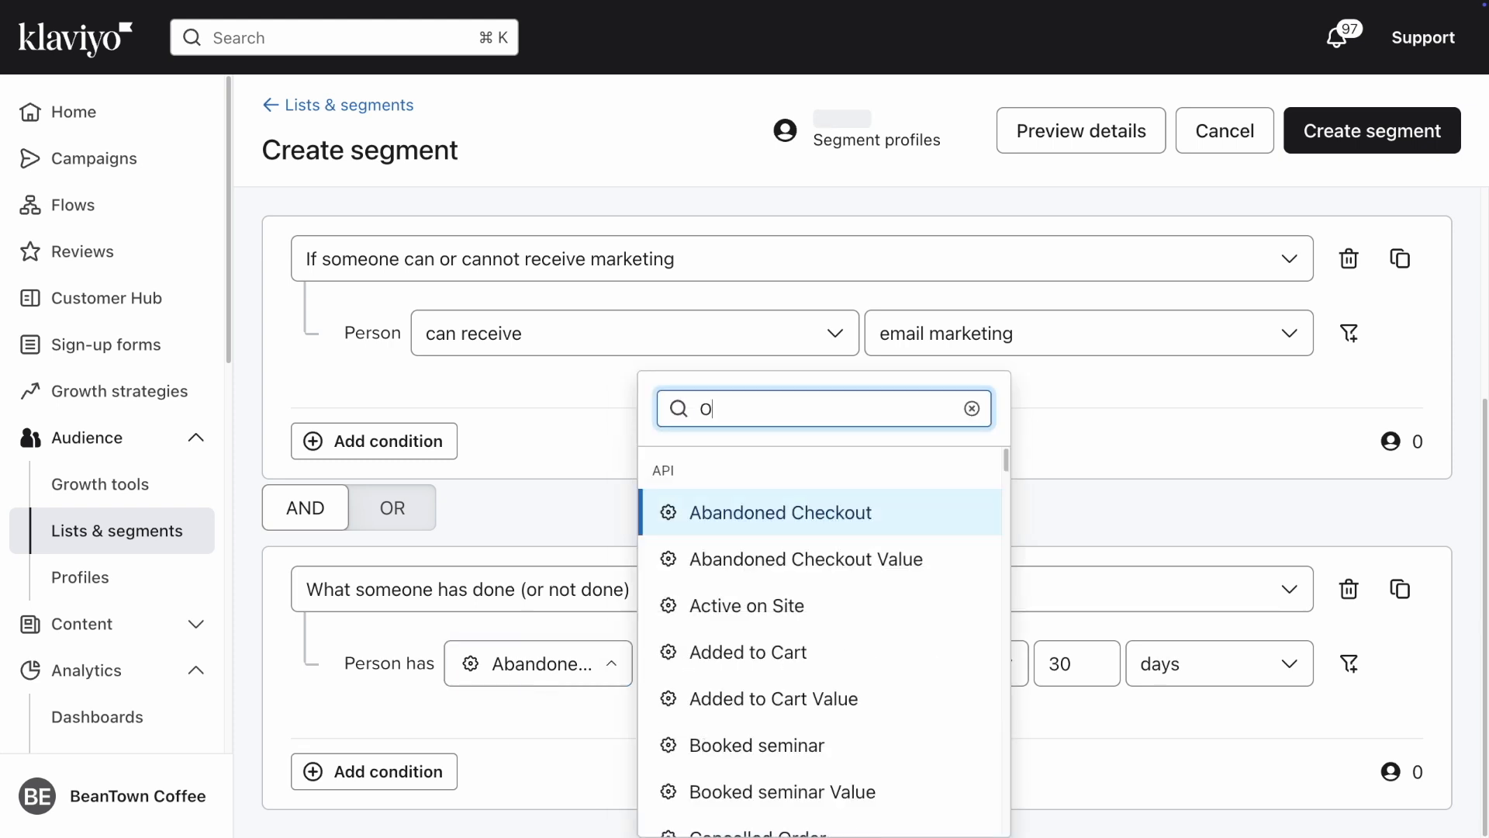
{"action": "type", "text": "pened"}
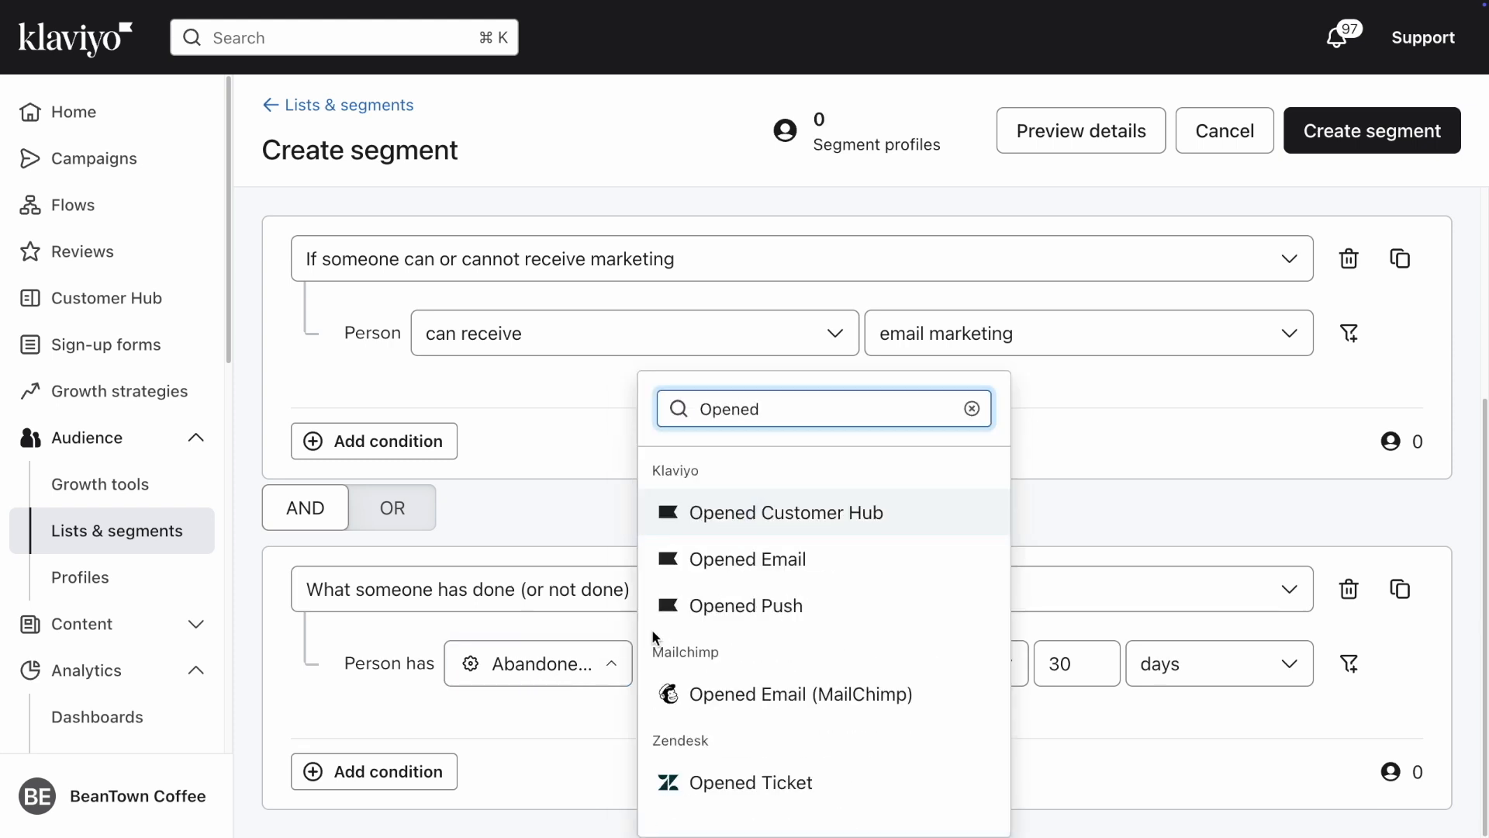
{"action": "left_click", "coordinate": [750, 559]}
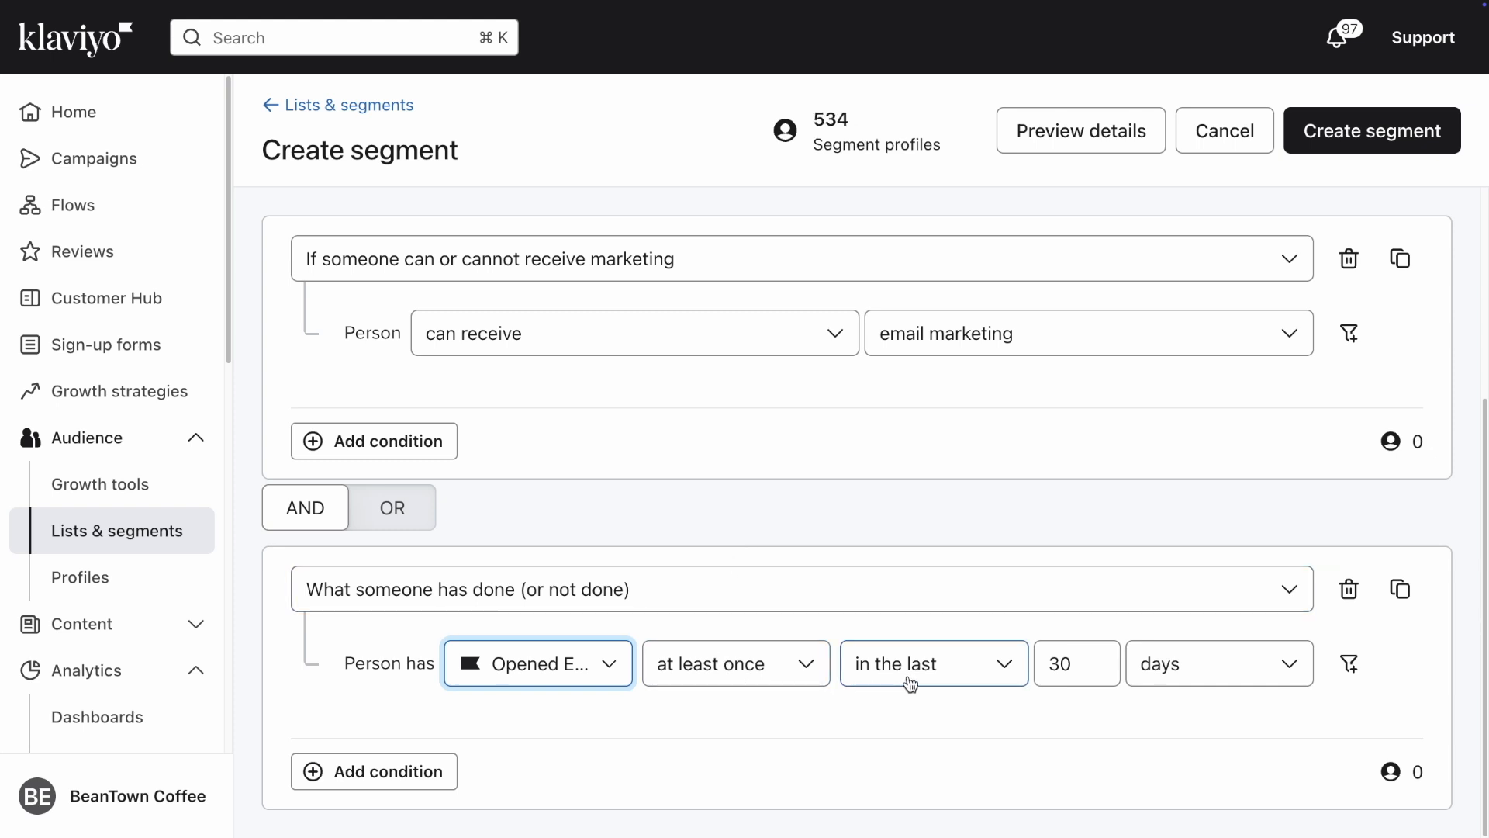
{"action": "left_click", "coordinate": [1074, 662]}
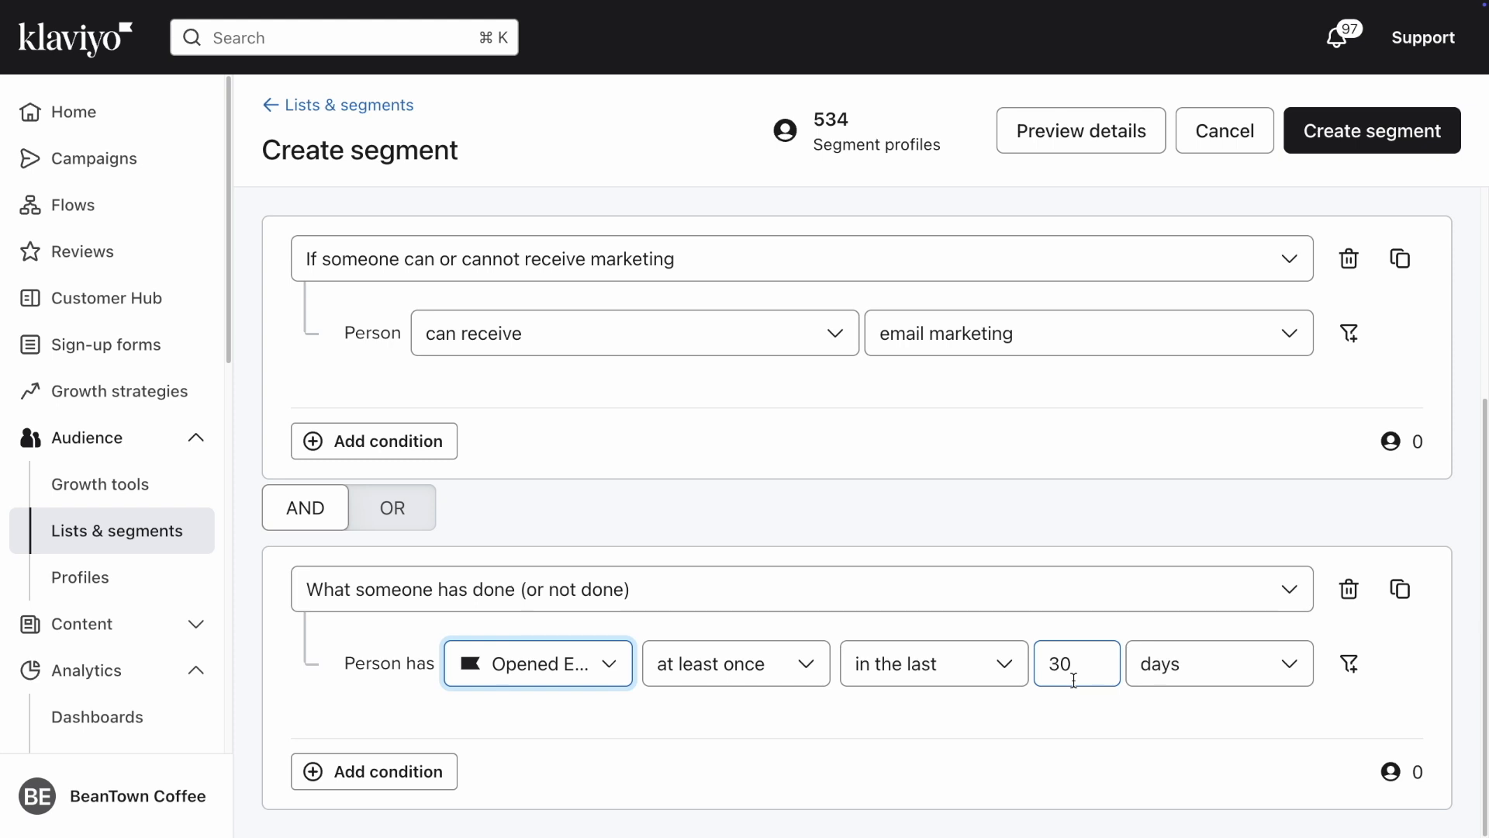
{"action": "mouse_move", "coordinate": [1184, 686]}
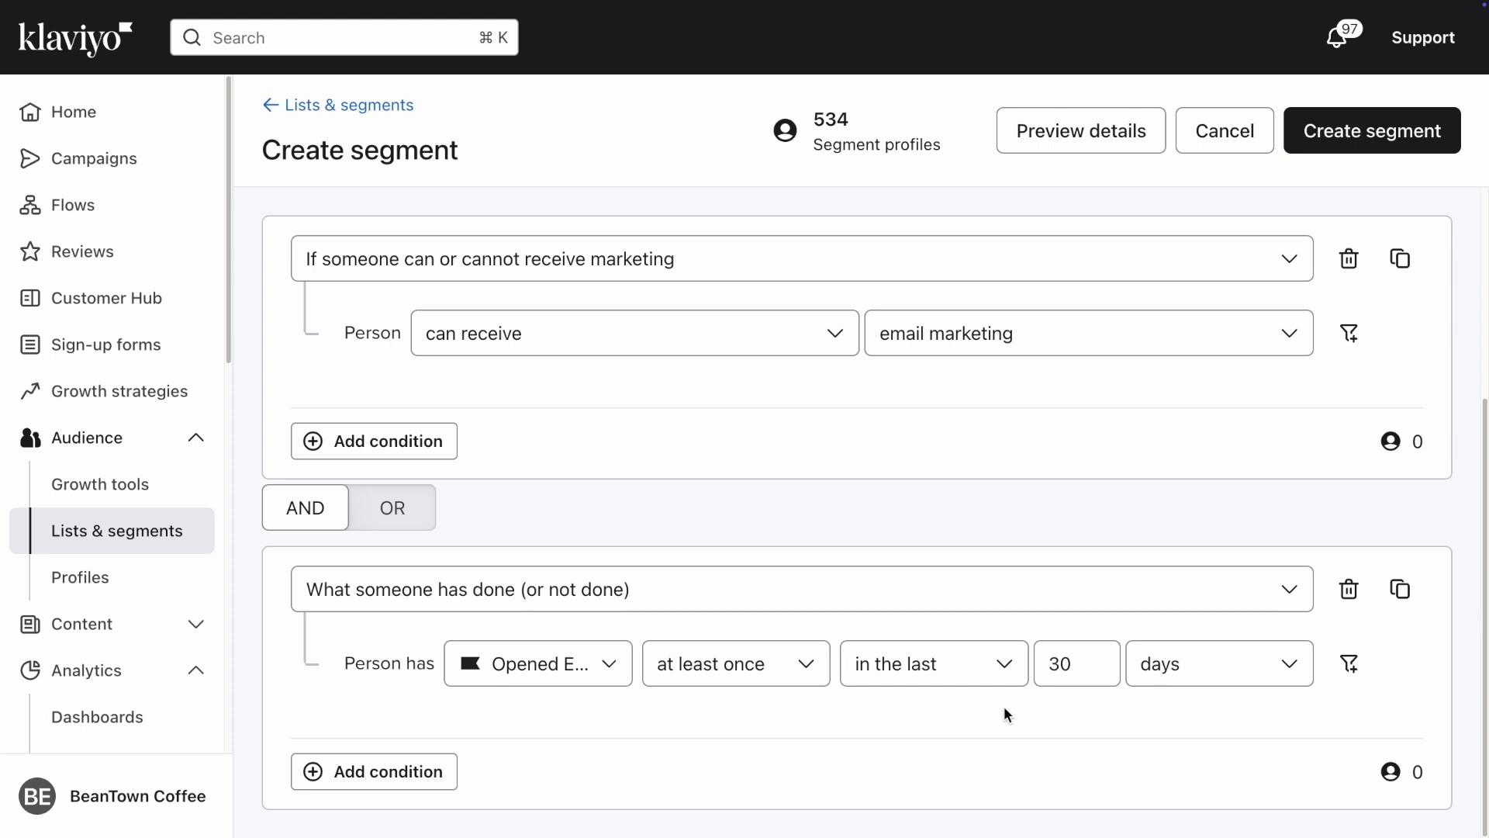
{"action": "mouse_move", "coordinate": [641, 707]}
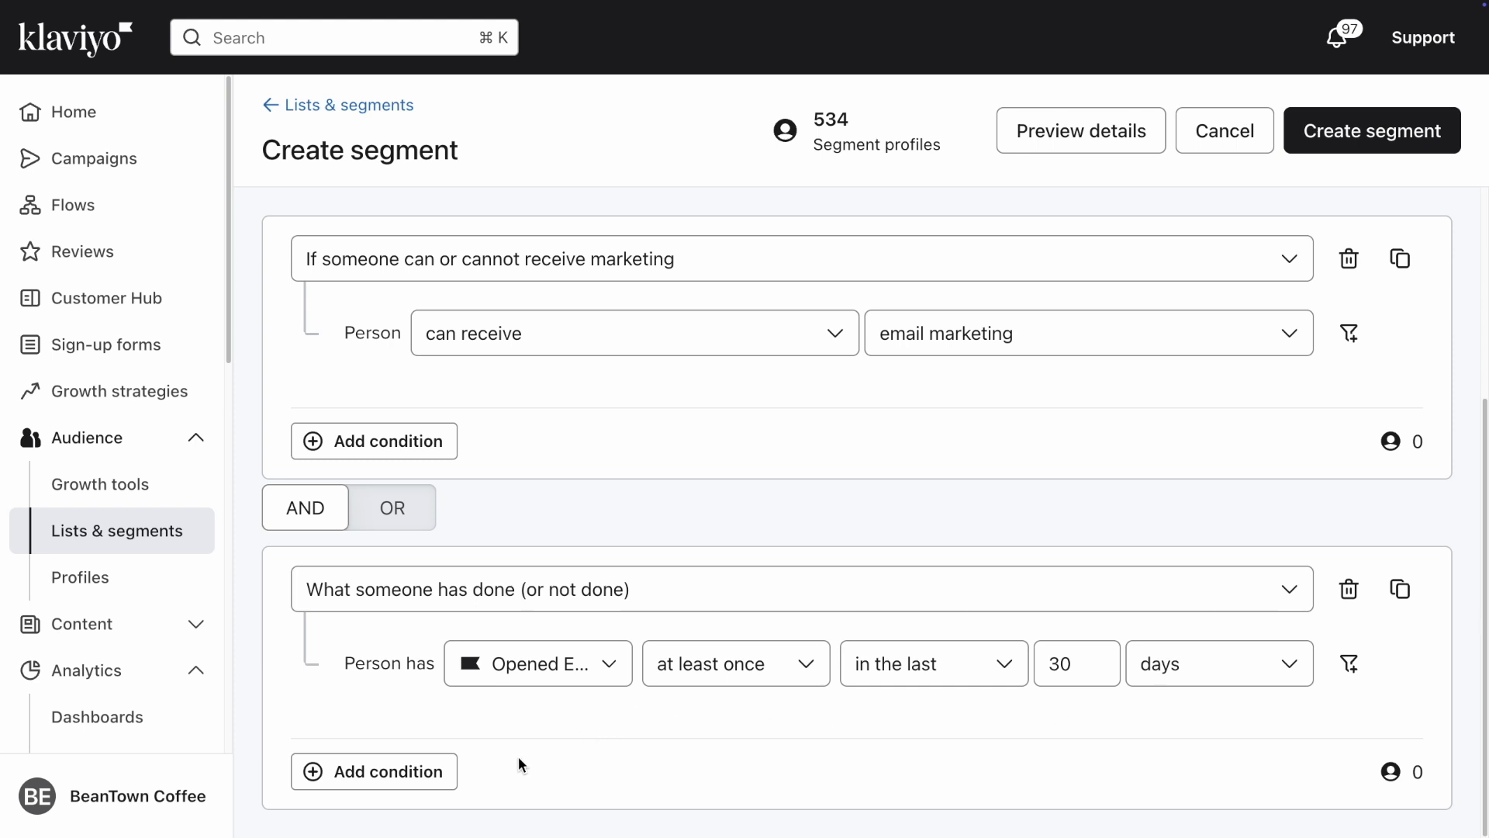
{"action": "mouse_move", "coordinate": [475, 772]}
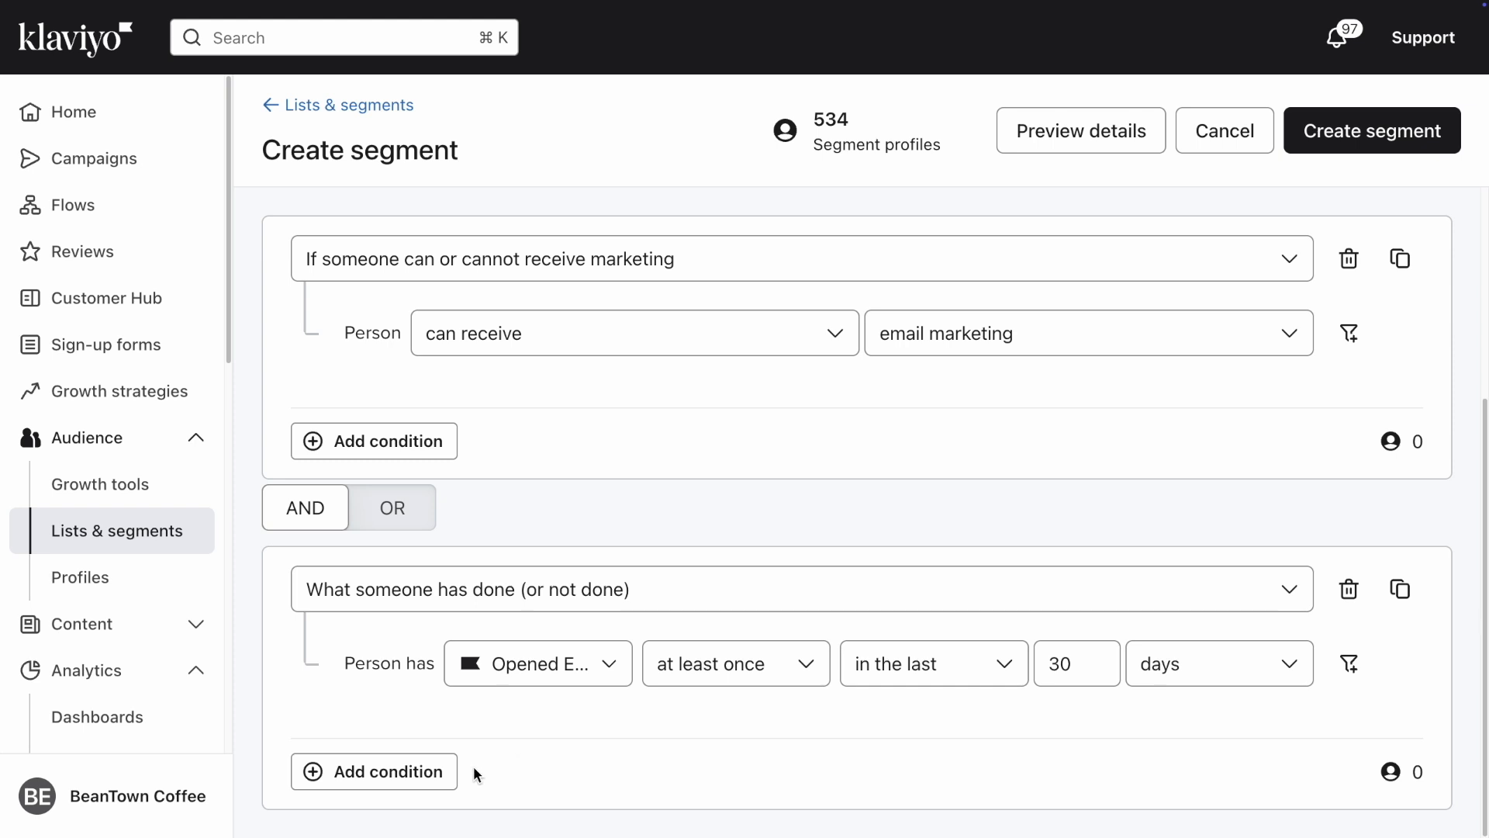
{"action": "mouse_move", "coordinate": [463, 781]}
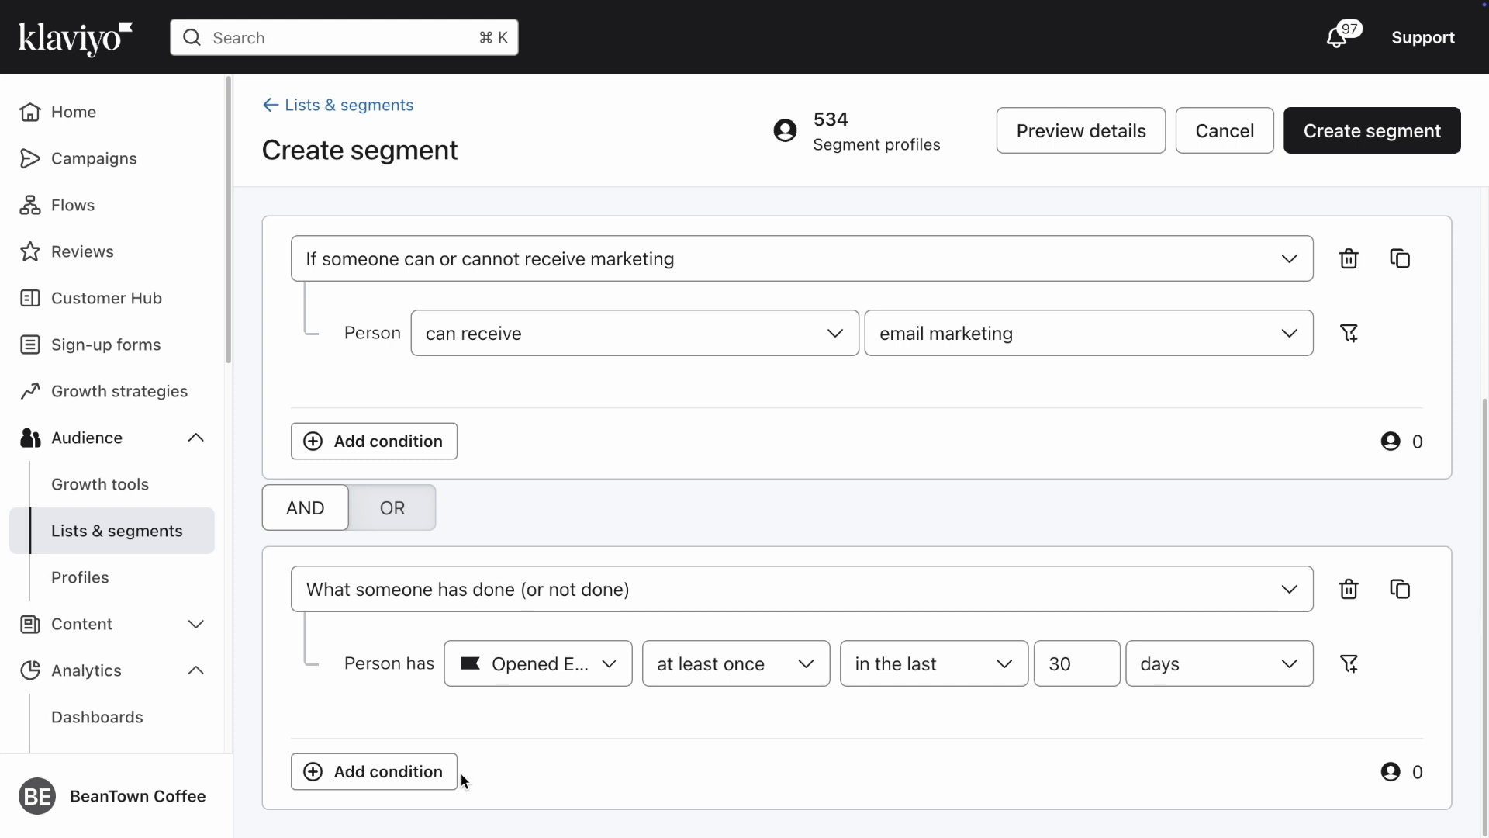
Add an OR alternative: Clicked Email at least once in the last 30 days.
{"action": "left_click", "coordinate": [374, 771]}
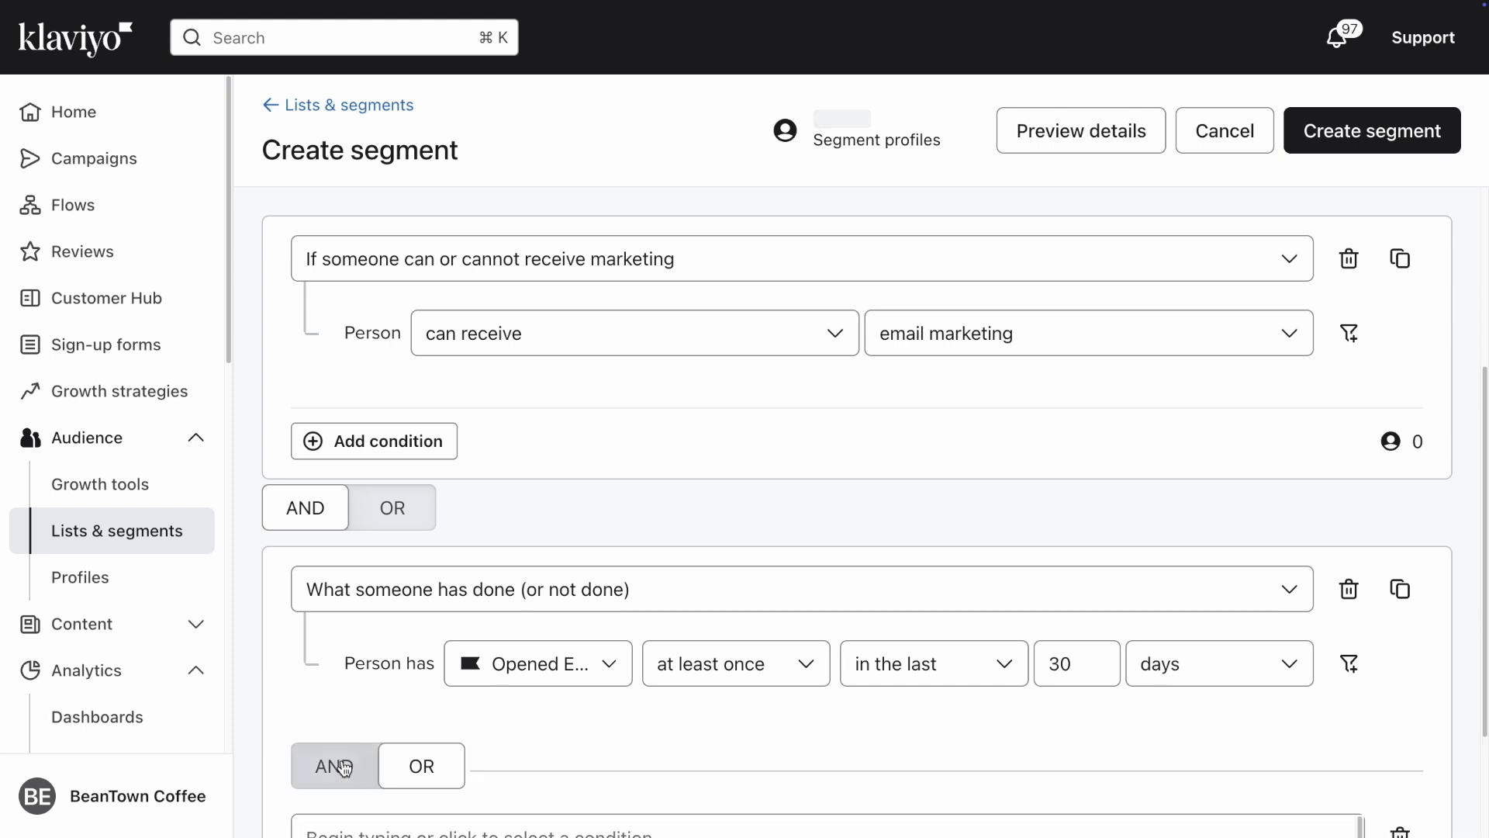
{"action": "scroll", "scroll_direction": "down", "scroll_amount": 3}
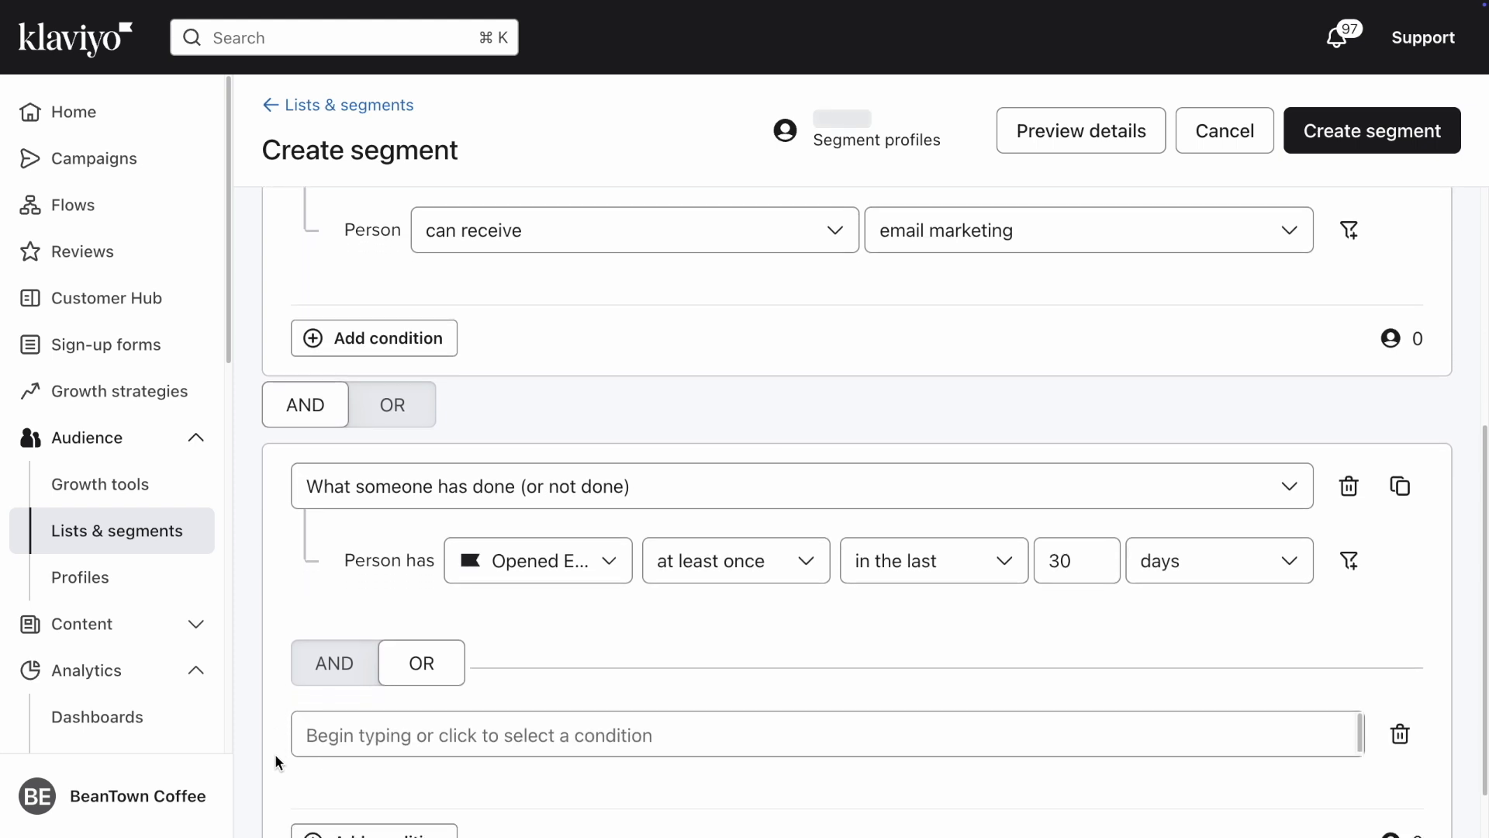
{"action": "scroll", "scroll_direction": "down", "scroll_amount": 3}
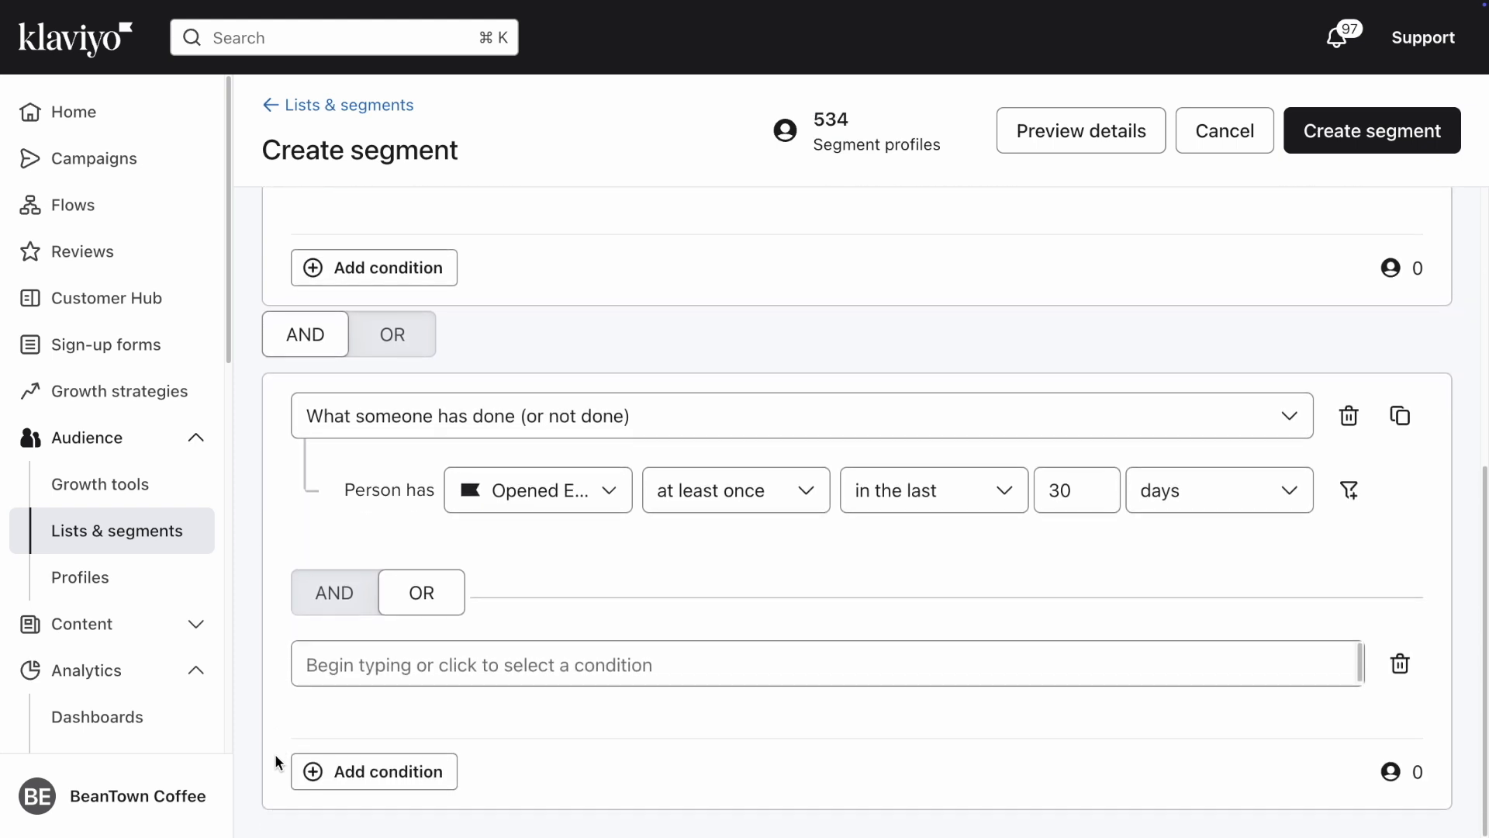
{"action": "mouse_move", "coordinate": [447, 621]}
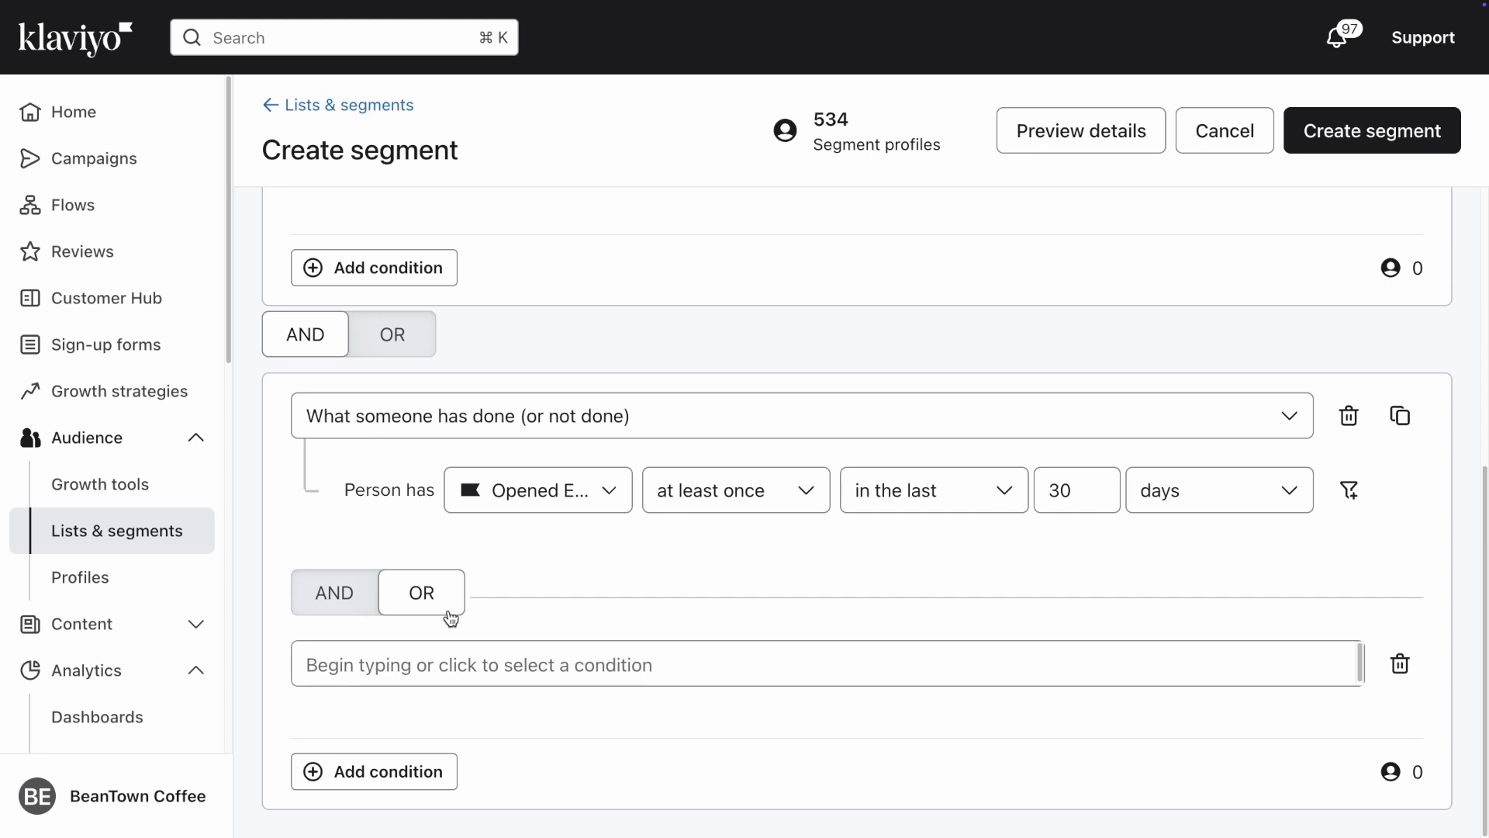
{"action": "left_click", "coordinate": [760, 664]}
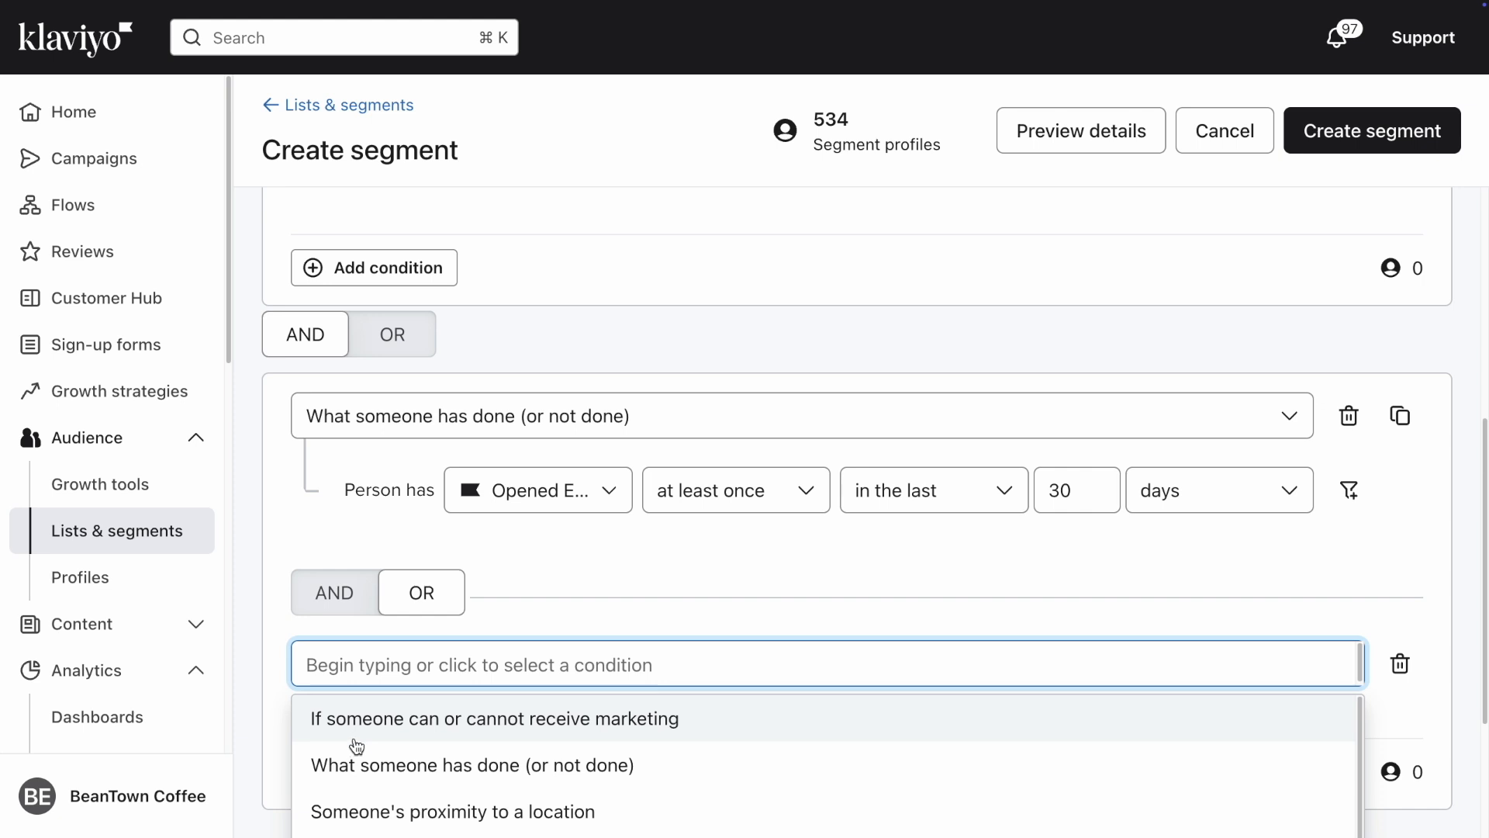
{"action": "left_click", "coordinate": [472, 764]}
{"action": "type", "text": "Cli"}
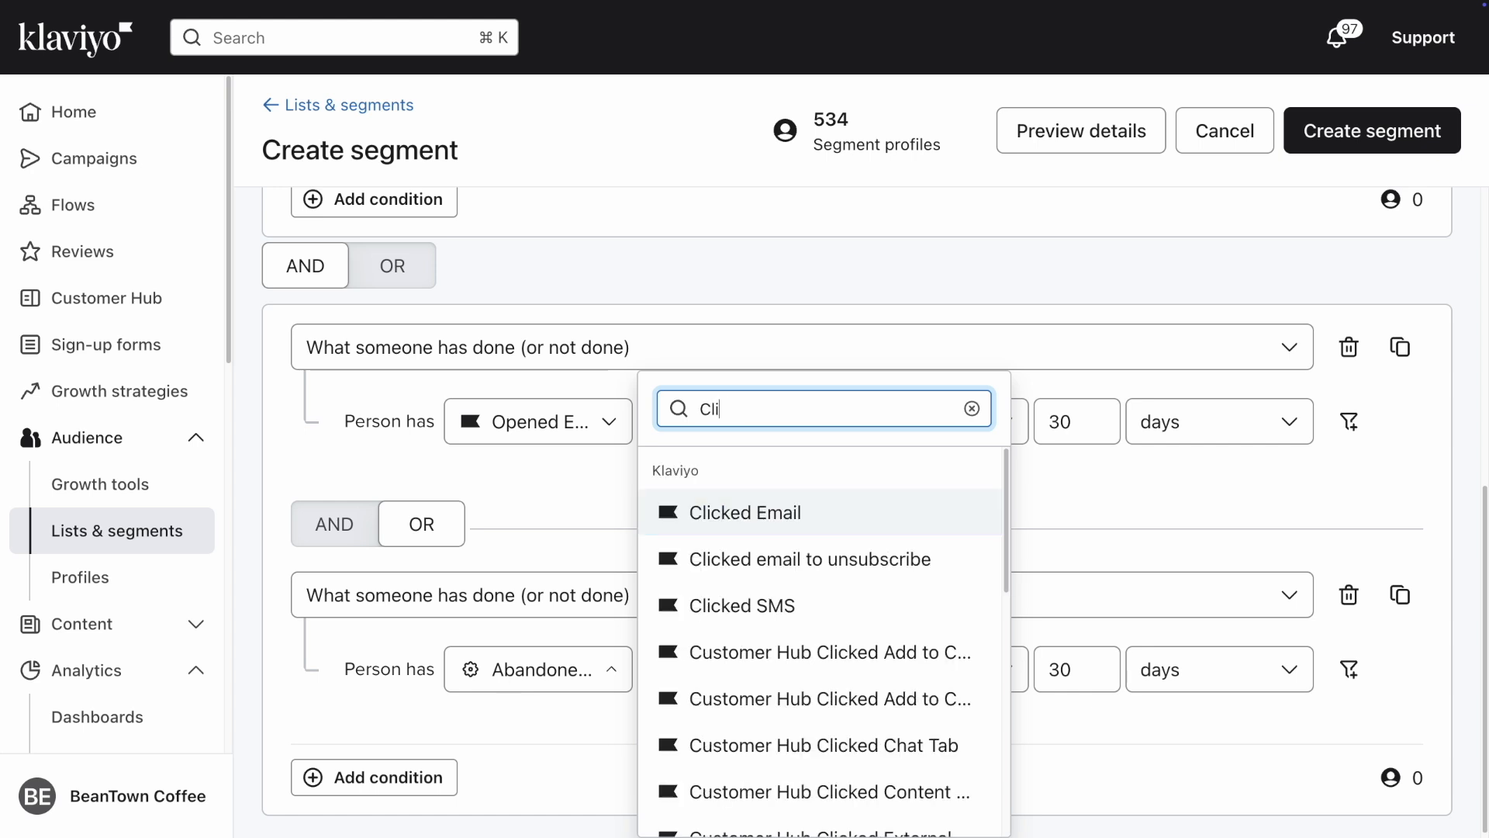
{"action": "type", "text": "cked"}
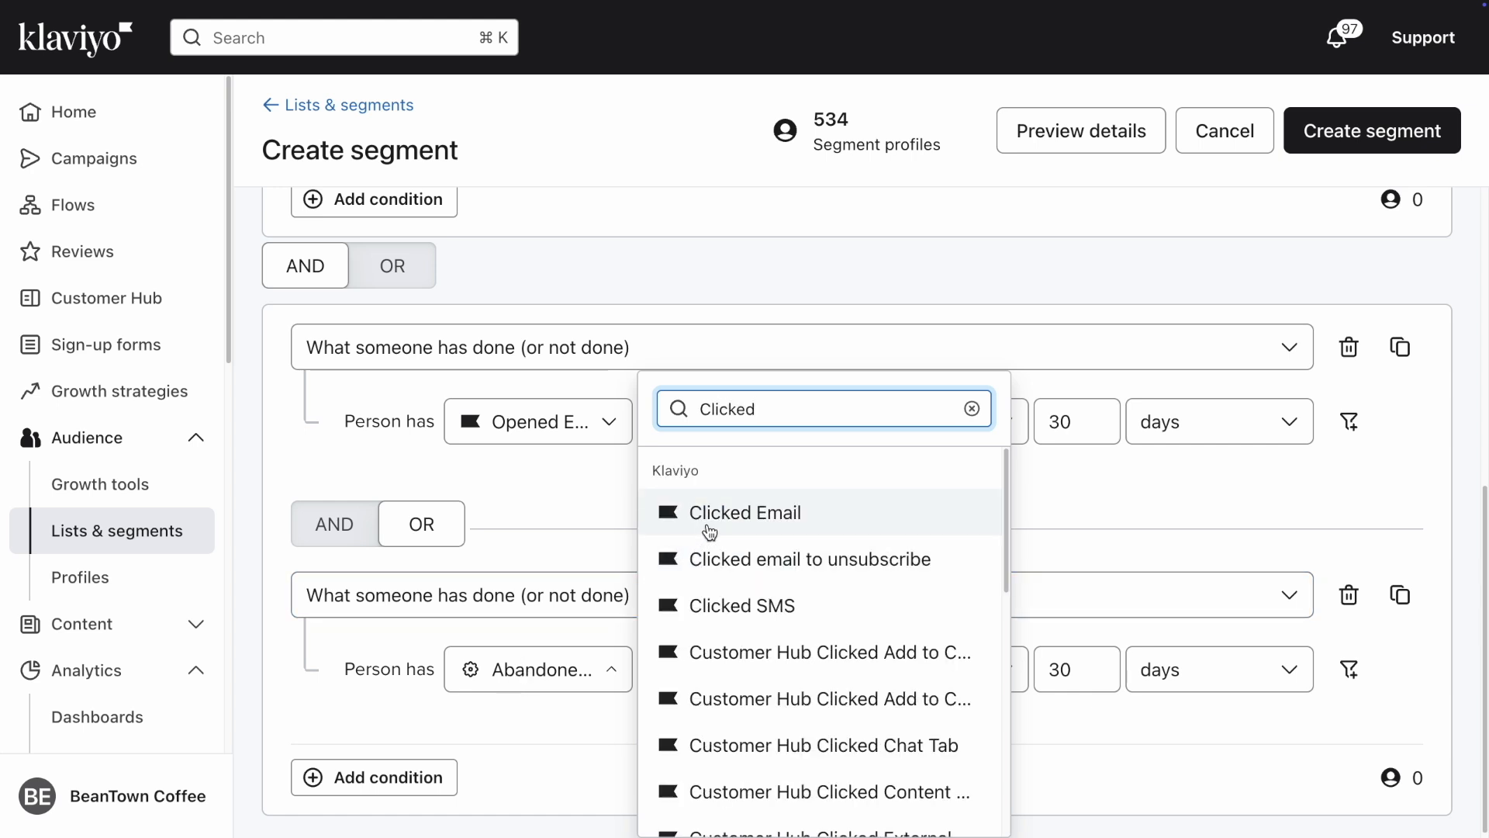
{"action": "left_click", "coordinate": [744, 512]}
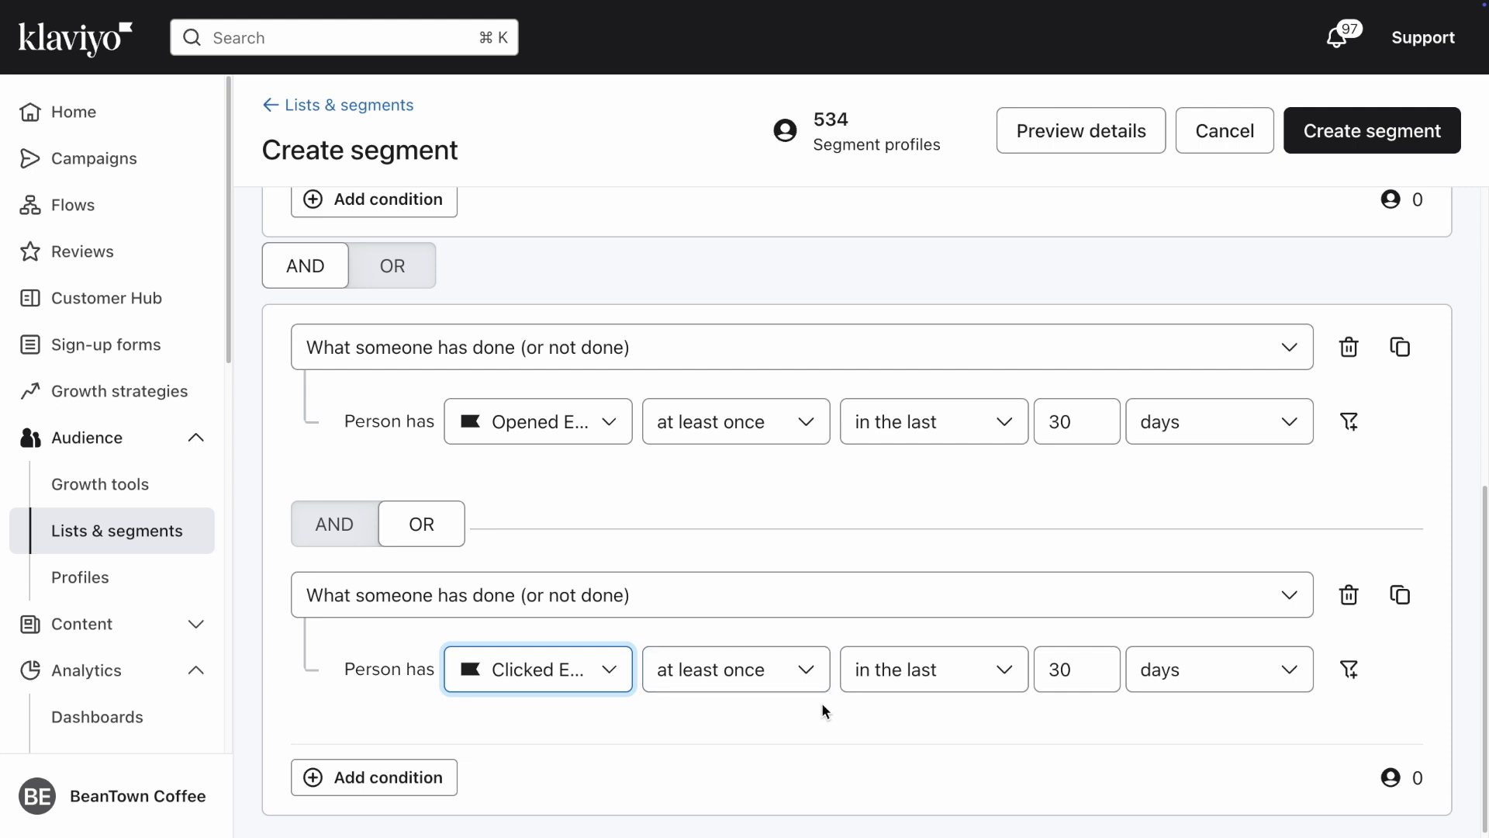
{"action": "mouse_move", "coordinate": [932, 668]}
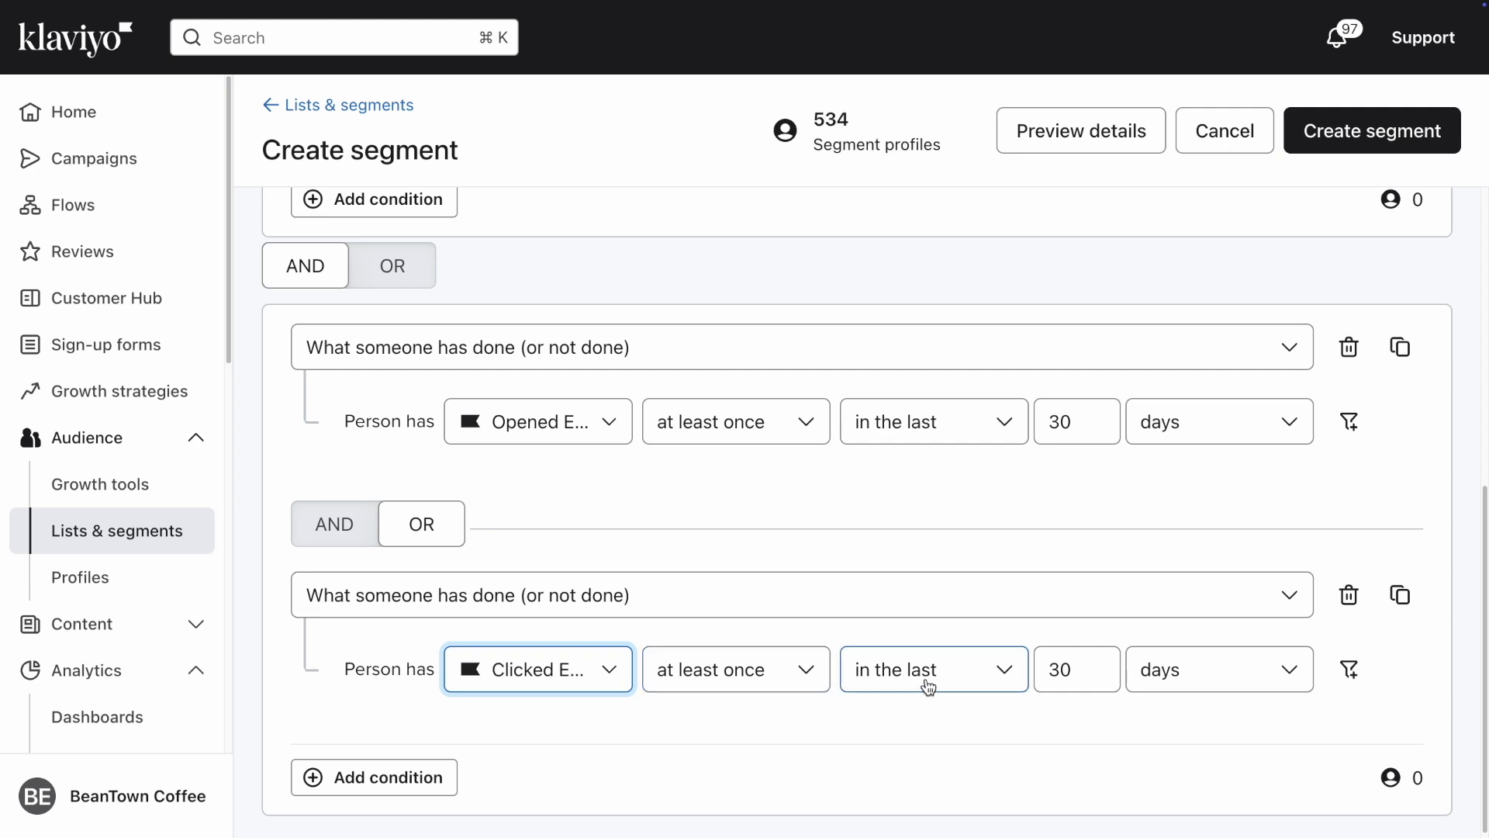
{"action": "left_click", "coordinate": [1076, 669]}
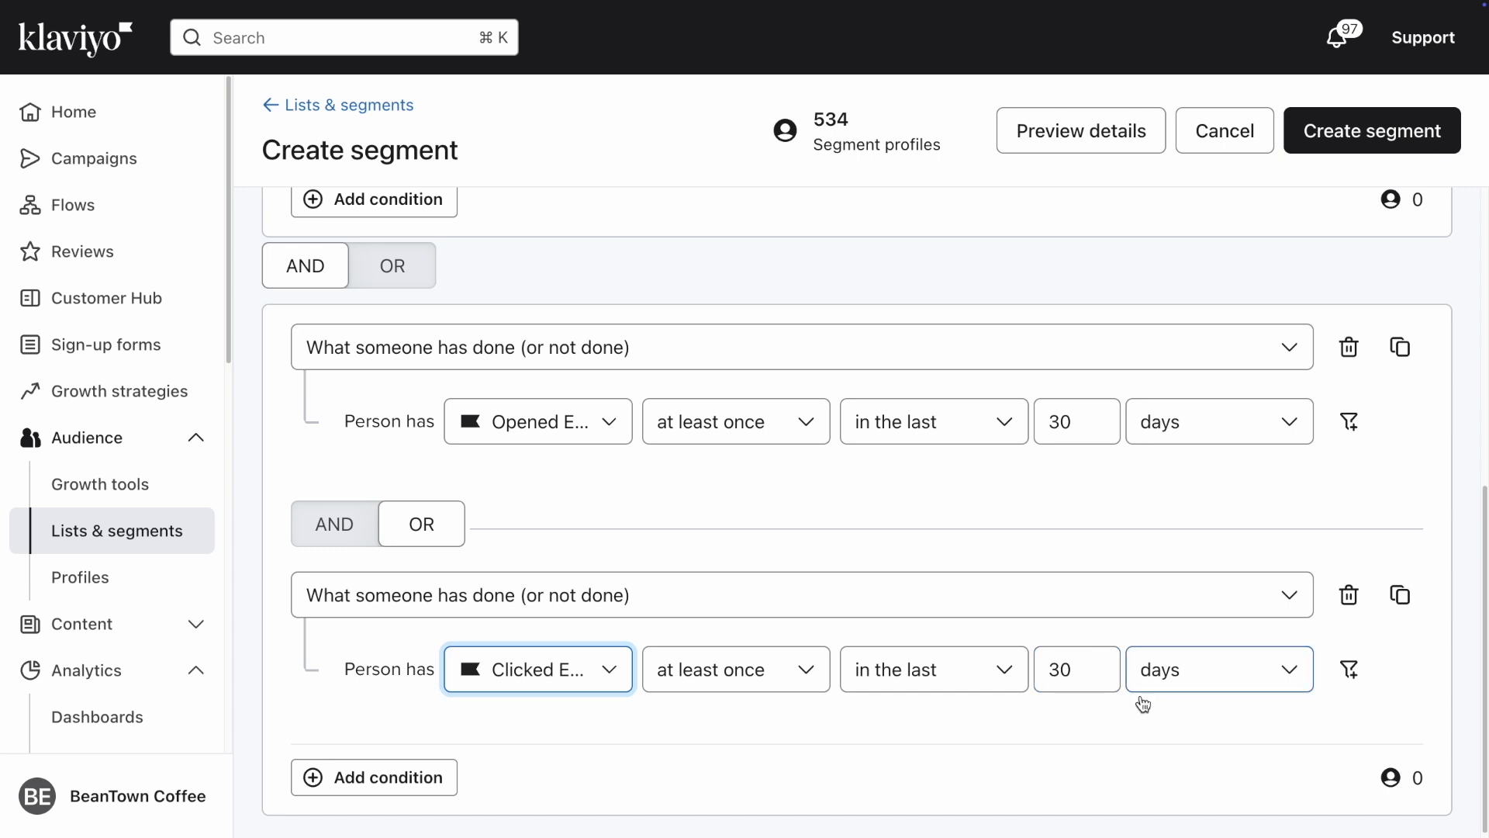
{"action": "mouse_move", "coordinate": [1104, 724]}
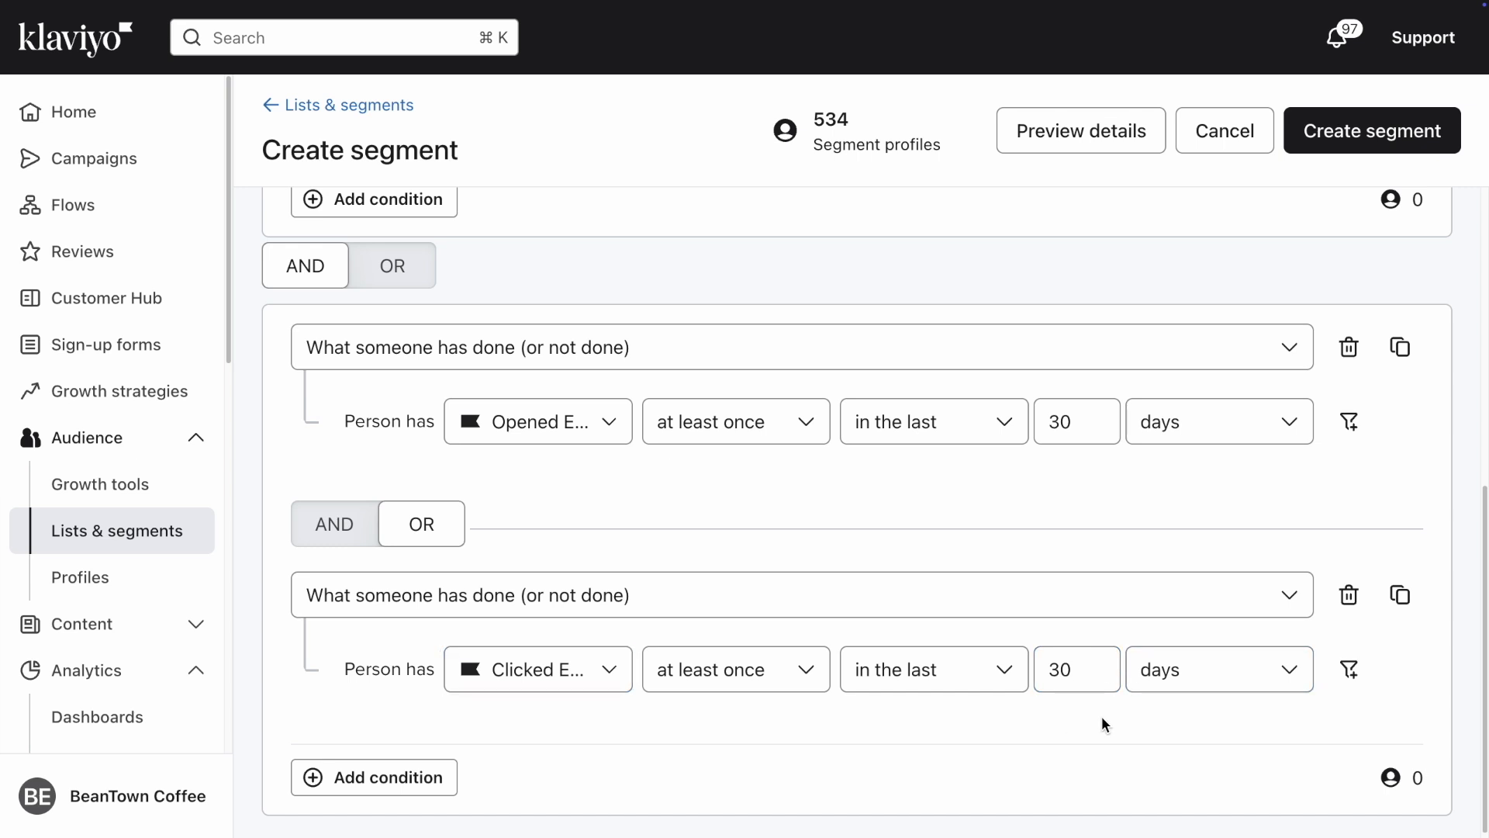
{"action": "mouse_move", "coordinate": [697, 785]}
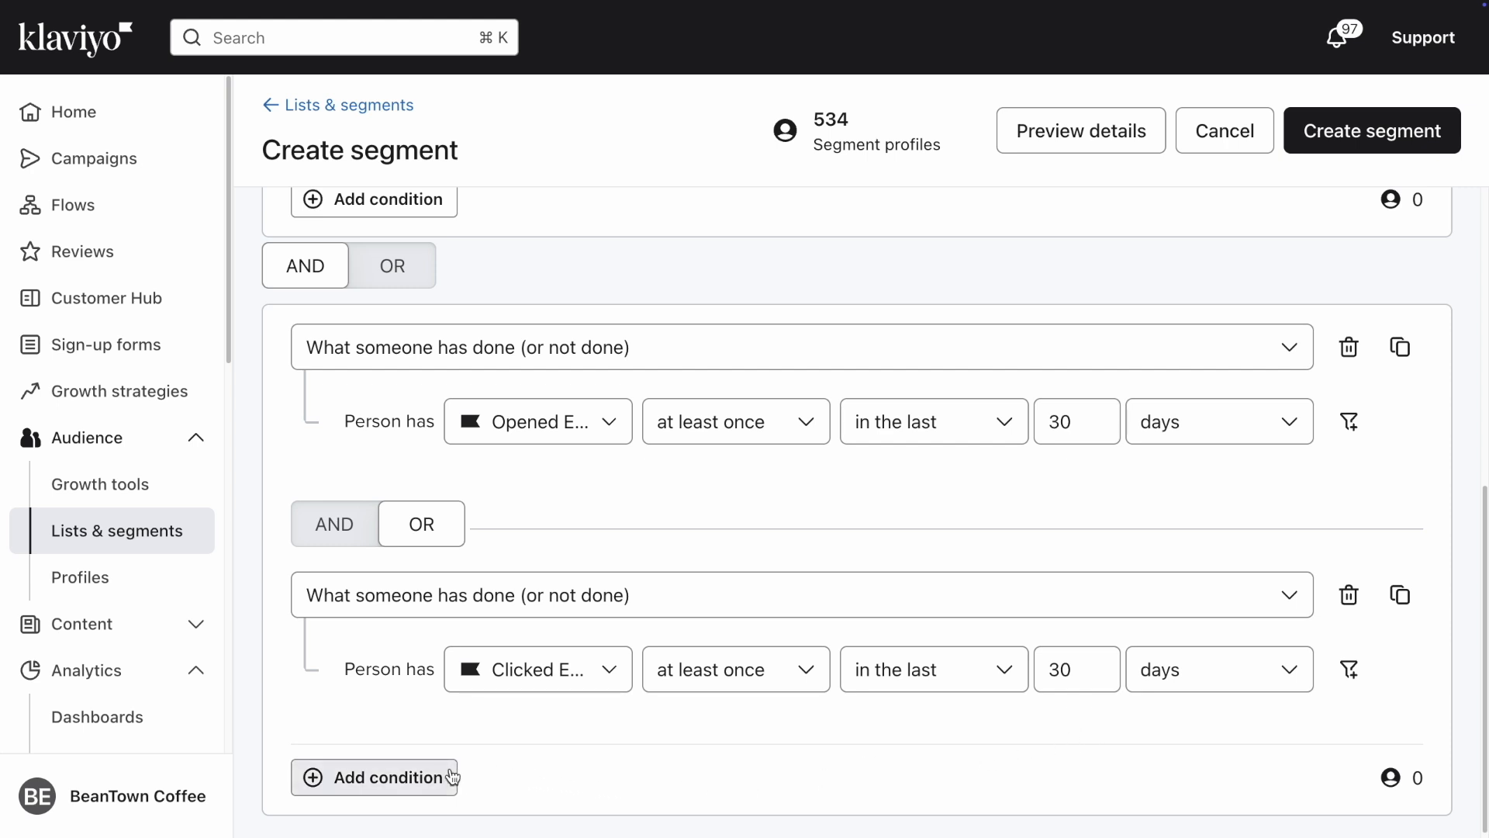
Add a third OR alternative: person is in the Main List [Newsletter].
{"action": "left_click", "coordinate": [373, 777]}
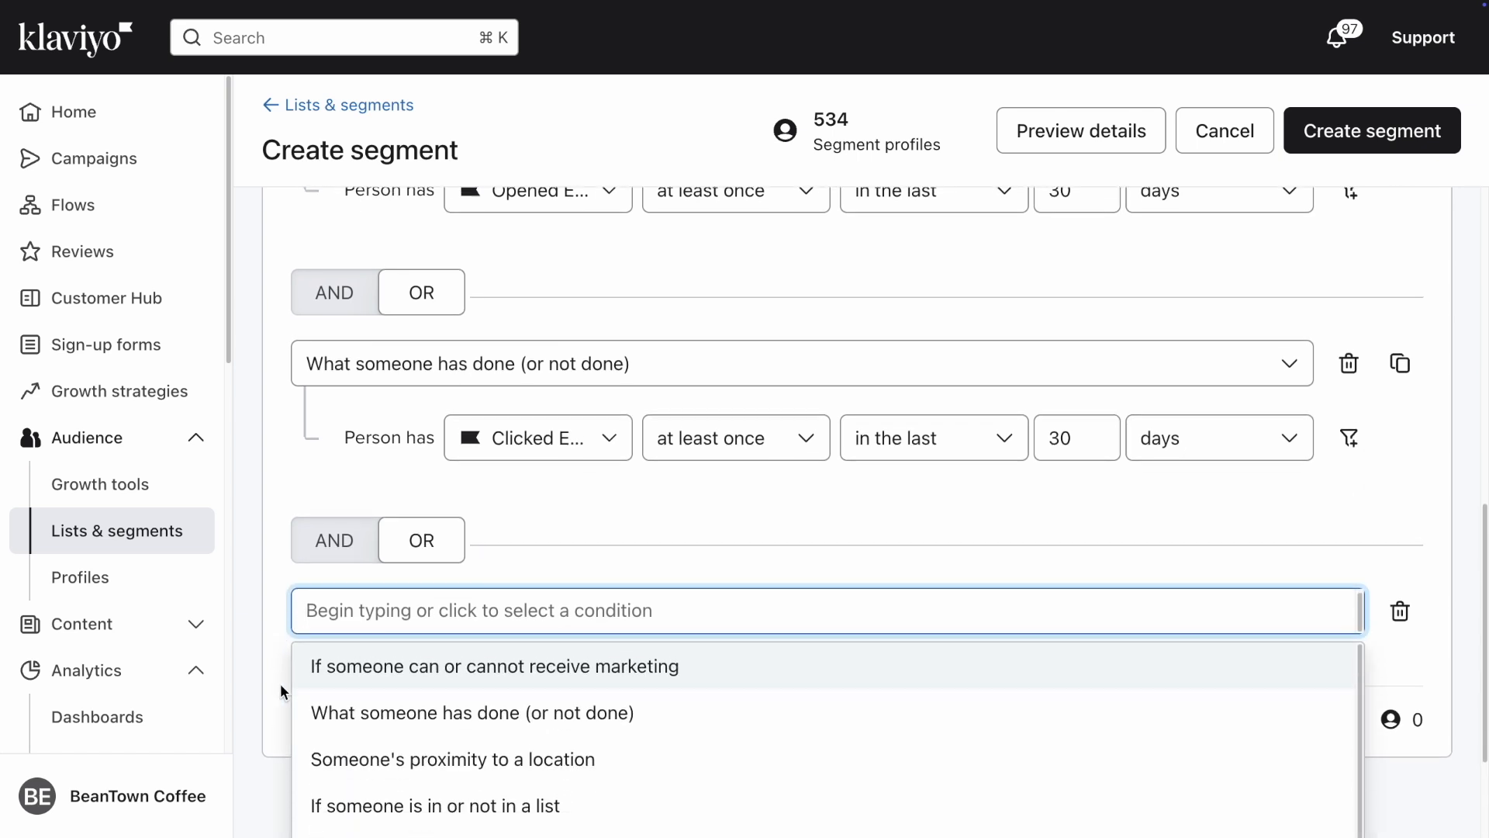
{"action": "scroll", "scroll_direction": "down", "scroll_amount": 3}
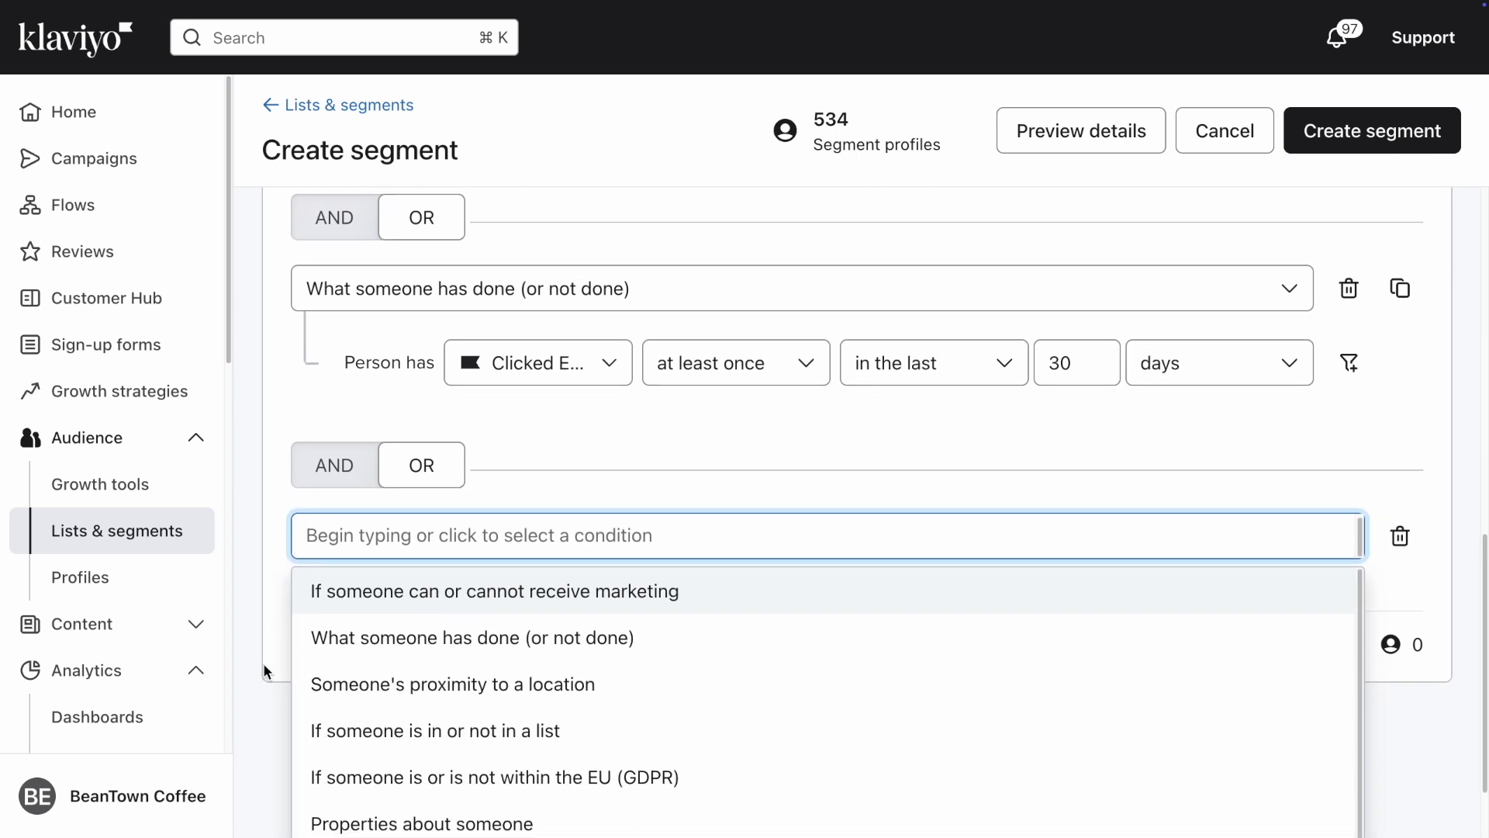
{"action": "mouse_move", "coordinate": [434, 731]}
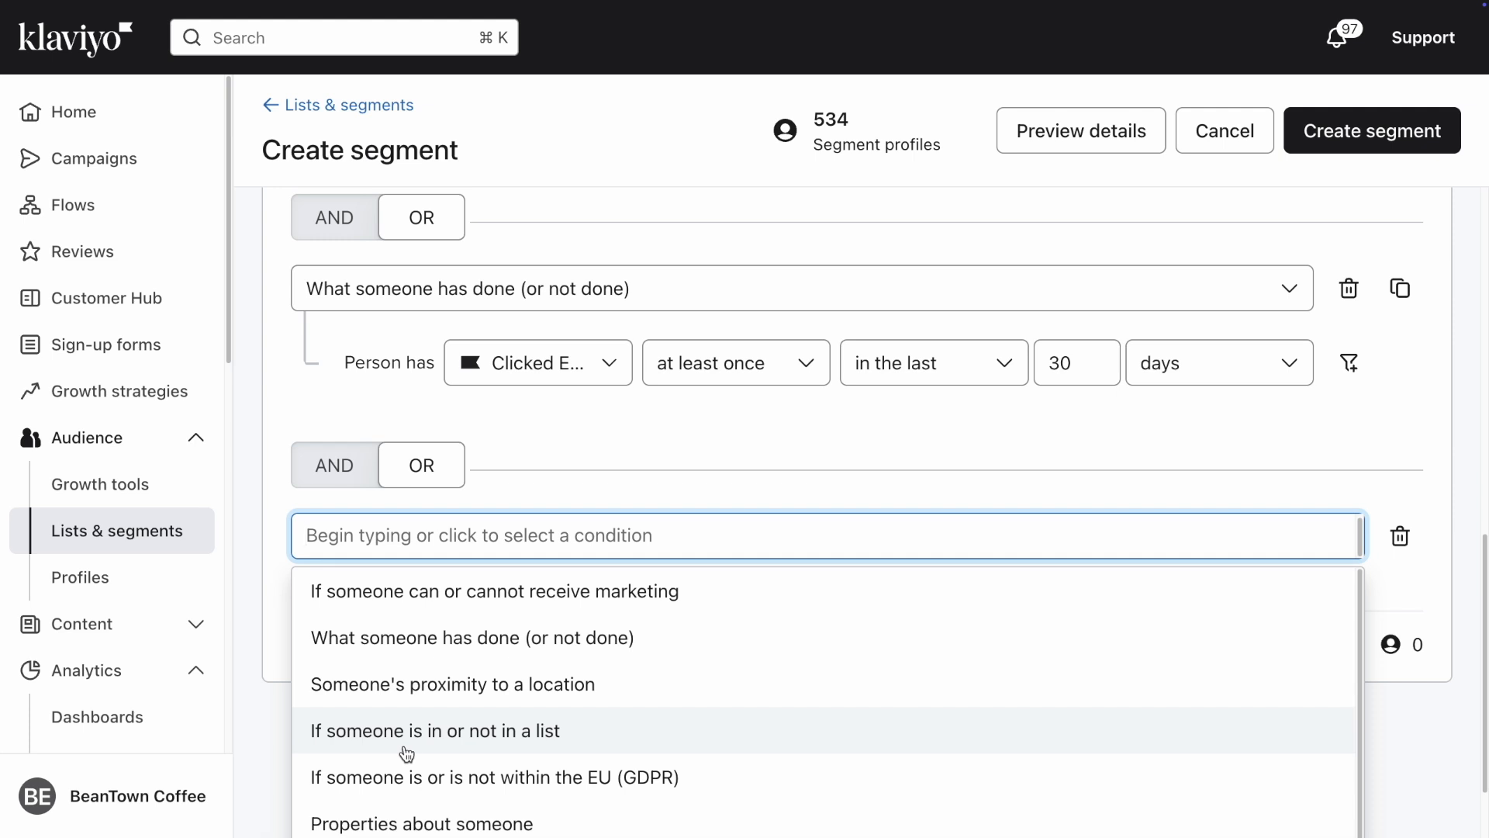
{"action": "left_click", "coordinate": [434, 731]}
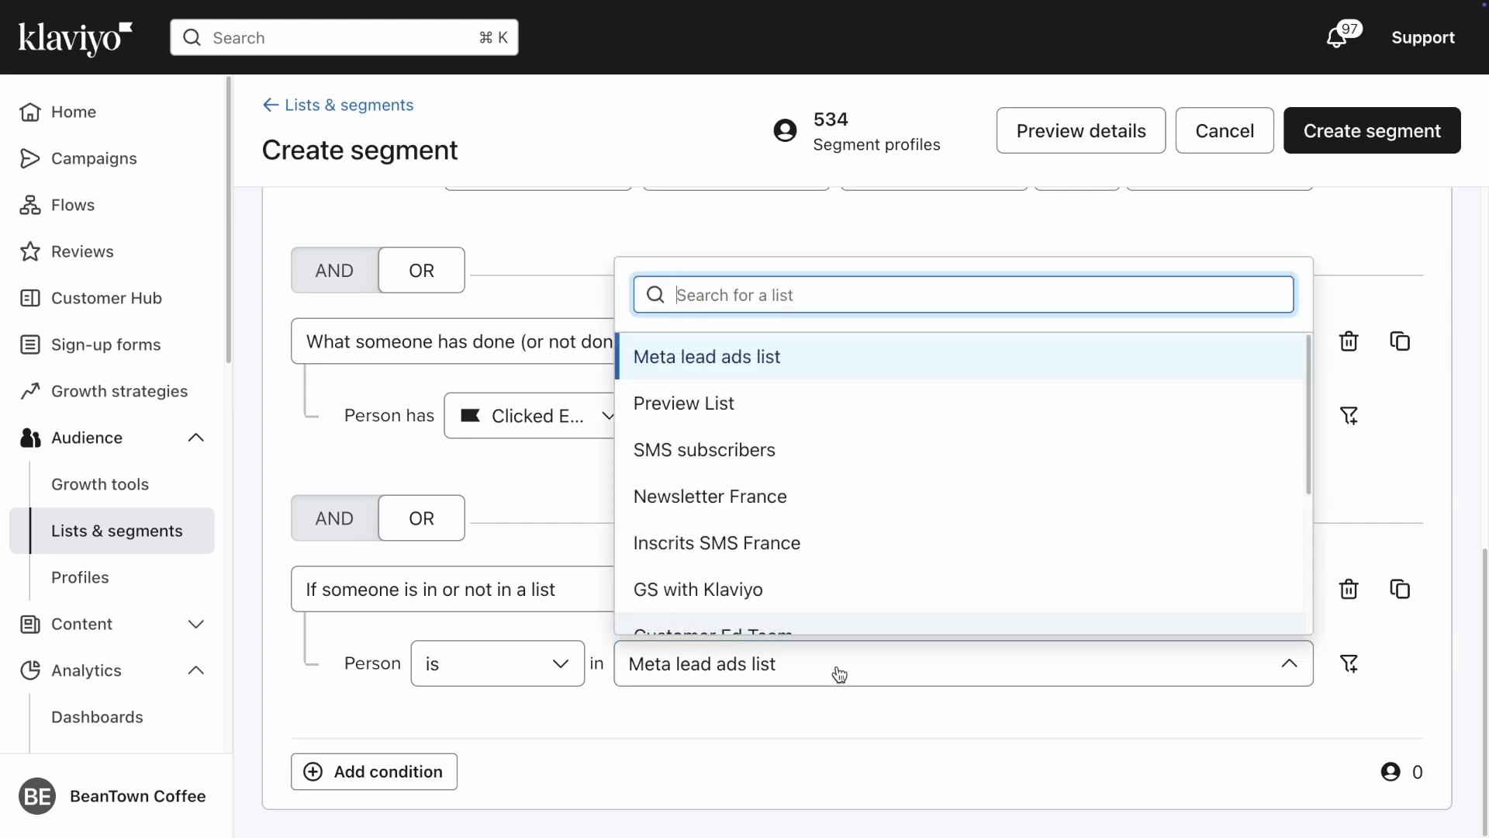
{"action": "mouse_move", "coordinate": [721, 417]}
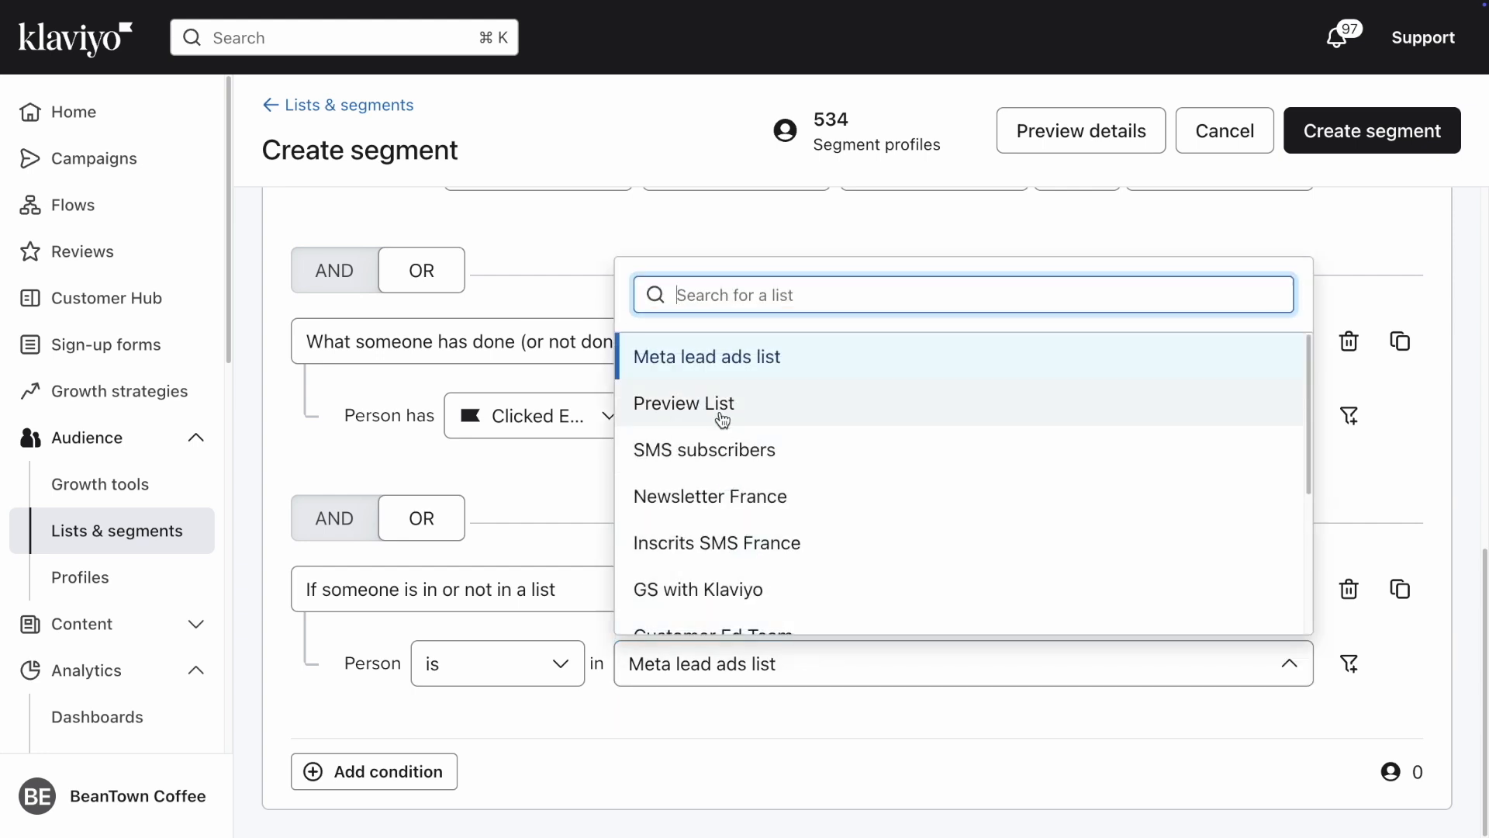
{"action": "scroll", "scroll_direction": "down", "scroll_amount": 3}
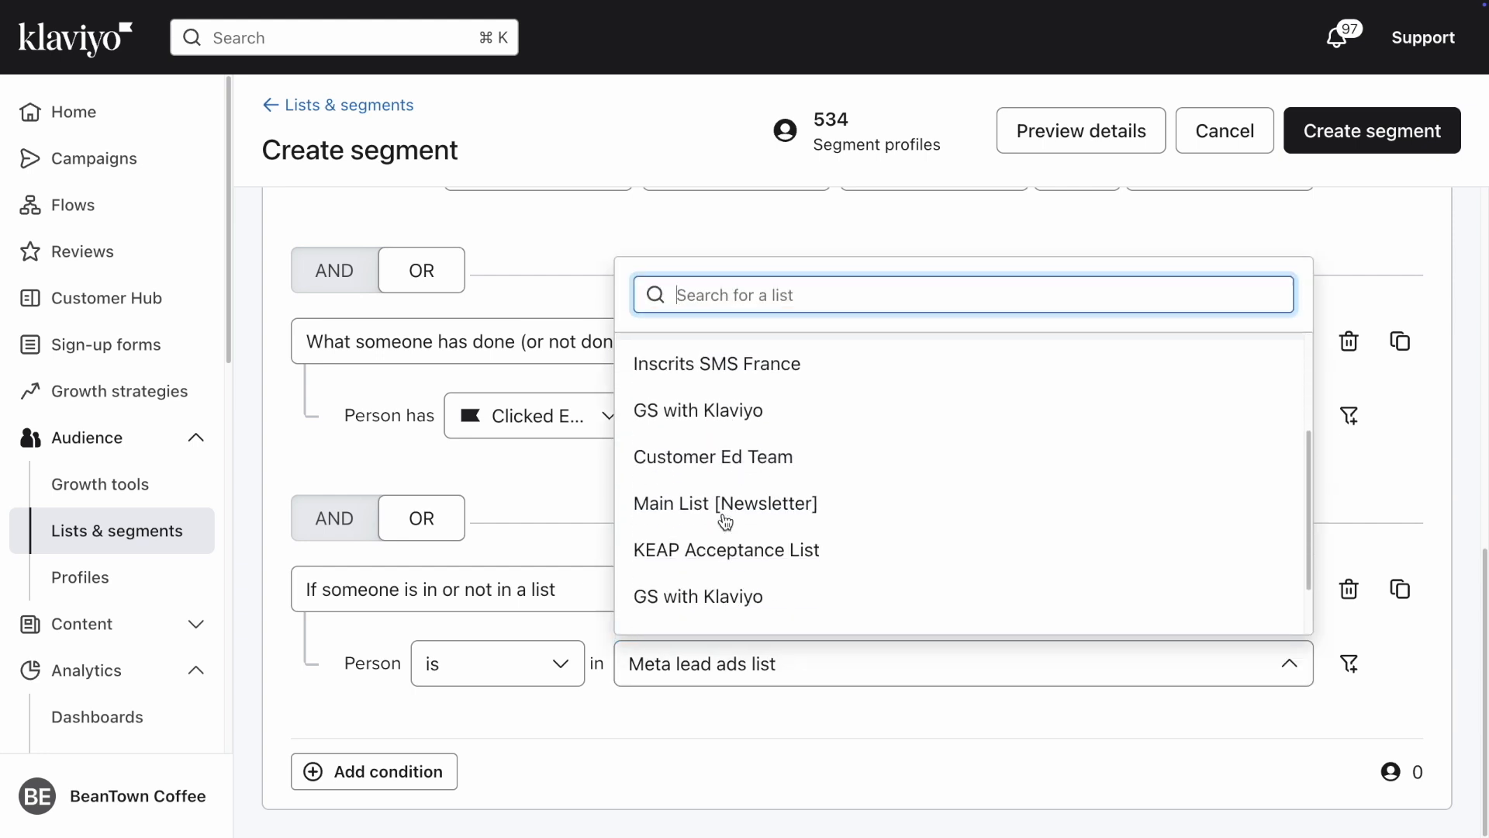
{"action": "left_click", "coordinate": [725, 502]}
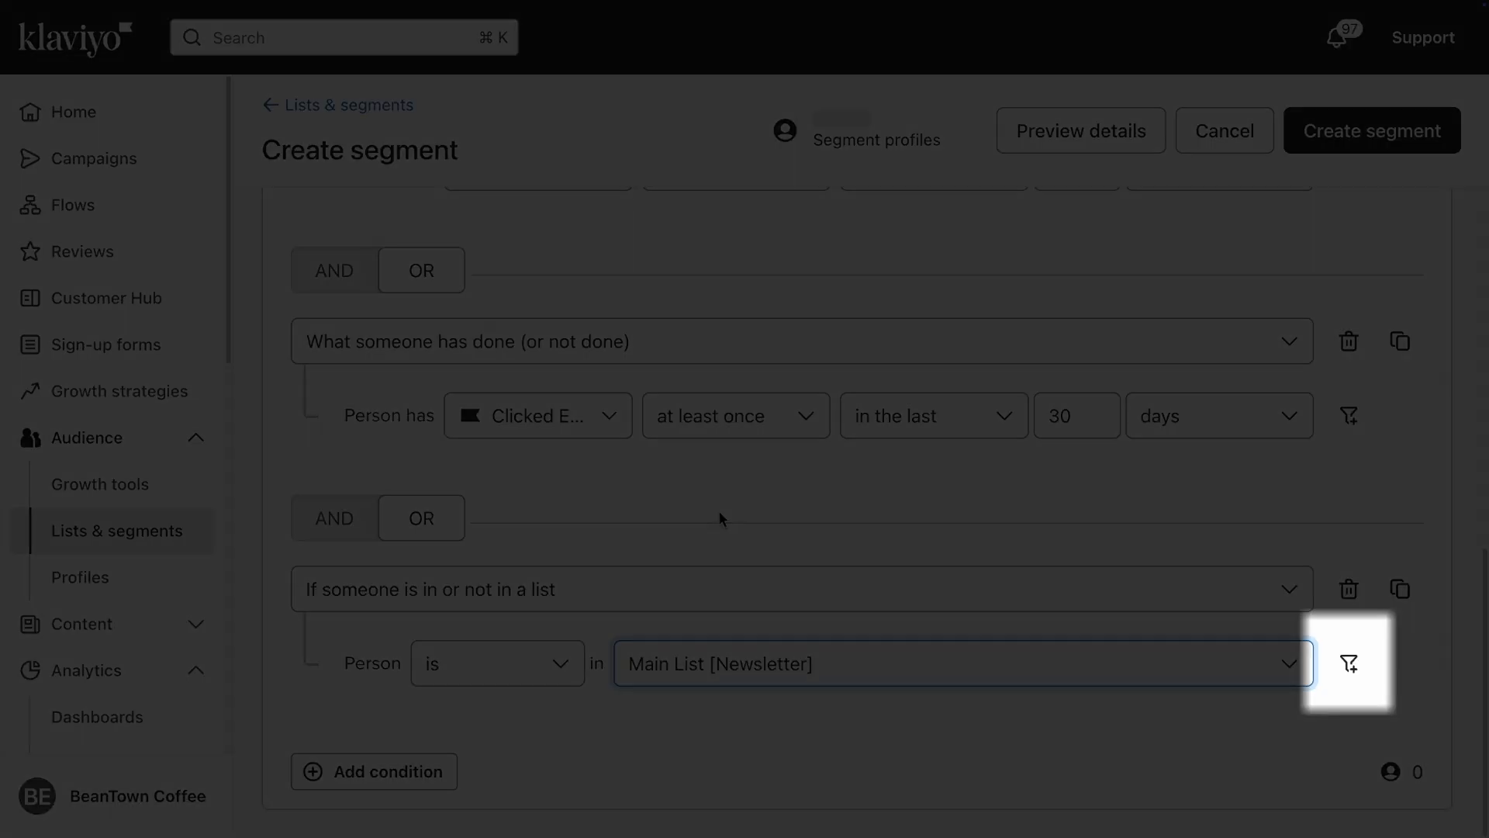
{"action": "mouse_move", "coordinate": [1317, 675]}
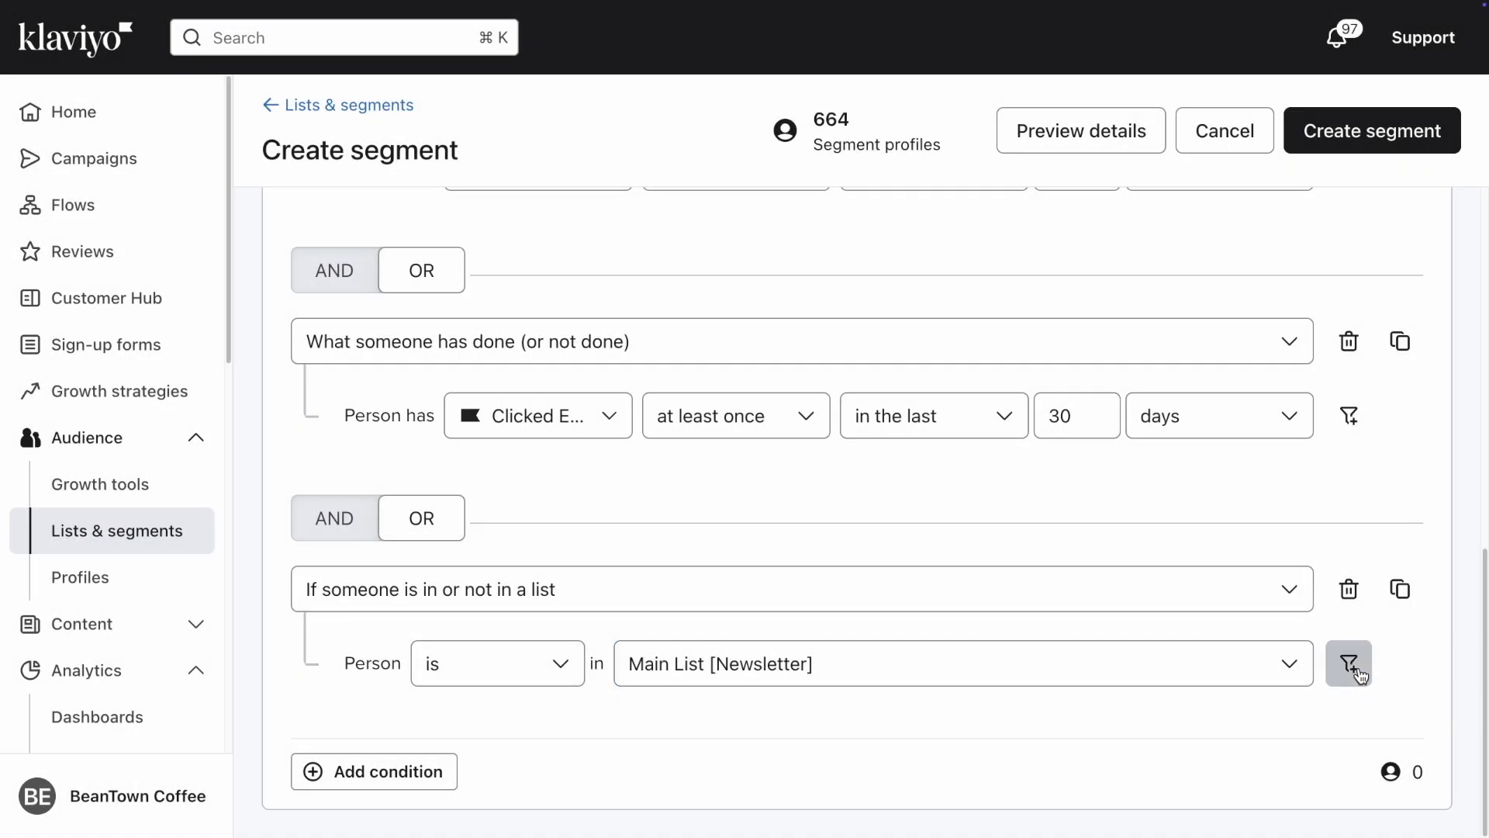
Filter the list condition to people added in the last 30 days (about 534 profiles).
{"action": "left_click", "coordinate": [1348, 662]}
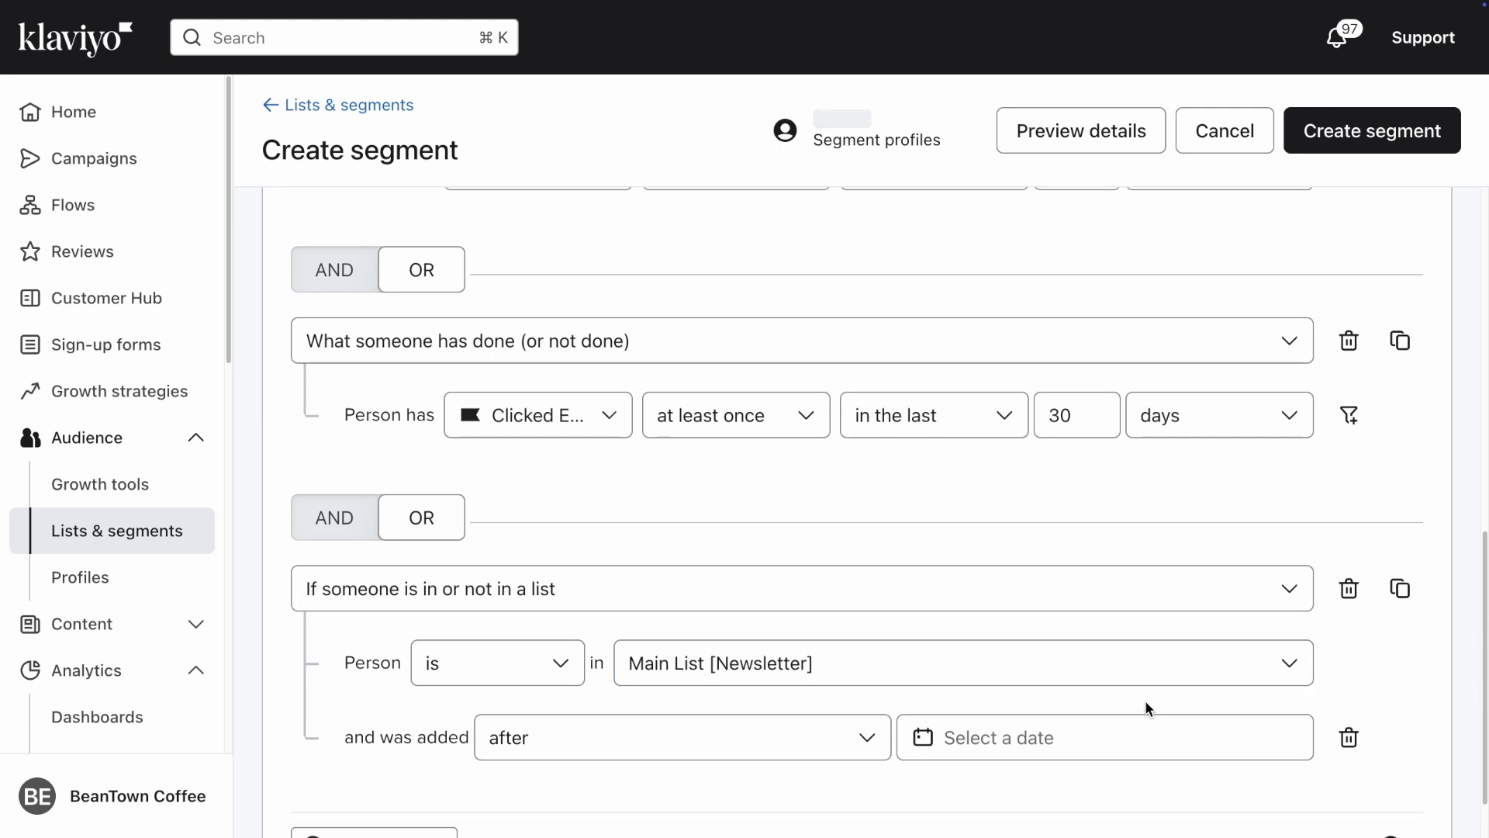
{"action": "scroll", "scroll_direction": "down", "scroll_amount": 3}
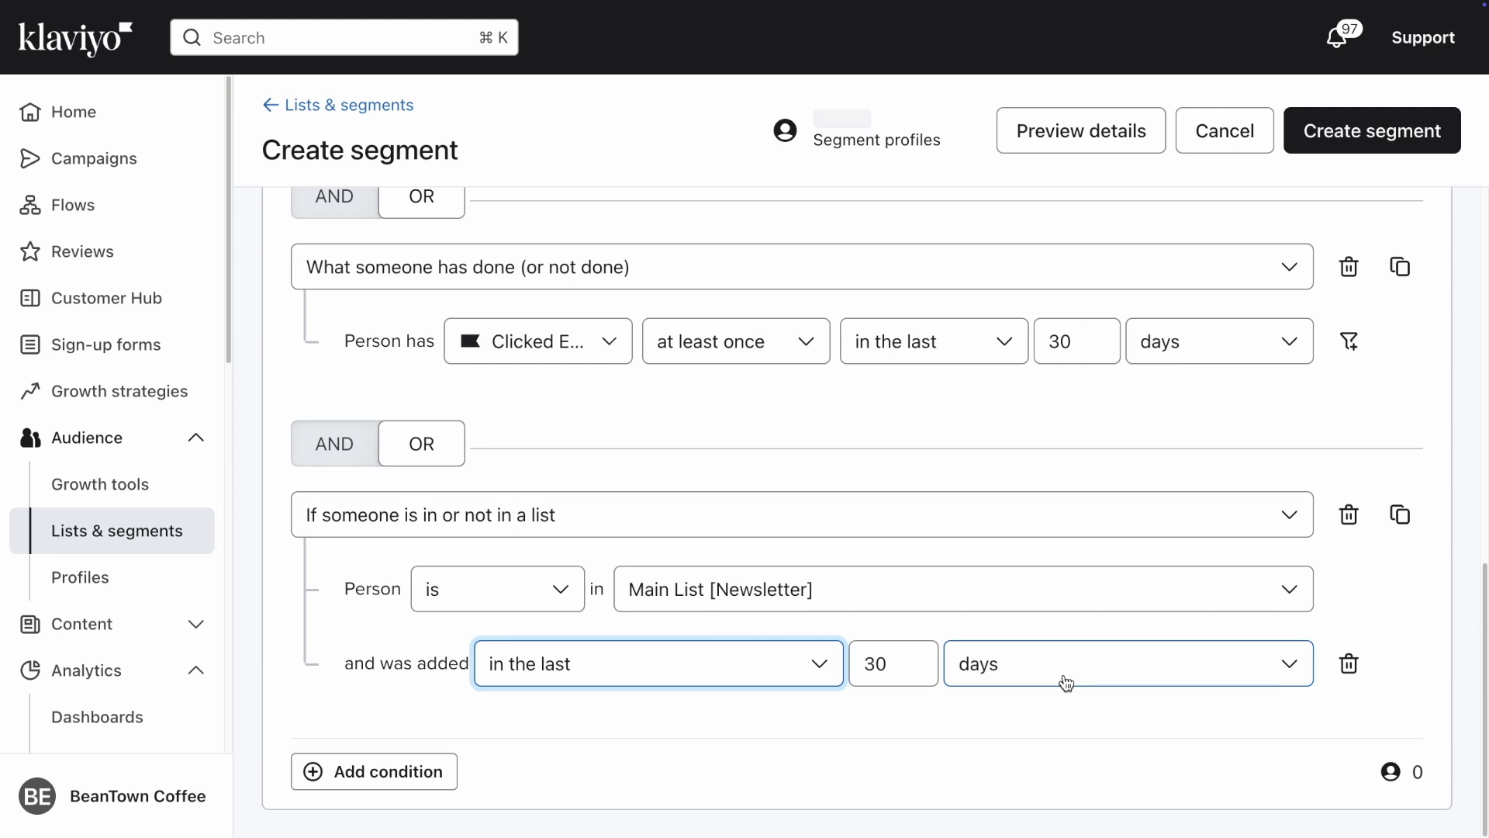
{"action": "mouse_move", "coordinate": [1047, 721]}
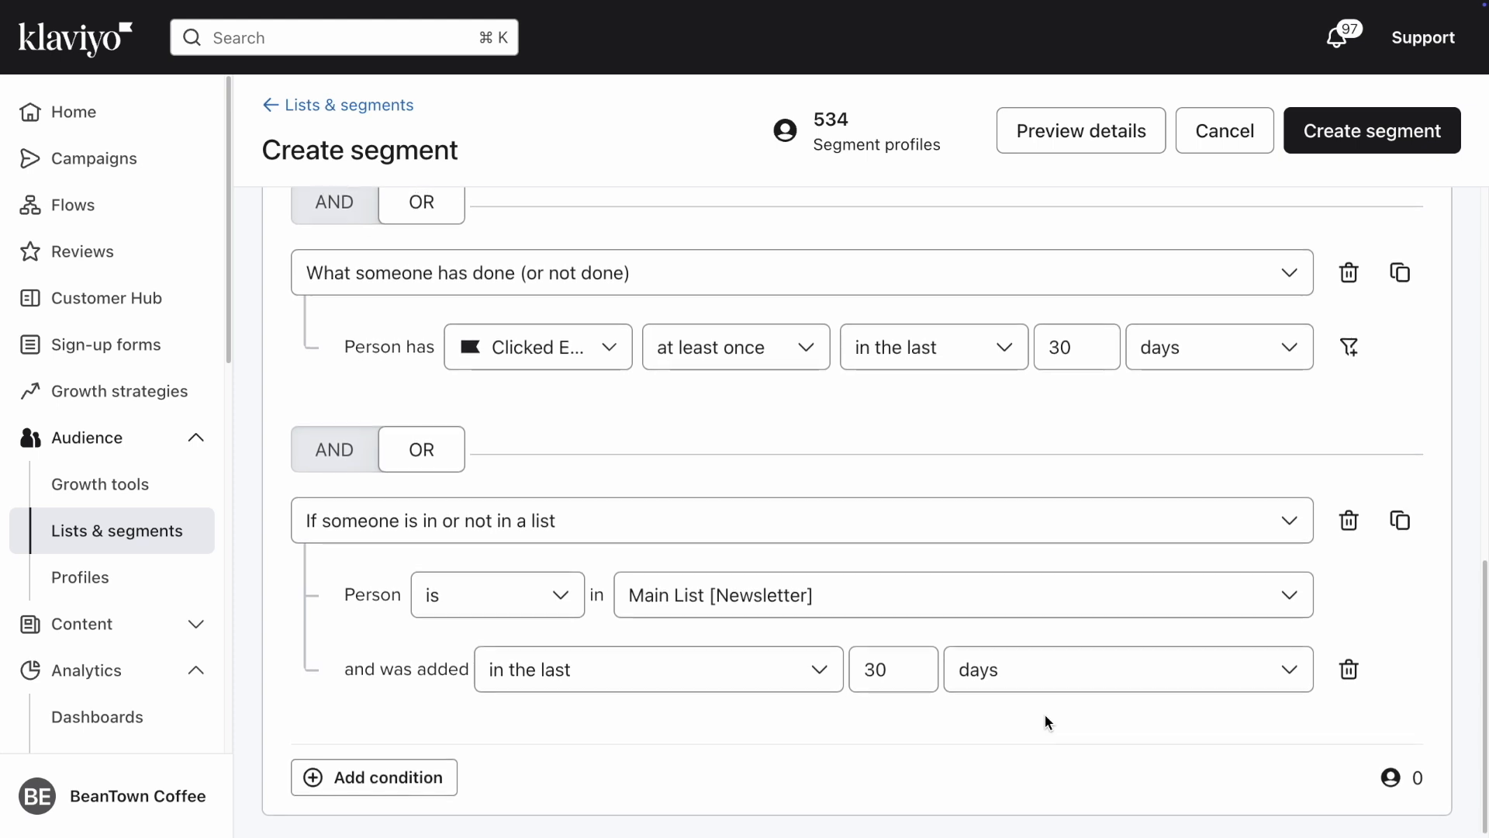
{"action": "scroll", "scroll_direction": "down", "scroll_amount": 3}
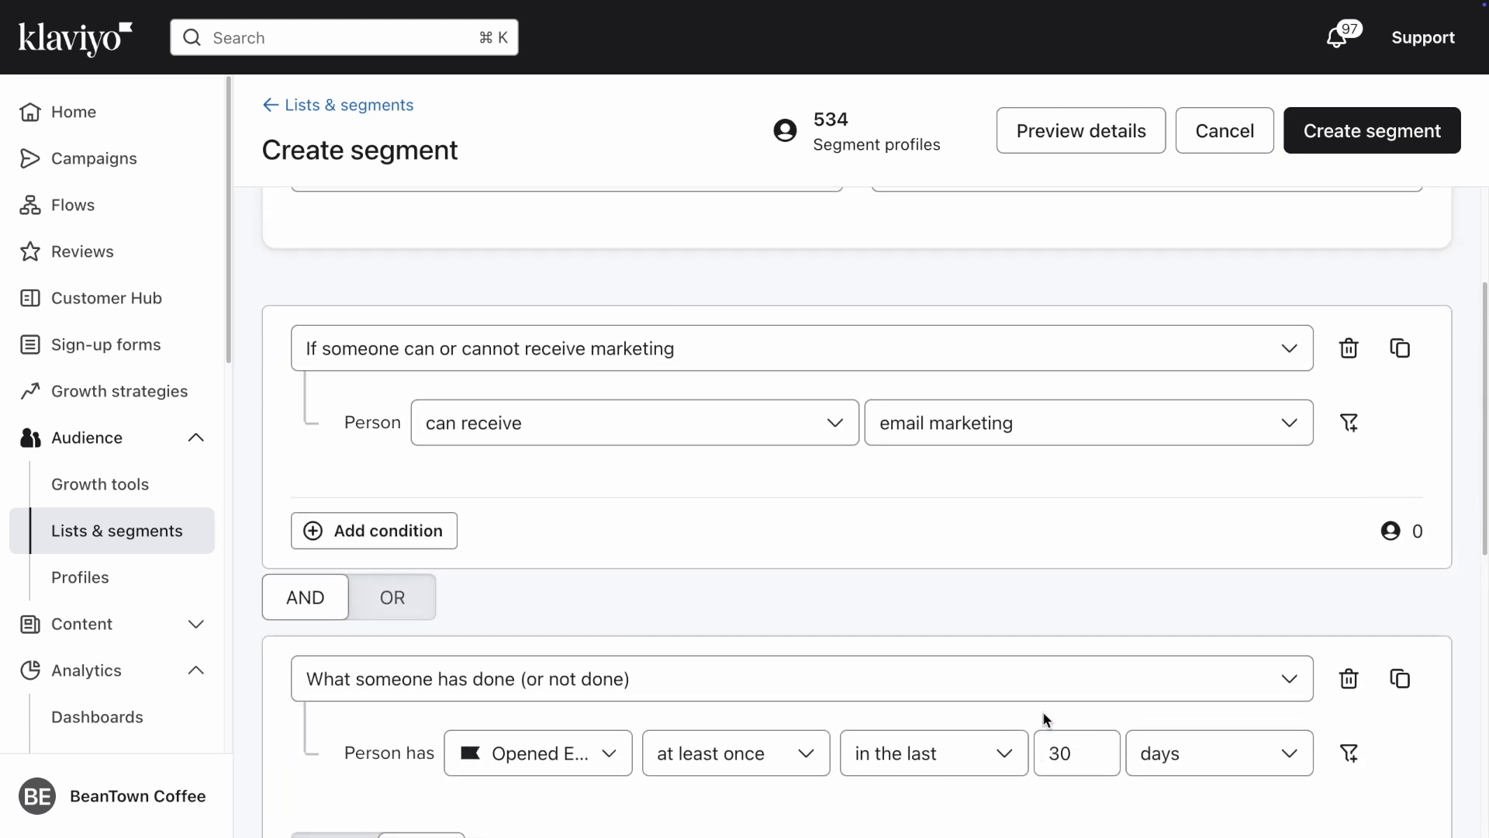
Review the conditions and create the '30-day engaged segment' so it starts gathering members.
{"action": "scroll", "scroll_direction": "down", "scroll_amount": 3}
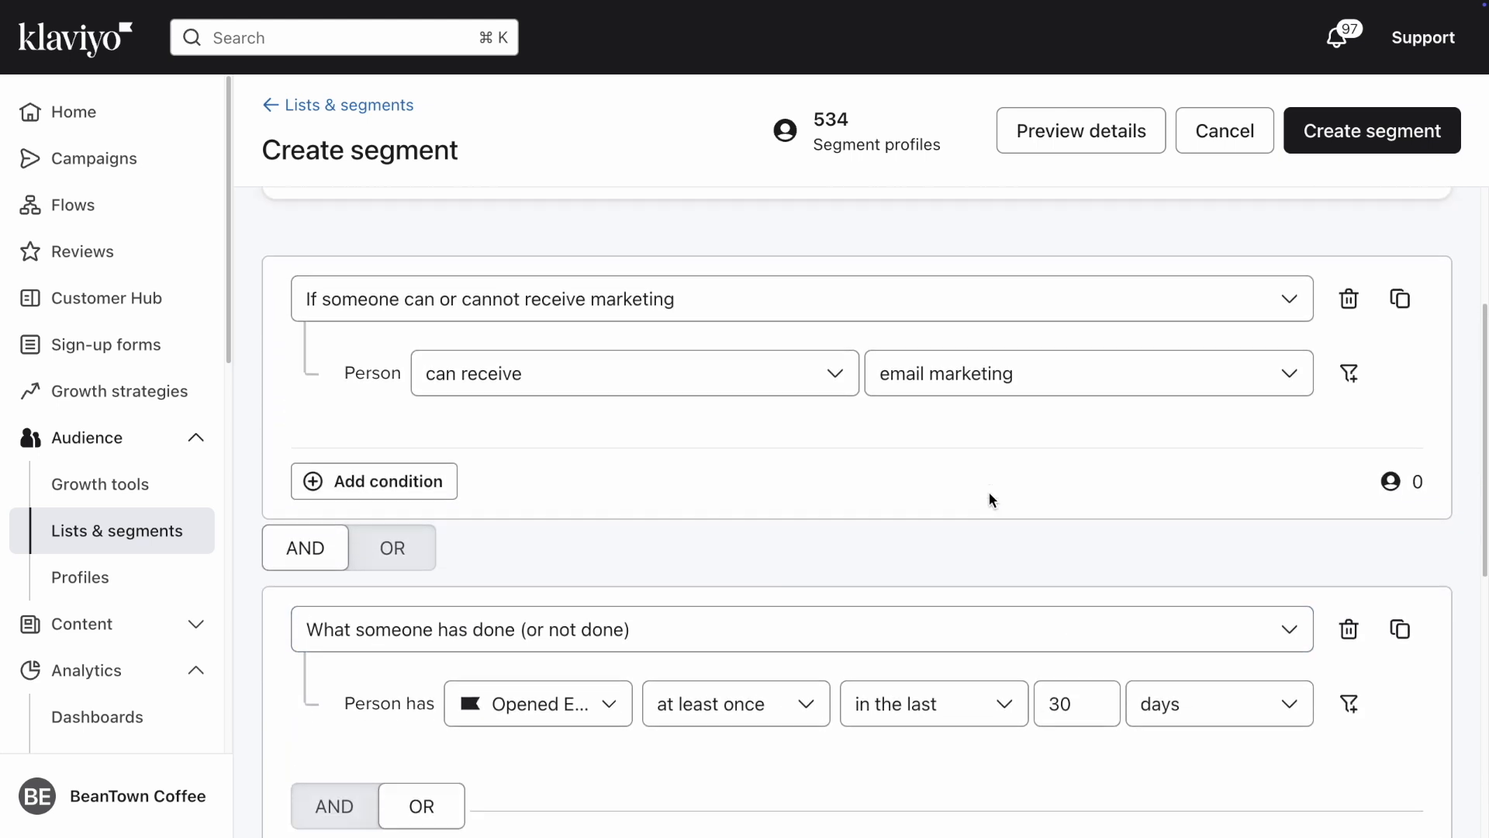
{"action": "scroll", "scroll_direction": "down", "scroll_amount": 3}
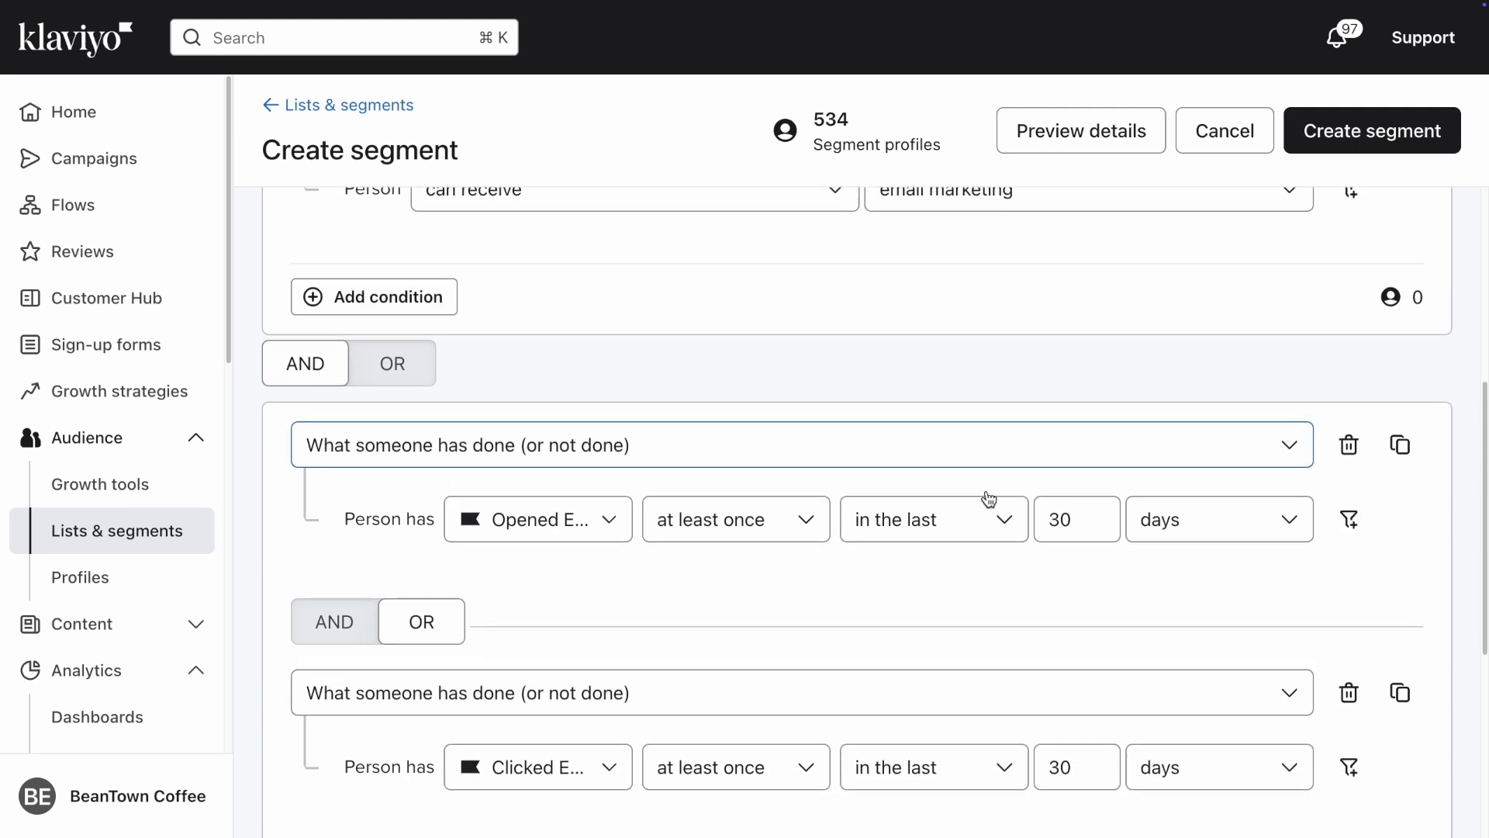
{"action": "scroll", "scroll_direction": "down", "scroll_amount": 3}
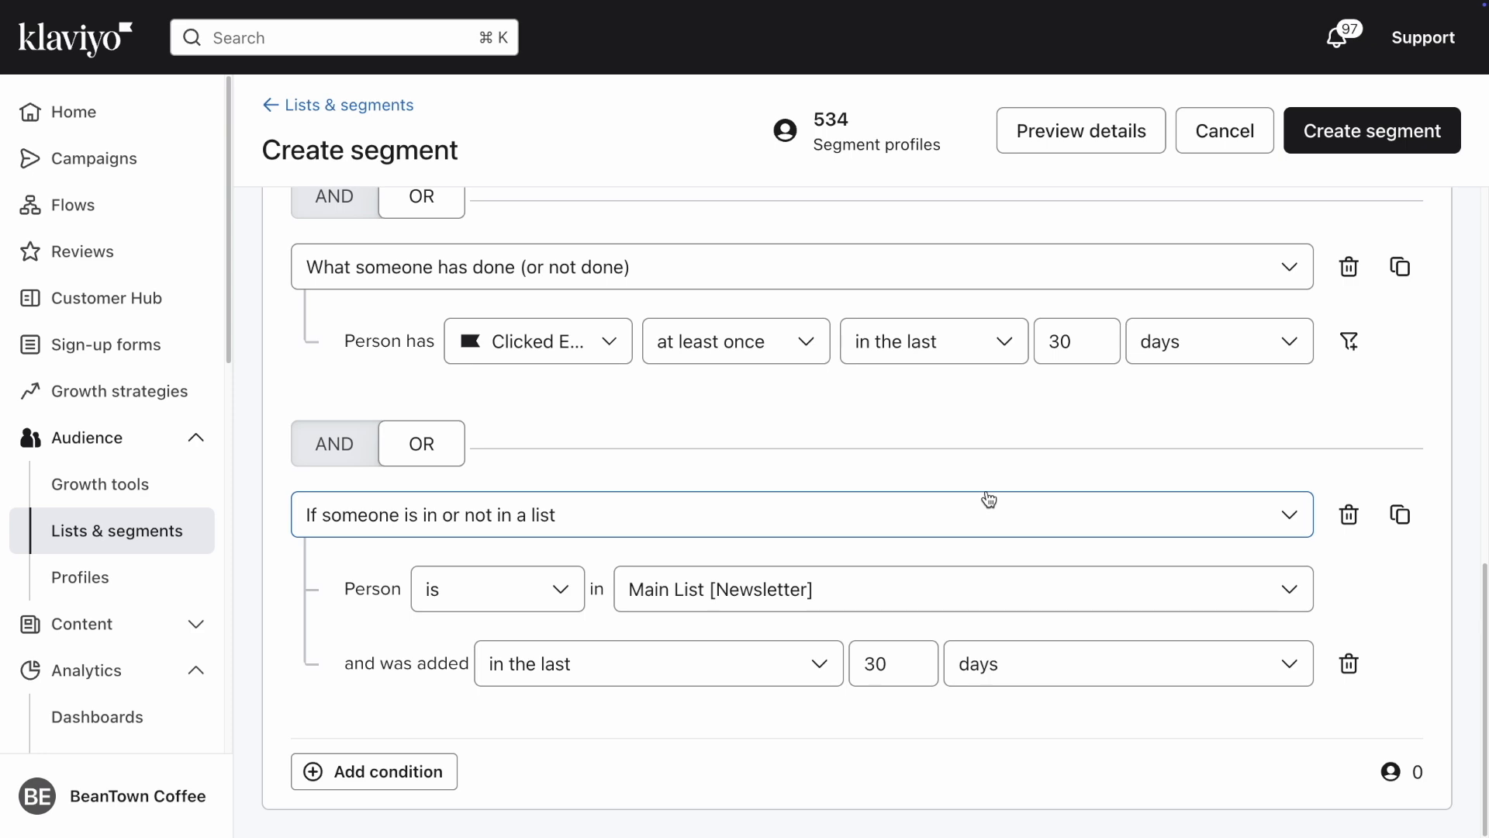
{"action": "mouse_move", "coordinate": [1057, 462]}
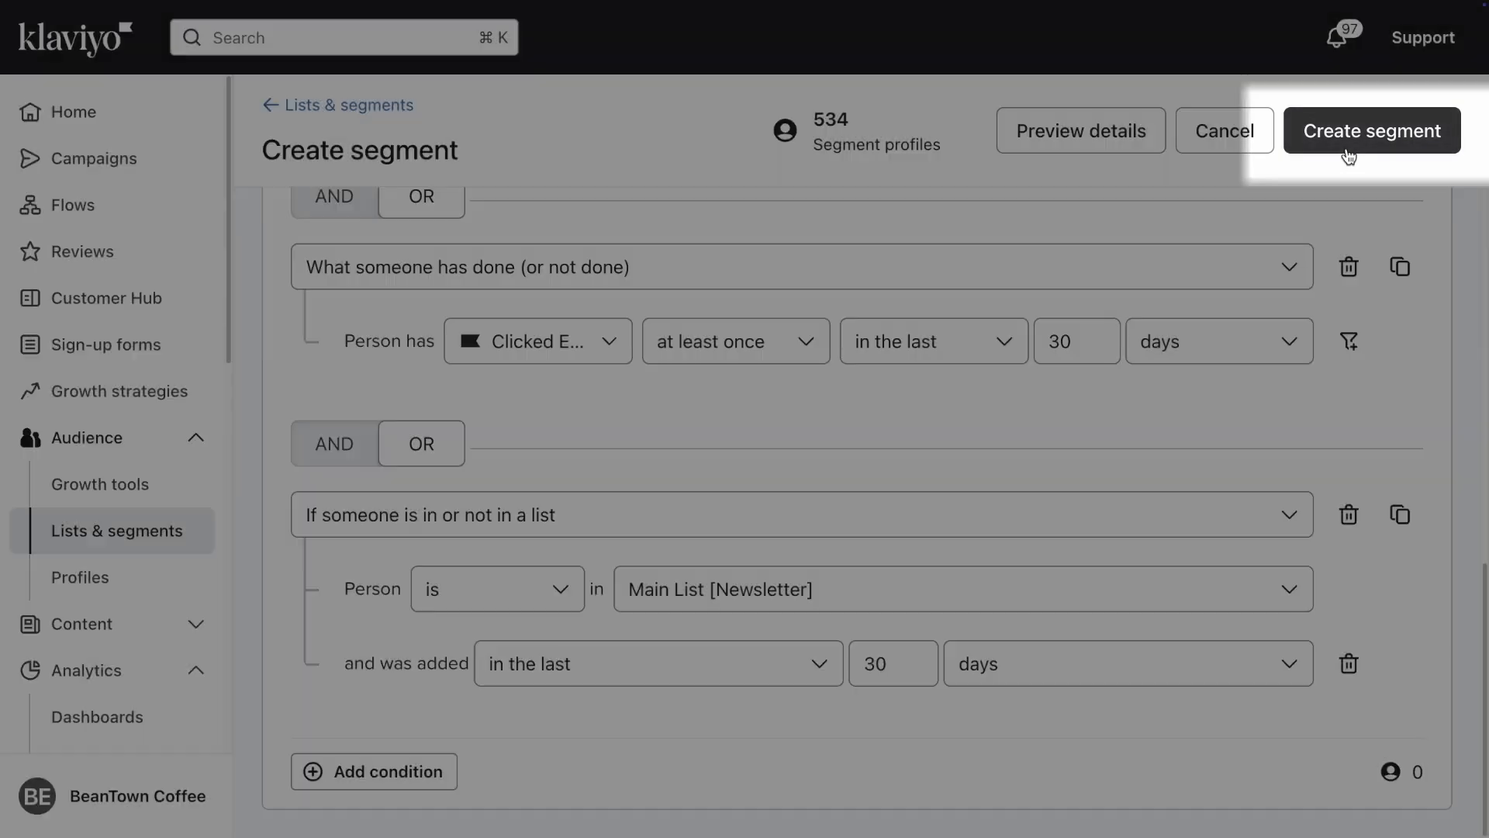
{"action": "left_click", "coordinate": [1371, 131]}
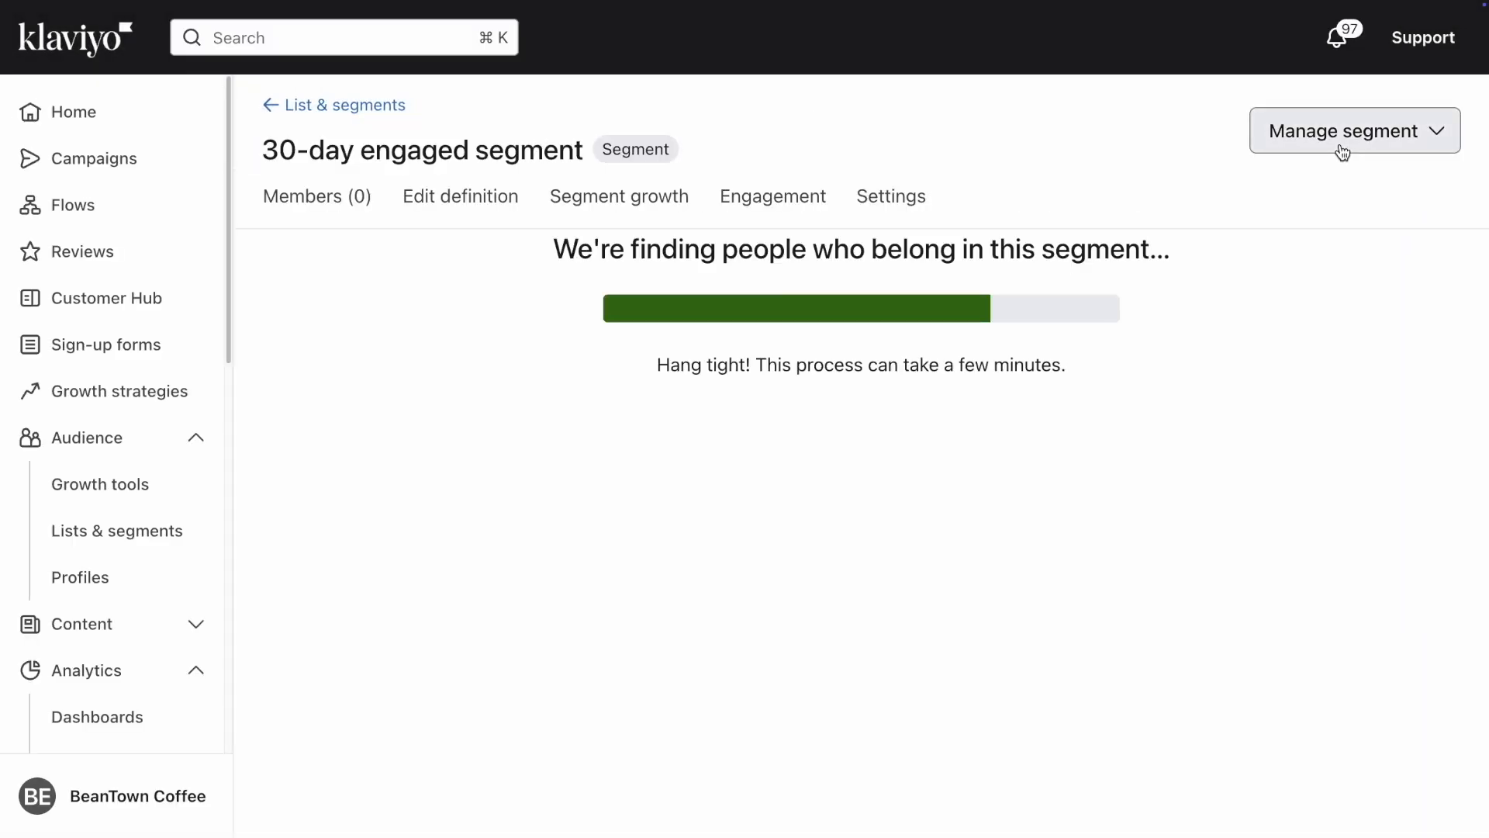